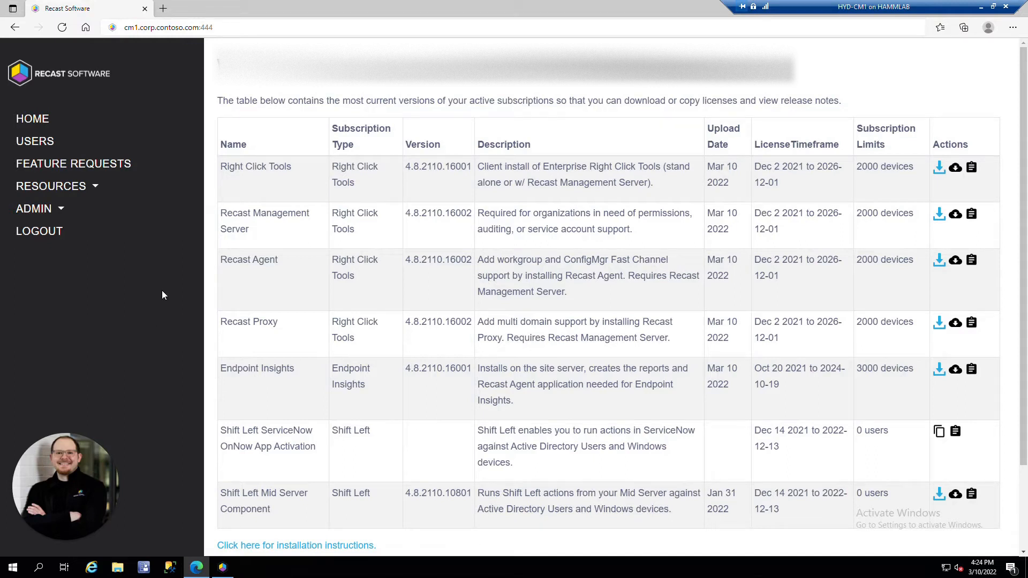
pyautogui.moveTo(137, 308)
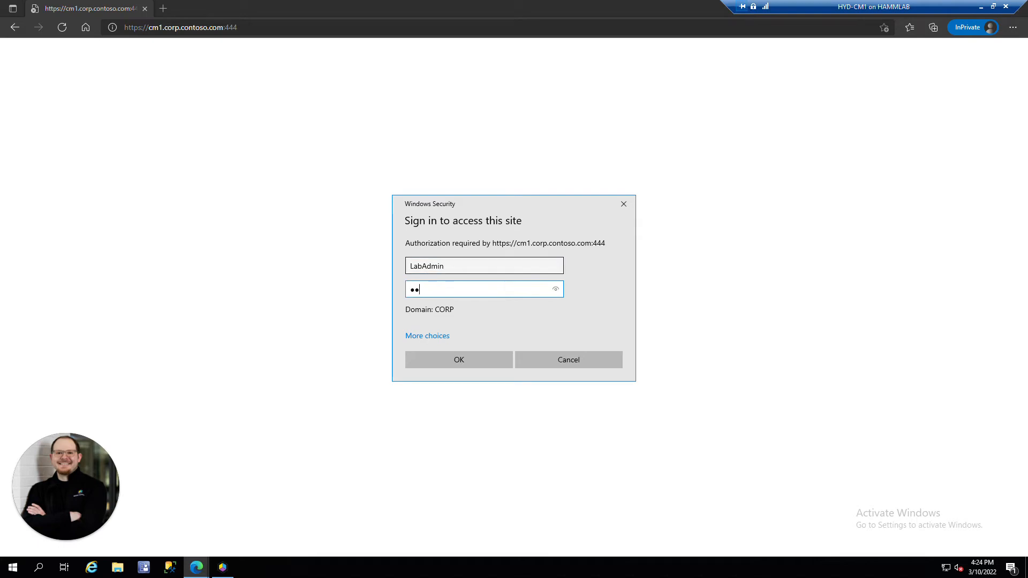
# Submit the domain credentials to sign in to the RMS web portal
pyautogui.click(459, 360)
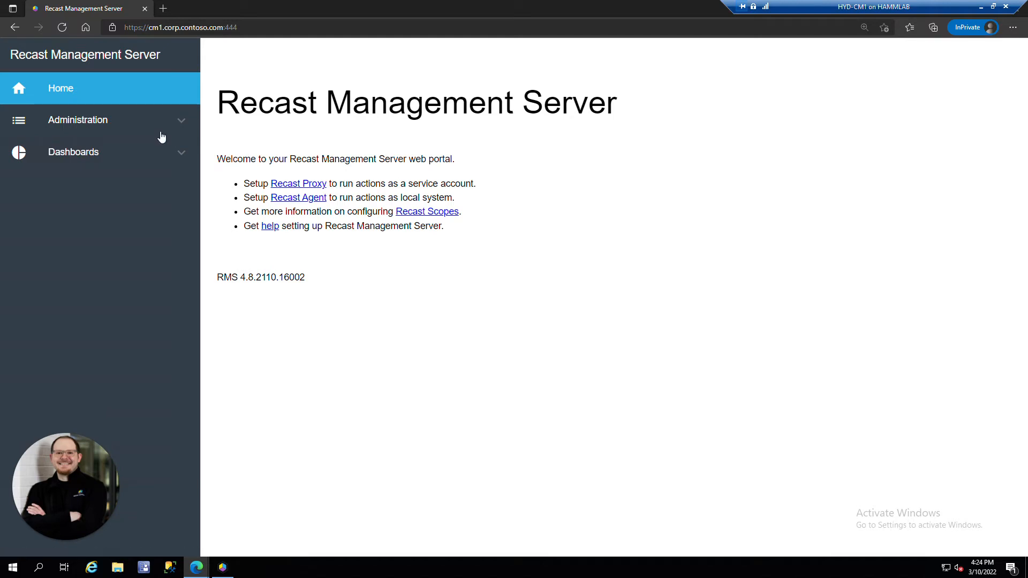
# Add the LabAdmin account as a Recast user from Administration > Permissions
pyautogui.click(77, 119)
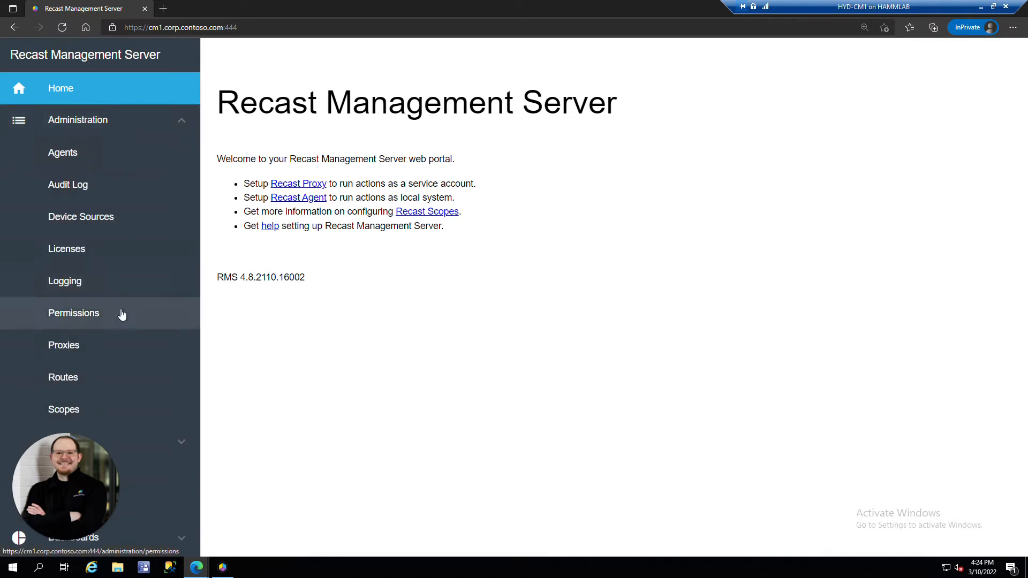
pyautogui.click(74, 312)
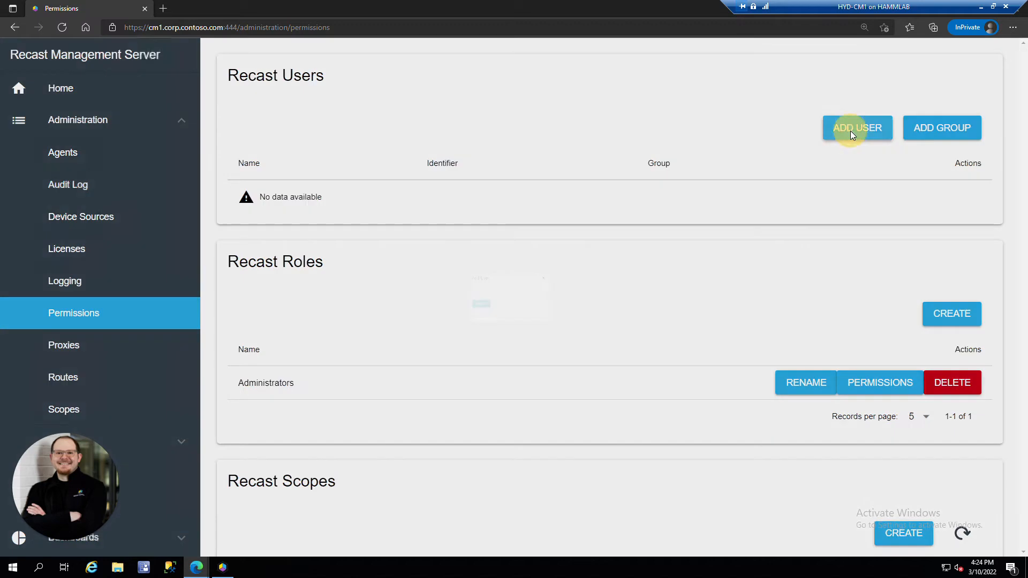
pyautogui.click(857, 128)
pyautogui.write('LabAdmin')
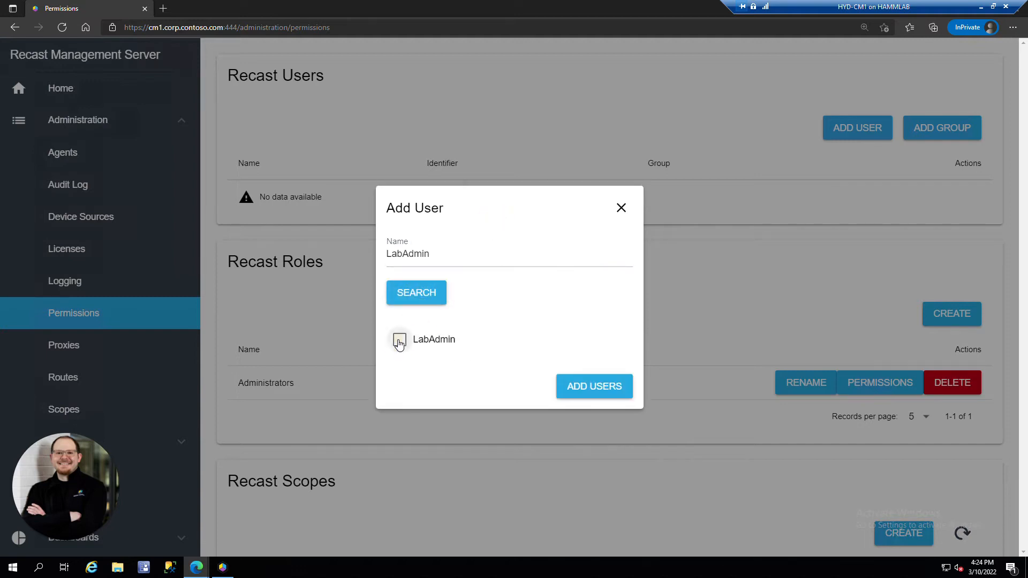
pyautogui.click(593, 386)
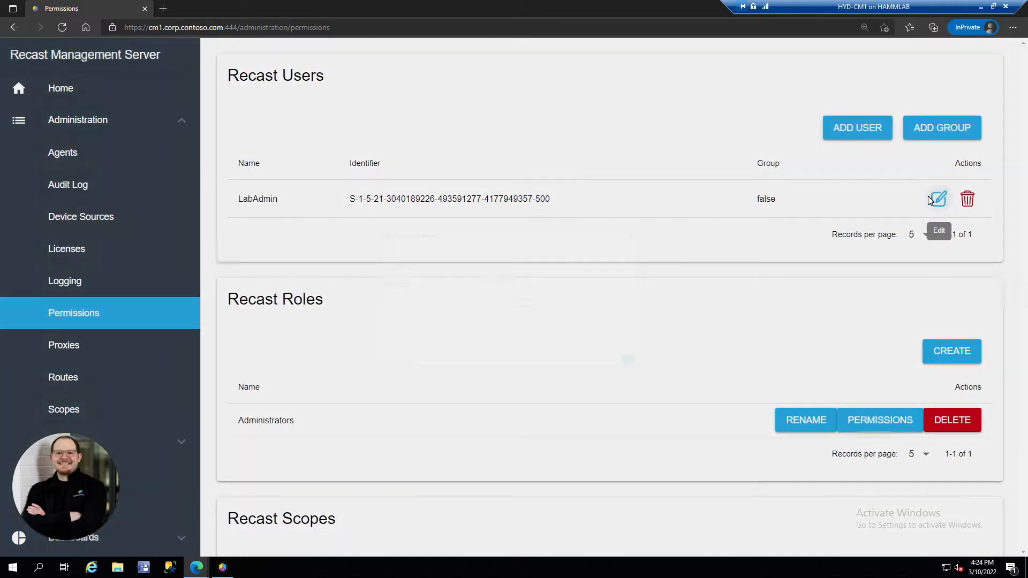
pyautogui.click(937, 199)
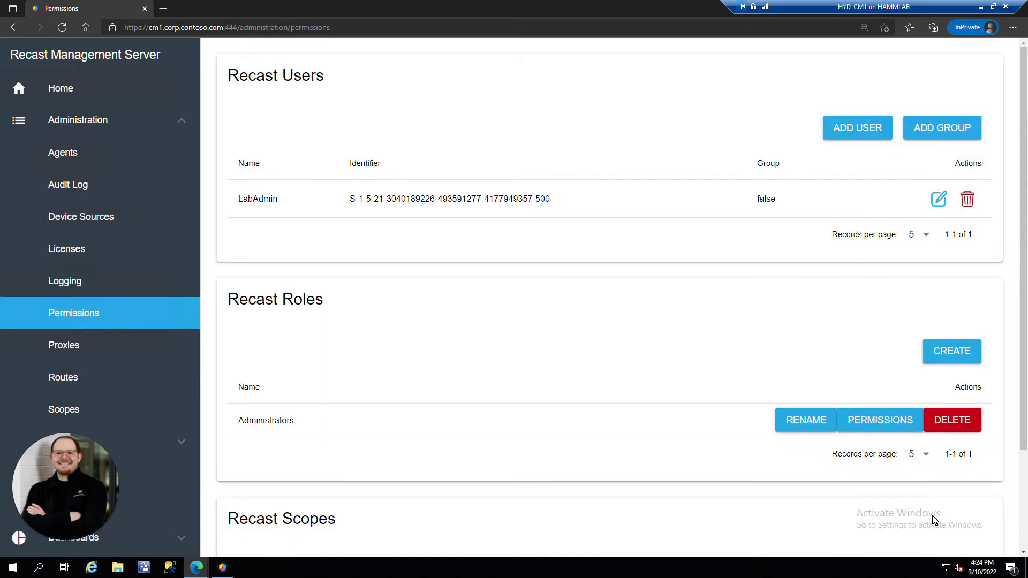
pyautogui.scroll(-3)
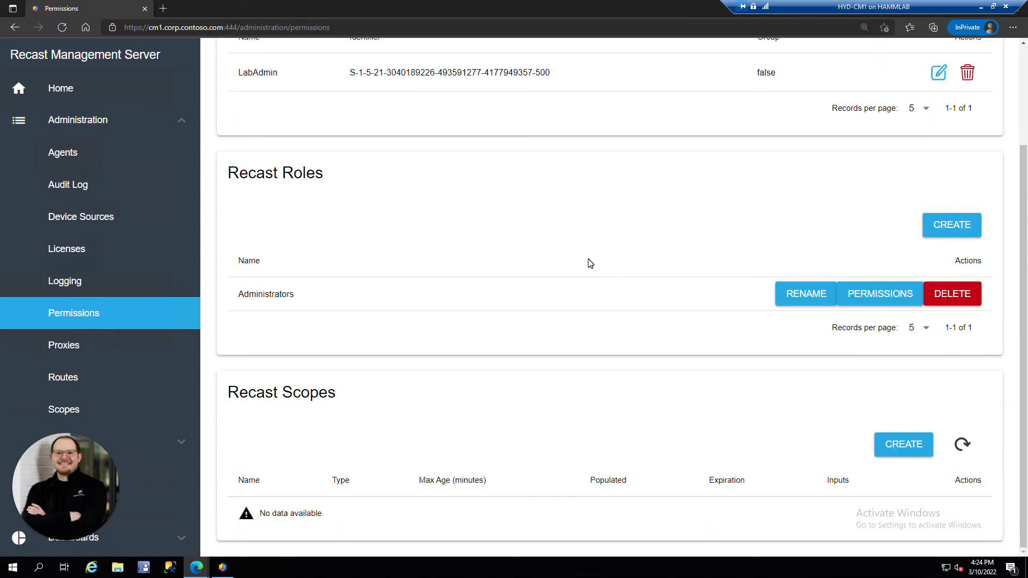
pyautogui.moveTo(403, 181)
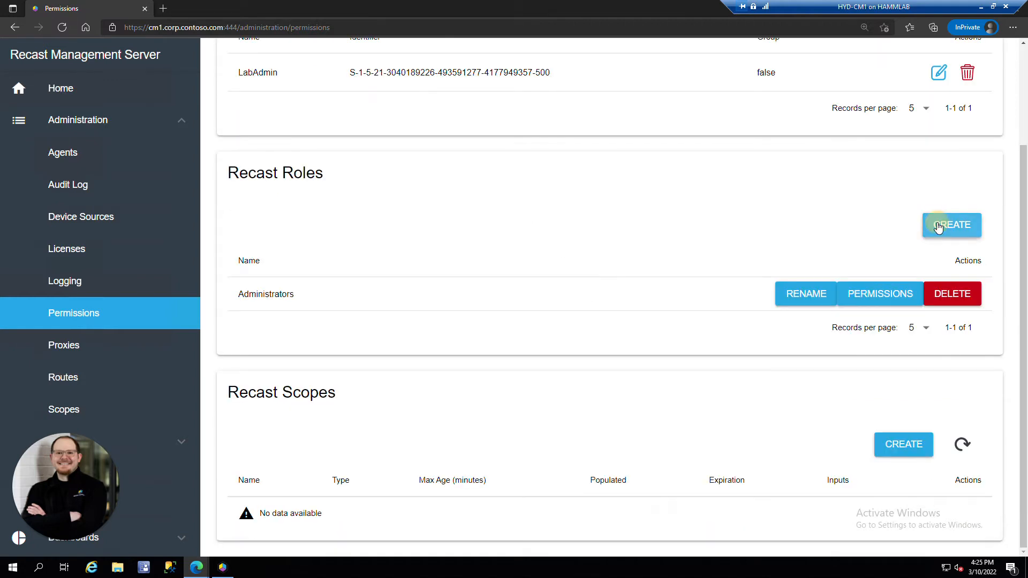
# Create a new Recast role named 'Help Desk'
pyautogui.click(952, 225)
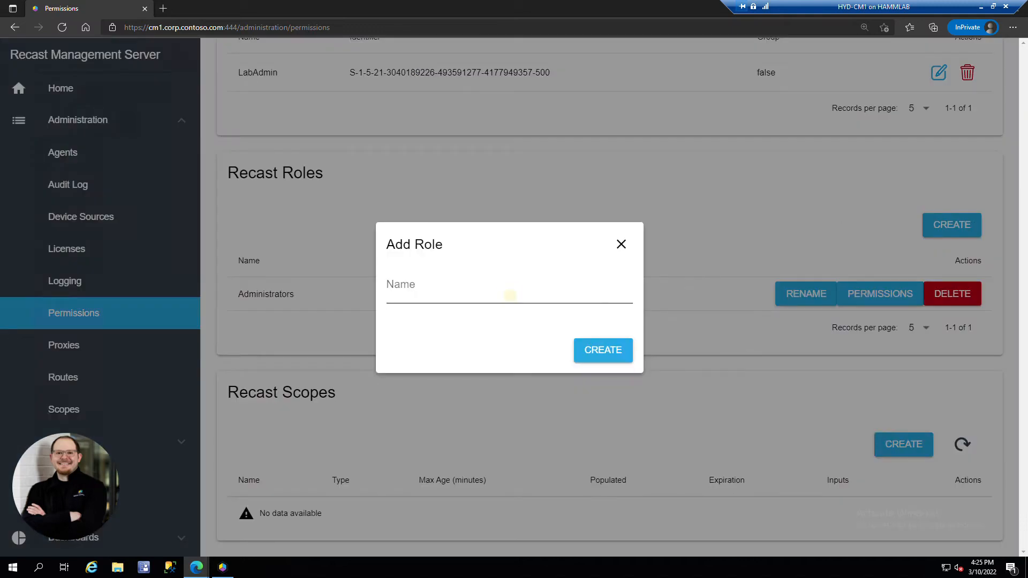
pyautogui.write('Help Desk')
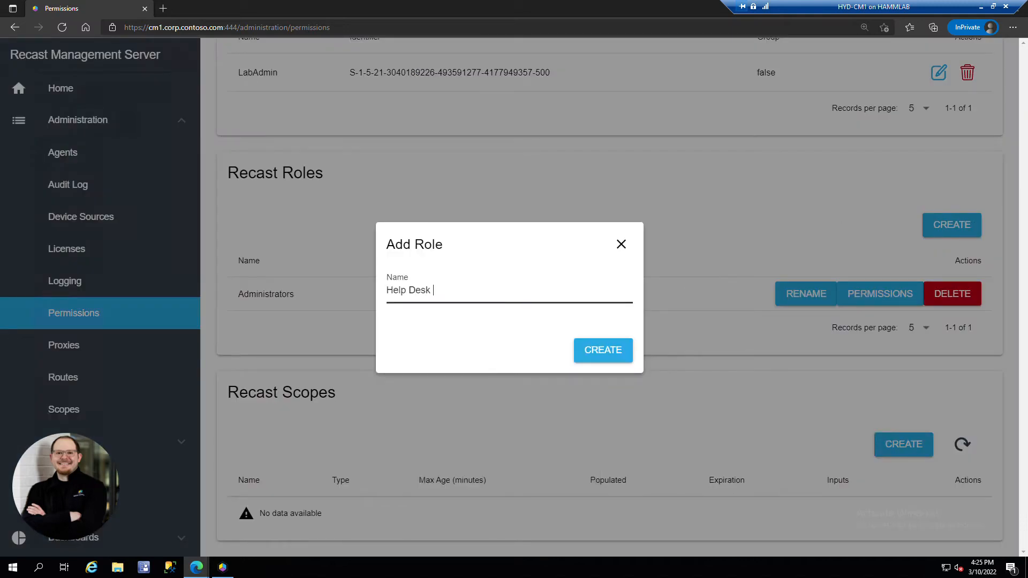
pyautogui.click(602, 350)
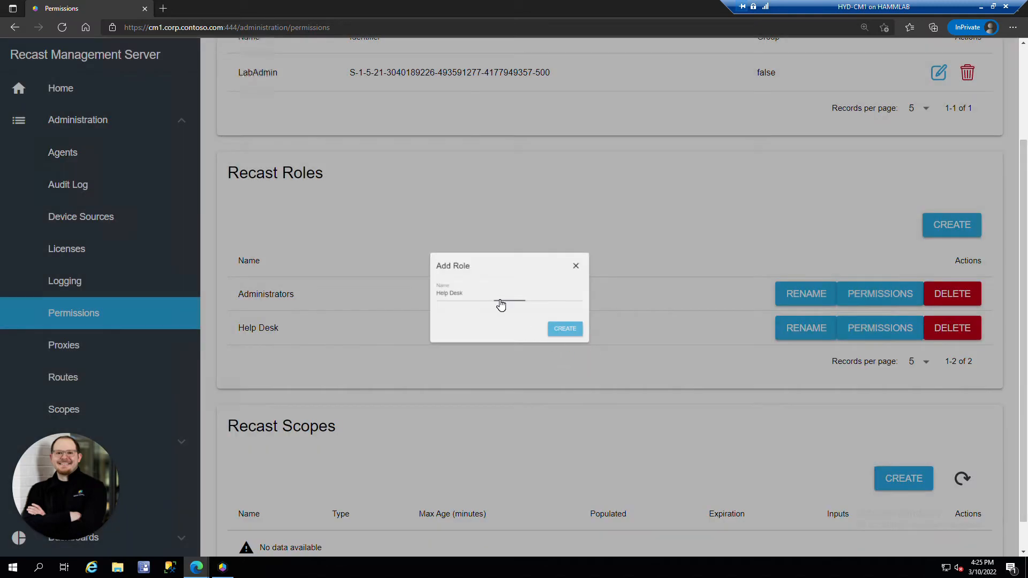
pyautogui.click(576, 266)
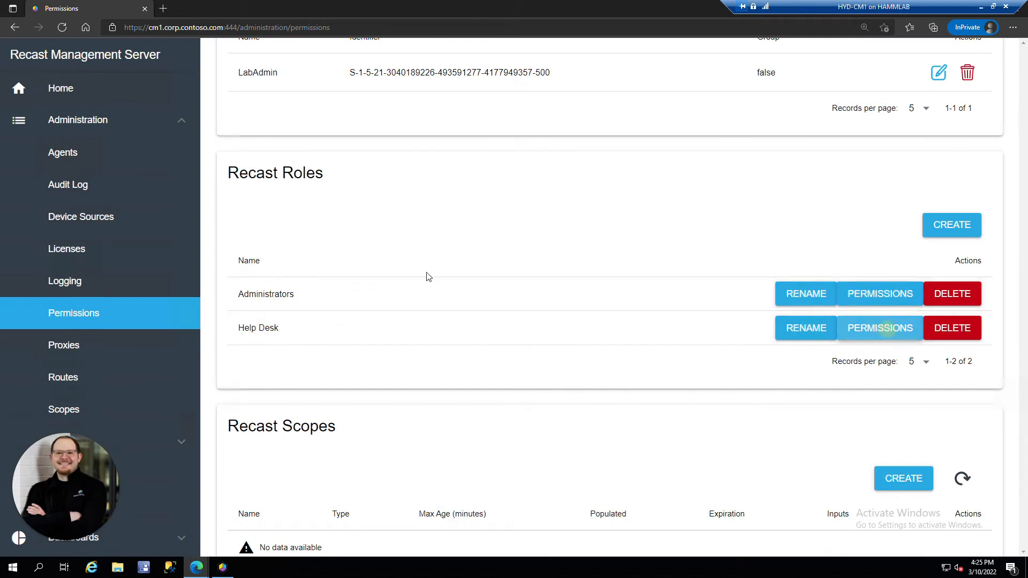
# Grant the Help Desk role all ActiveDirectory permissions and save
pyautogui.click(880, 328)
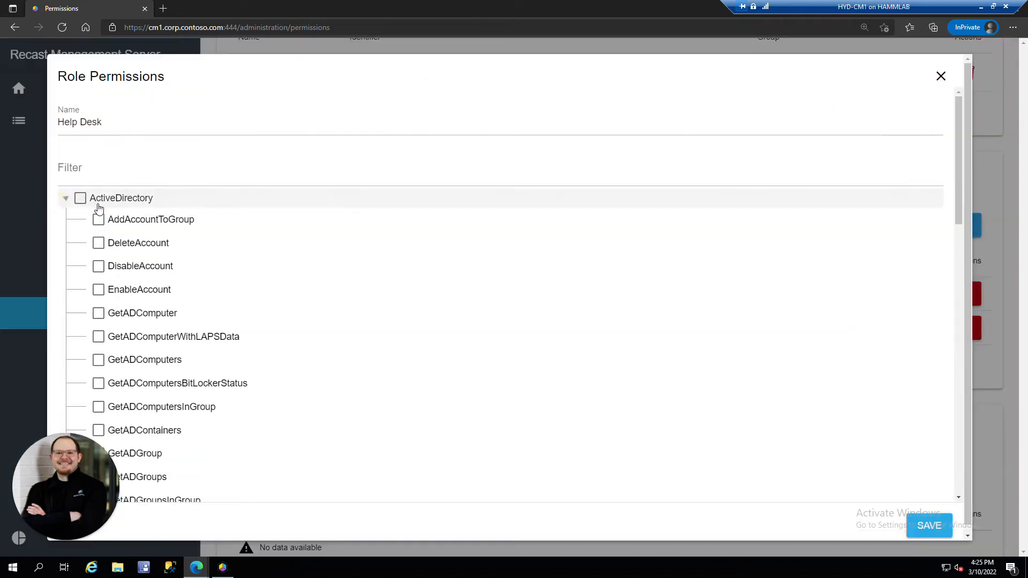
pyautogui.click(98, 219)
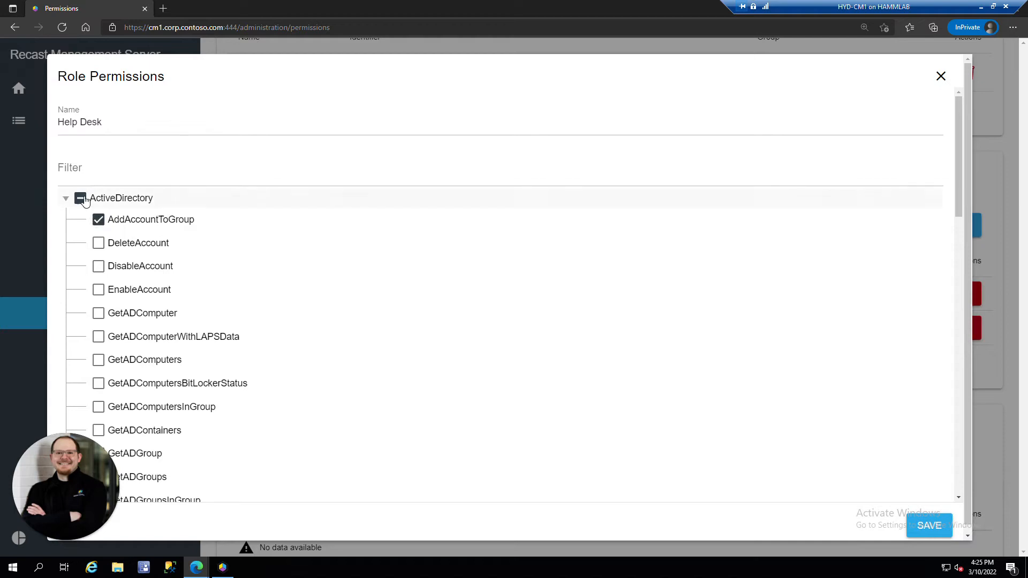
pyautogui.click(80, 198)
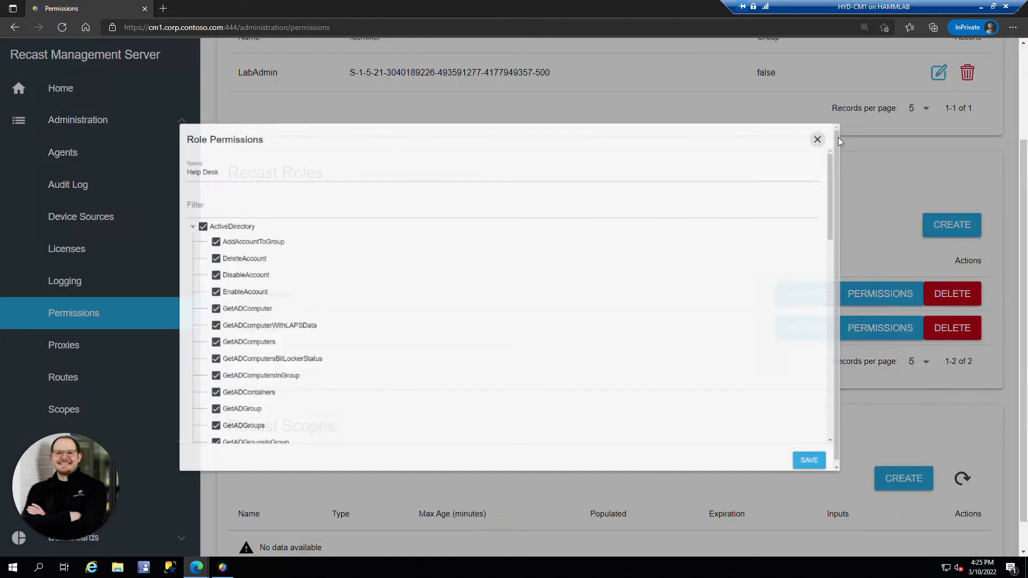
pyautogui.click(818, 139)
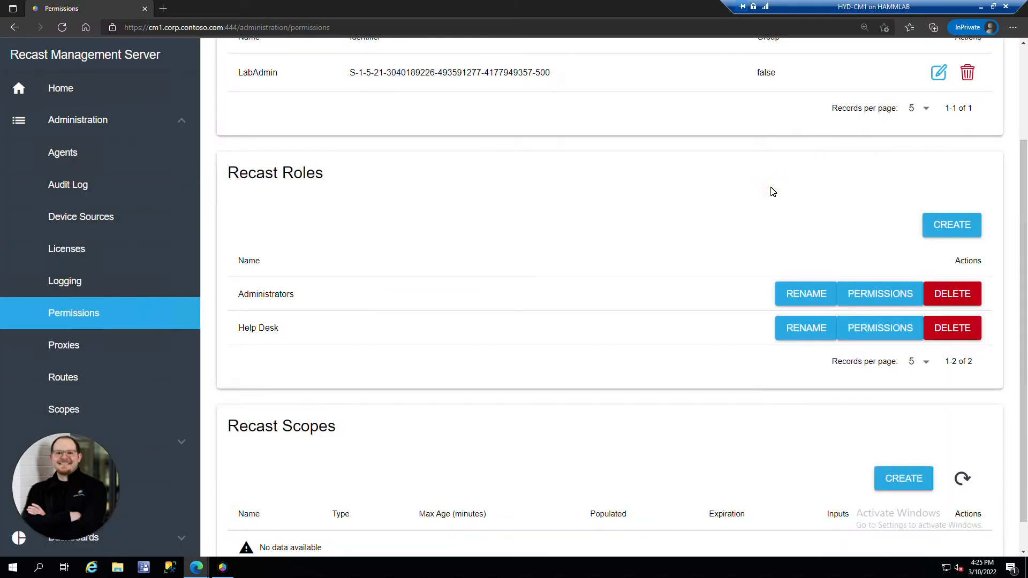
pyautogui.scroll(-3)
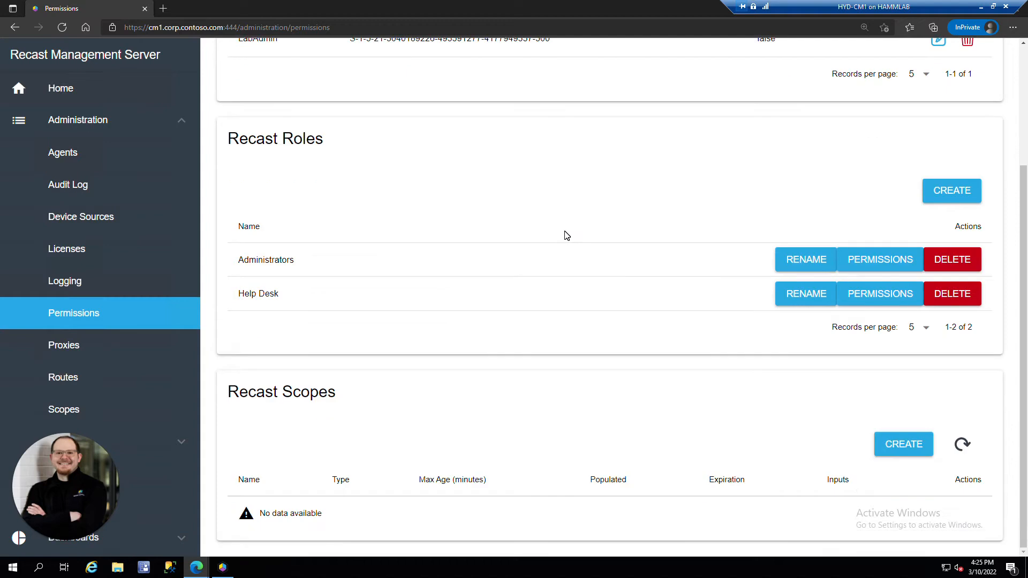
pyautogui.moveTo(127, 346)
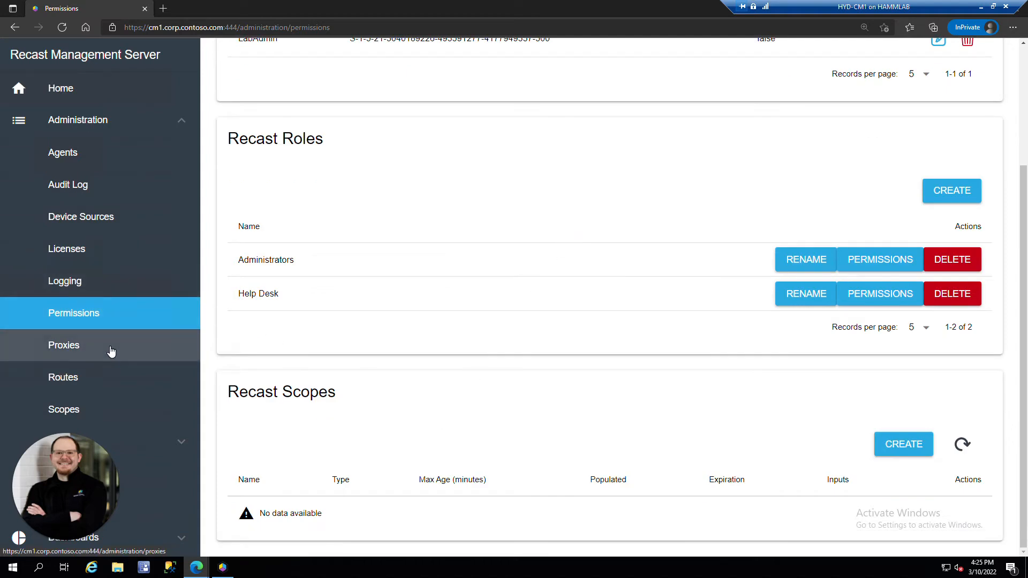
# Check the connected CM1 proxy, then view the Routes page
pyautogui.click(63, 344)
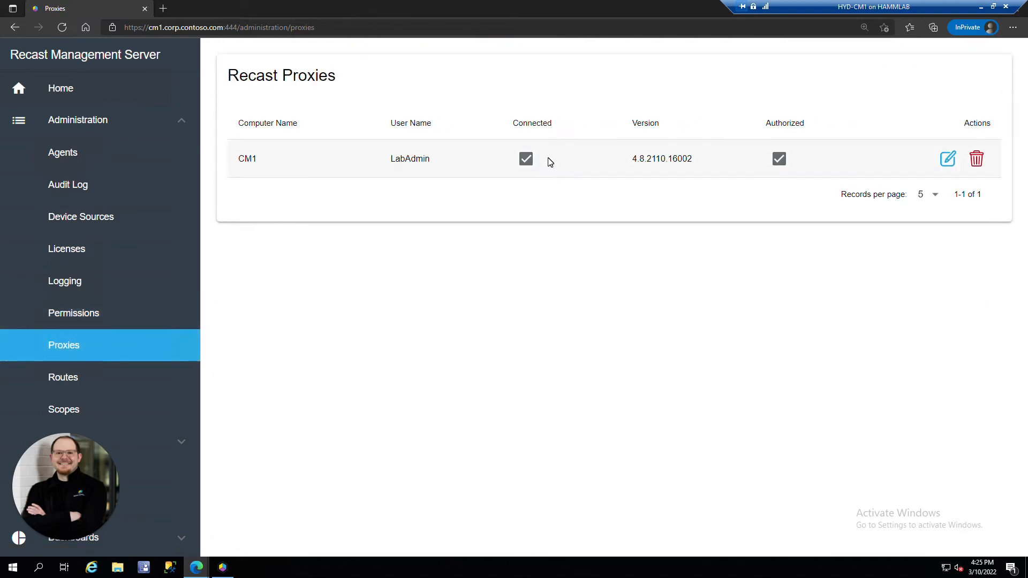
pyautogui.moveTo(439, 164)
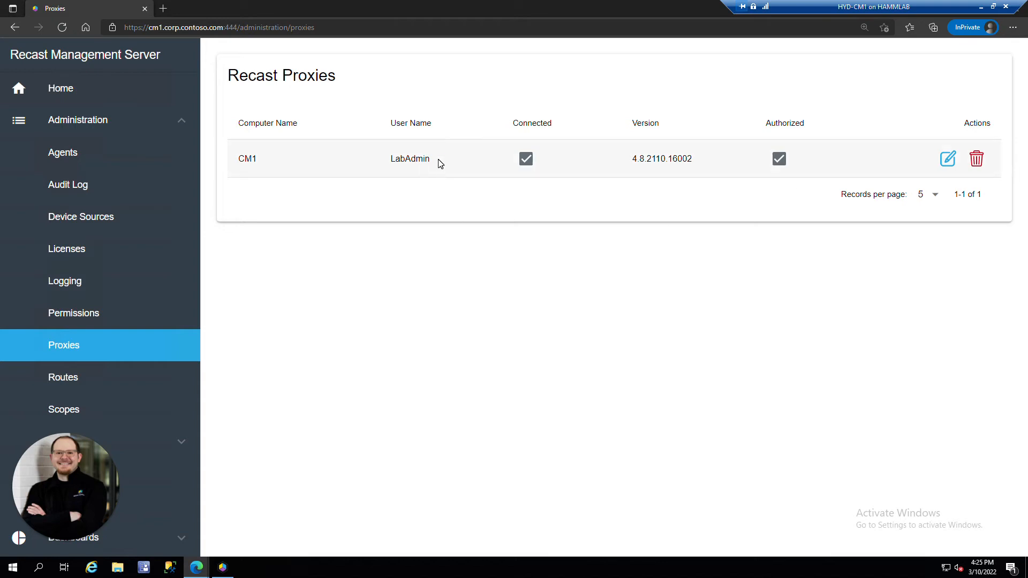
pyautogui.moveTo(389, 198)
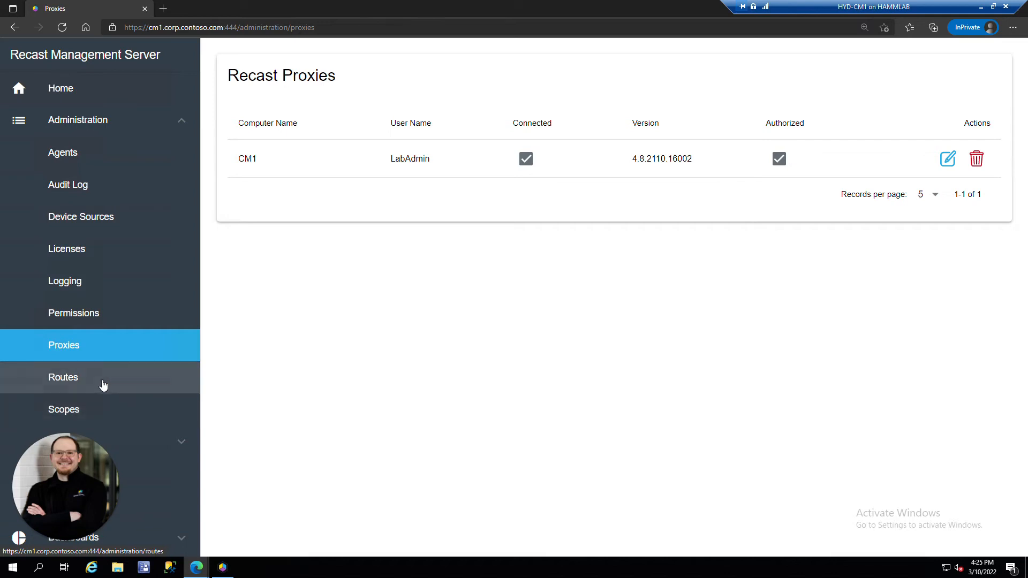
pyautogui.click(63, 377)
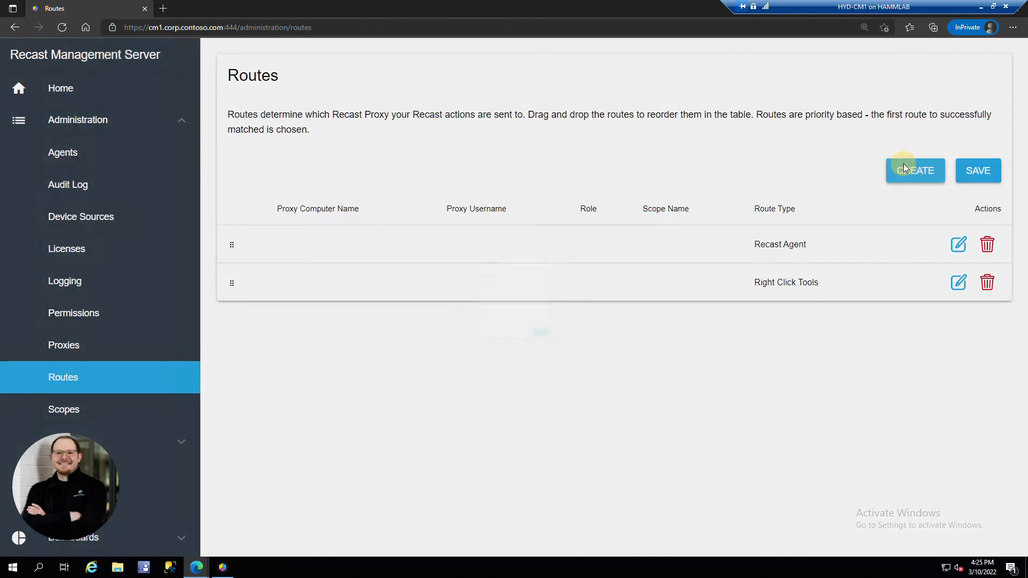
pyautogui.click(915, 171)
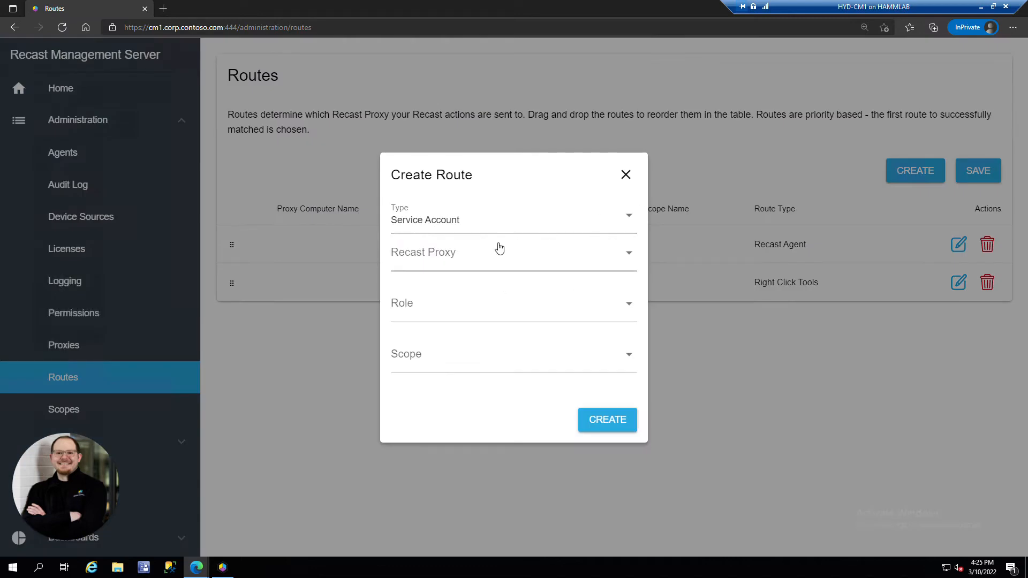
pyautogui.click(513, 252)
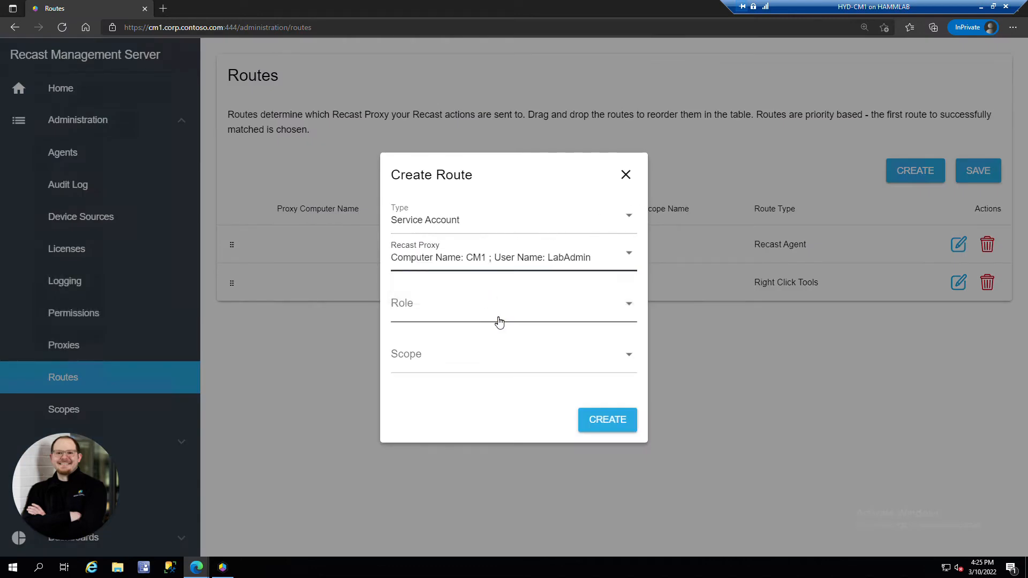
pyautogui.click(511, 303)
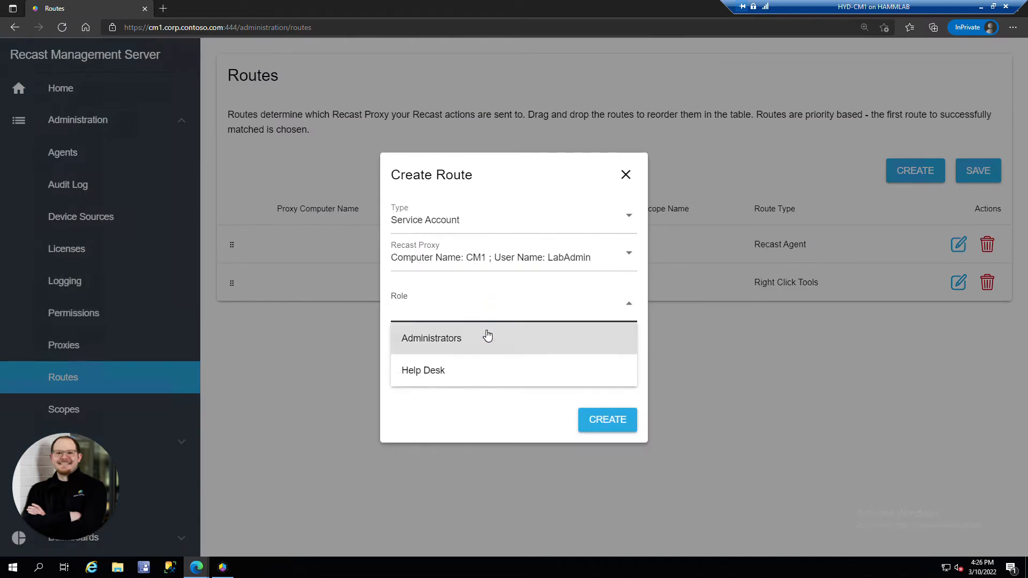
pyautogui.click(431, 338)
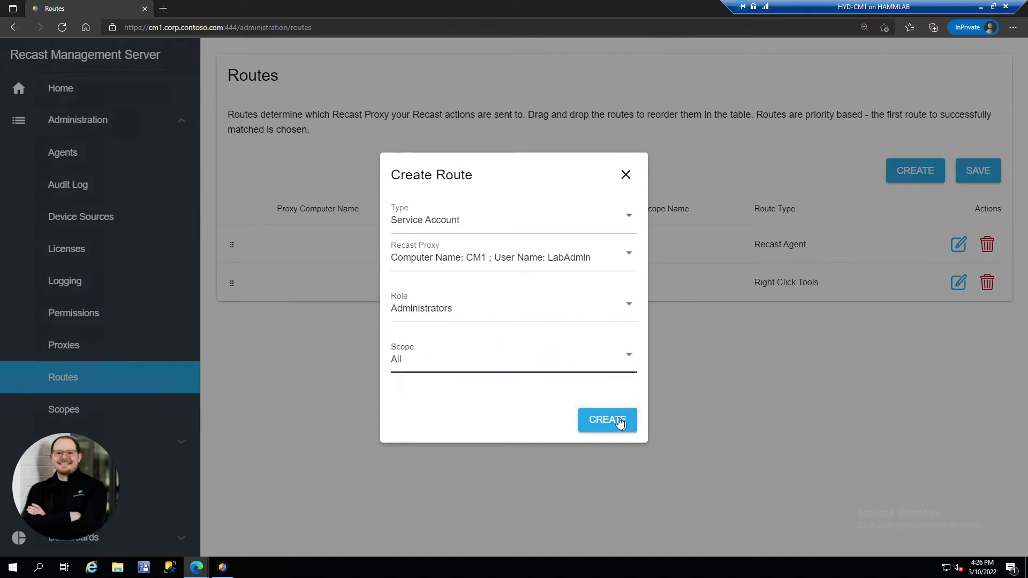
pyautogui.click(607, 420)
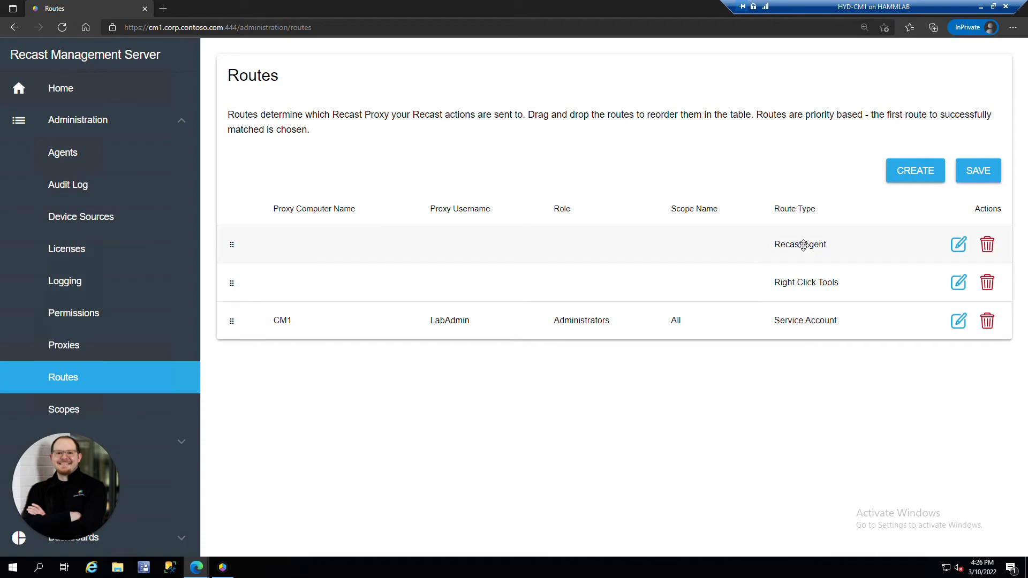
pyautogui.moveTo(847, 240)
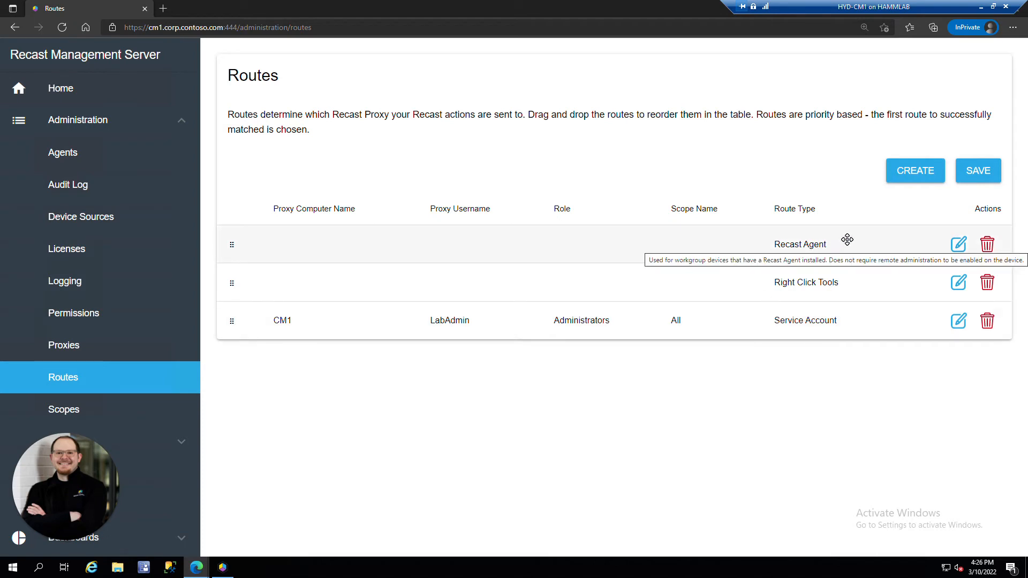
pyautogui.moveTo(844, 249)
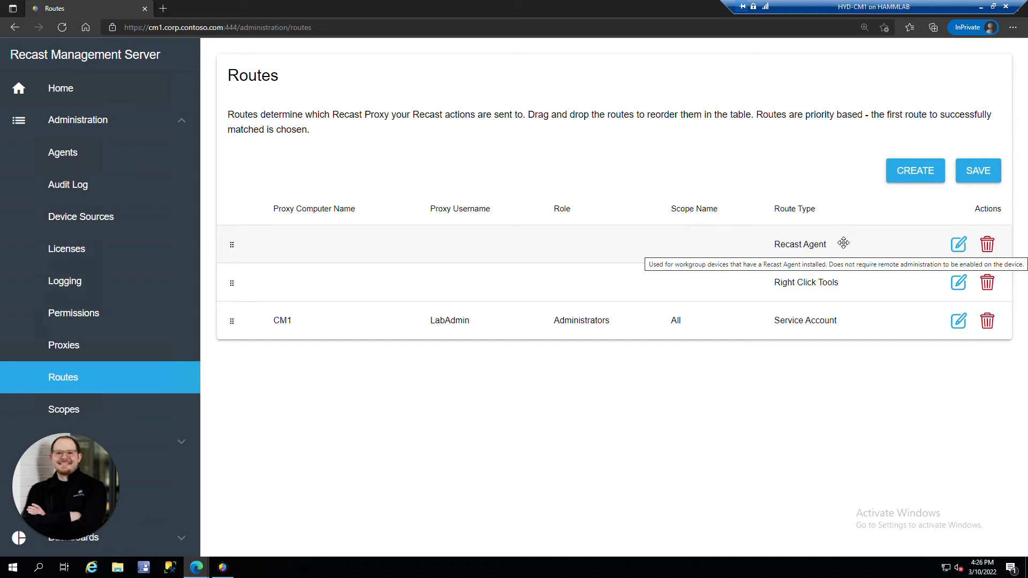
pyautogui.moveTo(844, 281)
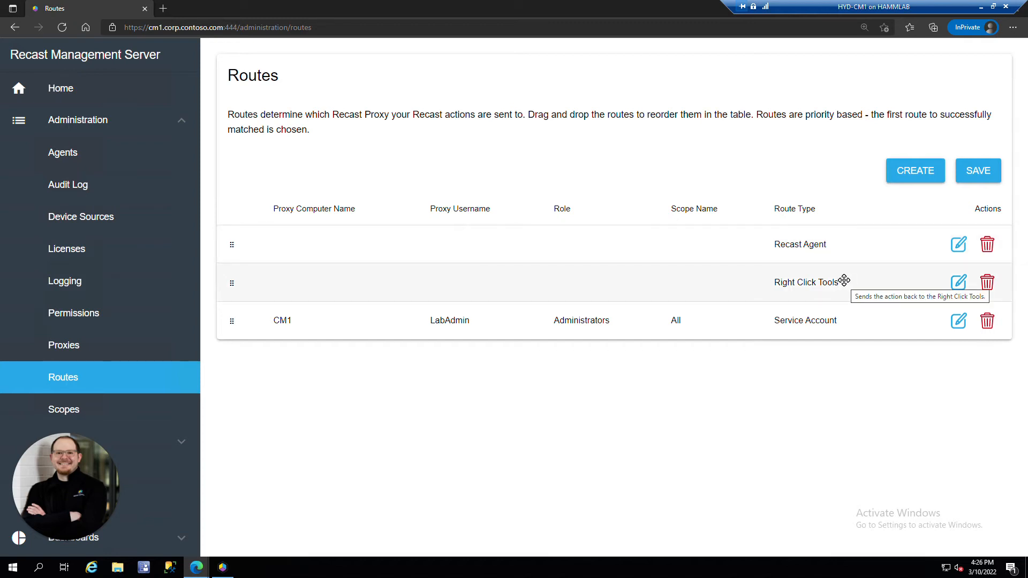
pyautogui.moveTo(815, 282)
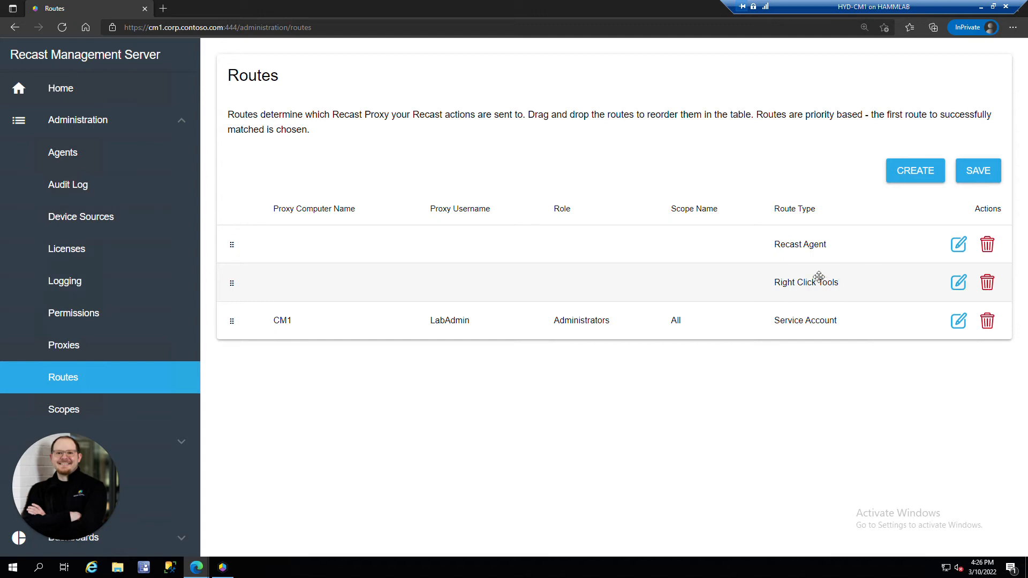
pyautogui.moveTo(851, 282)
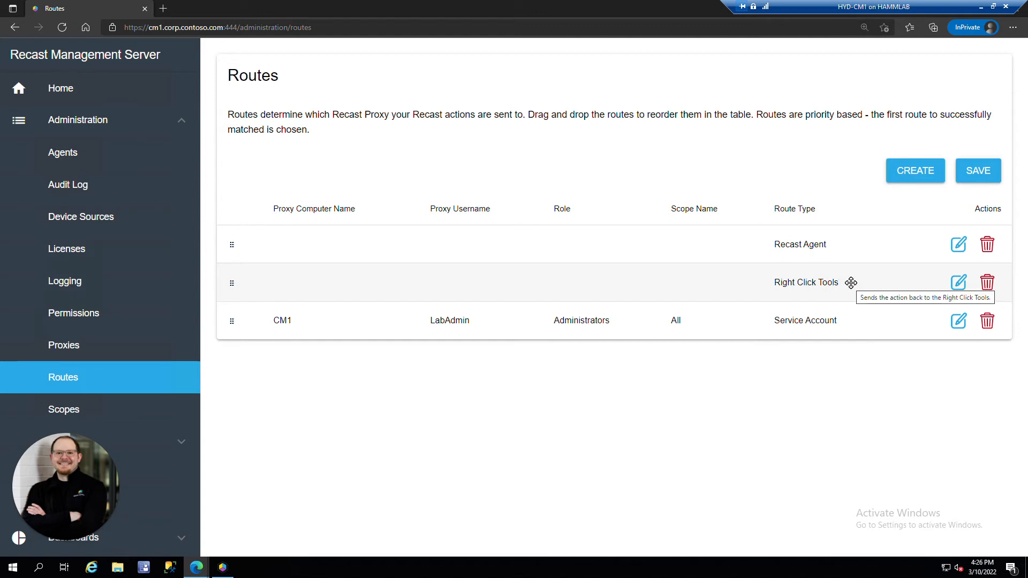
pyautogui.moveTo(855, 321)
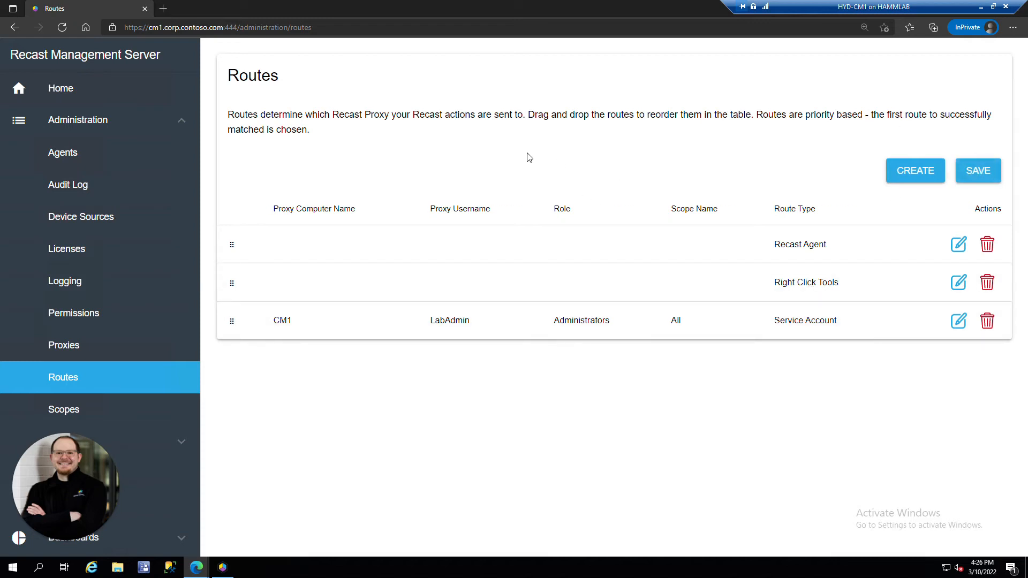
# Create an 'AD Domain' scope of type Active Directory Domain for corp.contoso.com
pyautogui.click(63, 410)
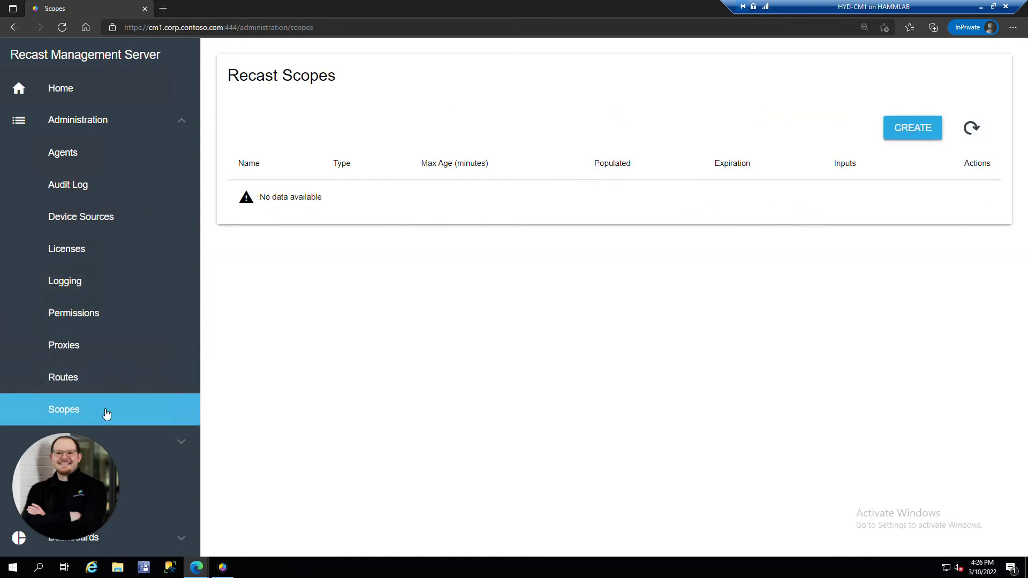
pyautogui.moveTo(568, 126)
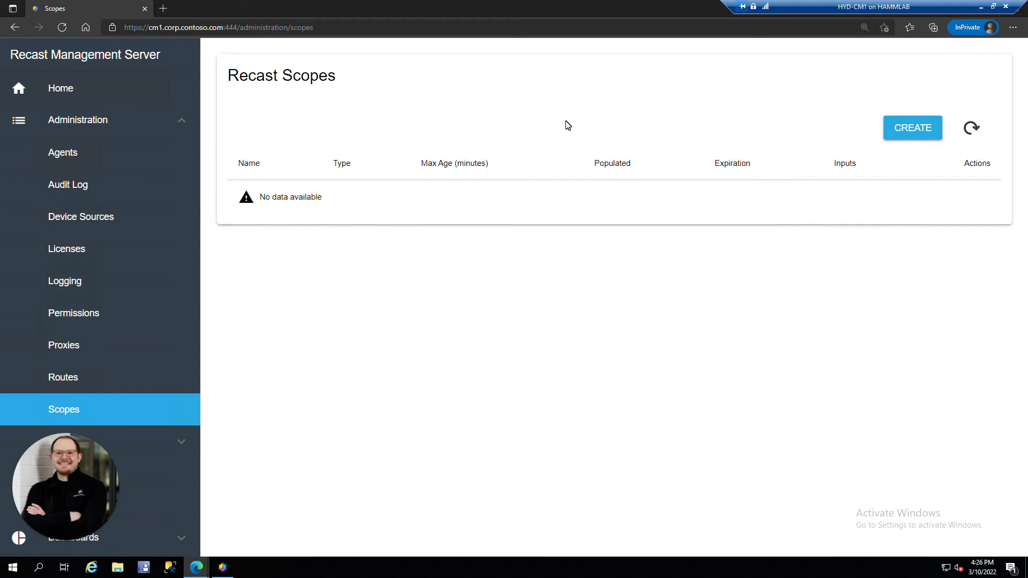
pyautogui.click(911, 128)
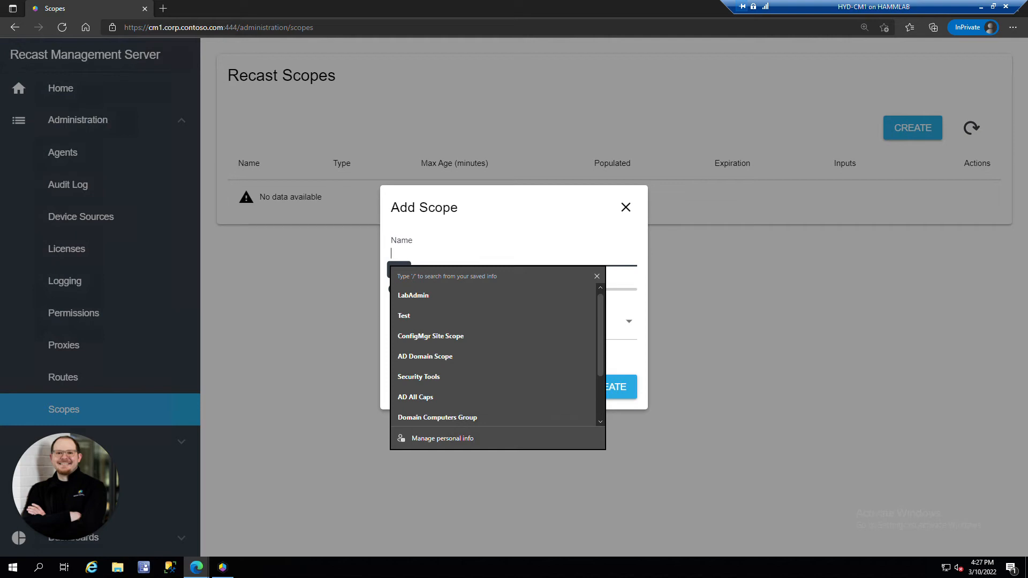
pyautogui.write('AD Domain')
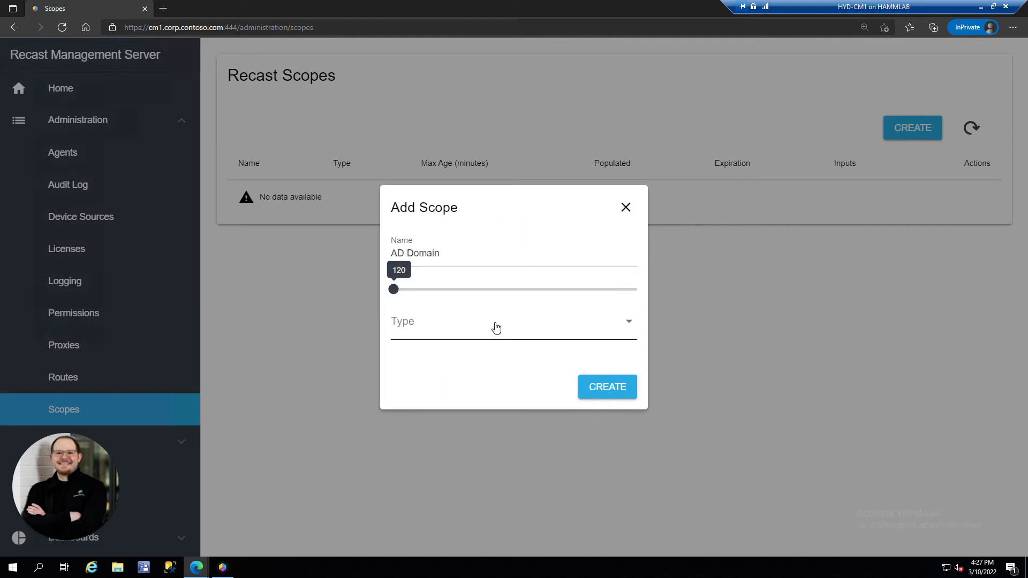
pyautogui.click(514, 321)
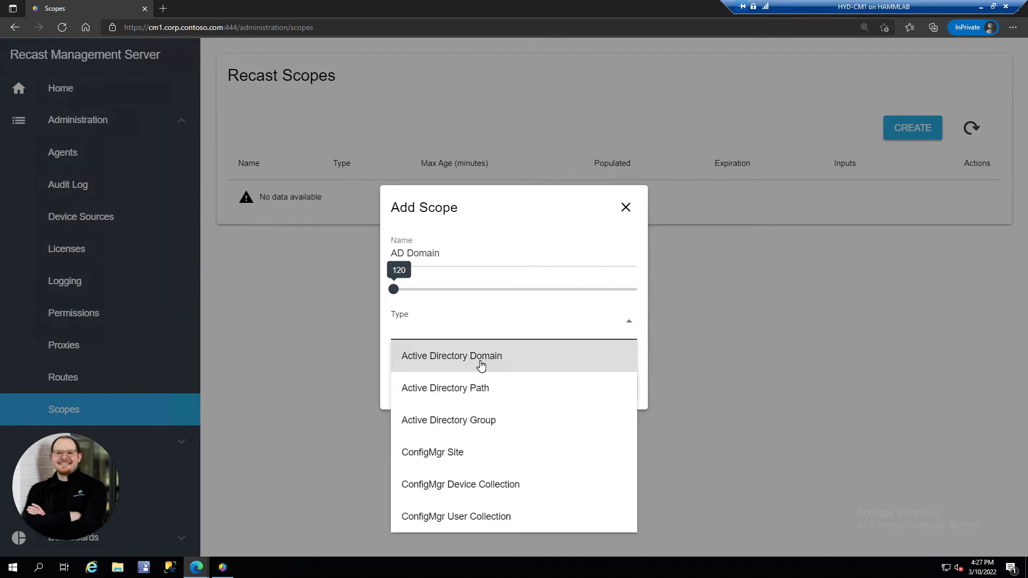
pyautogui.click(452, 355)
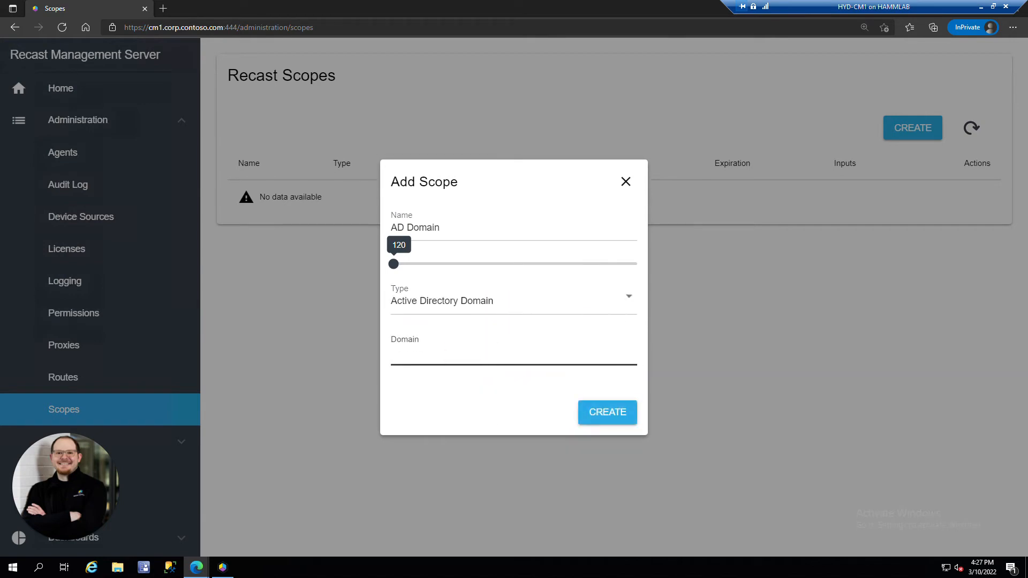
pyautogui.write('corp')
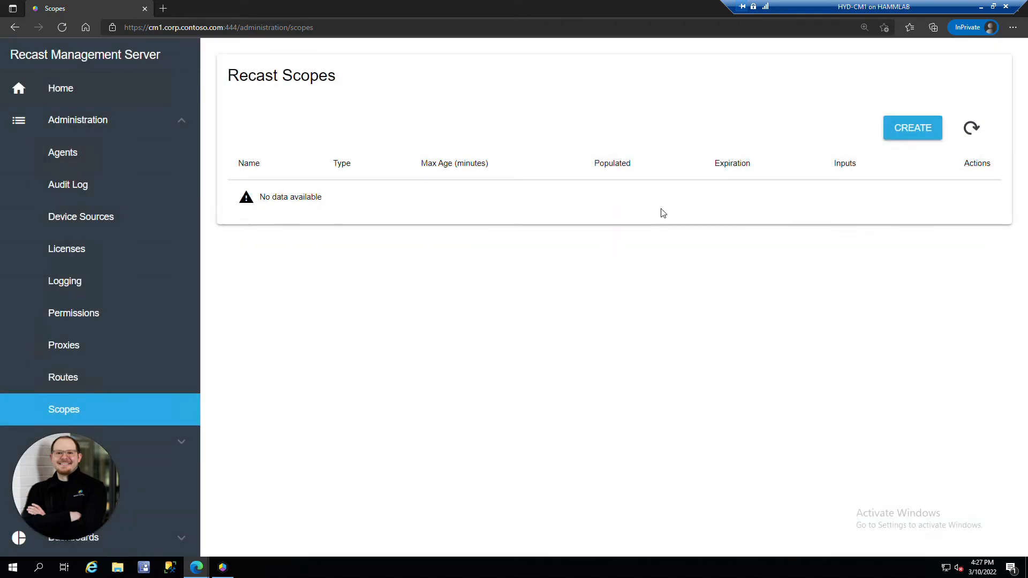
pyautogui.click(912, 128)
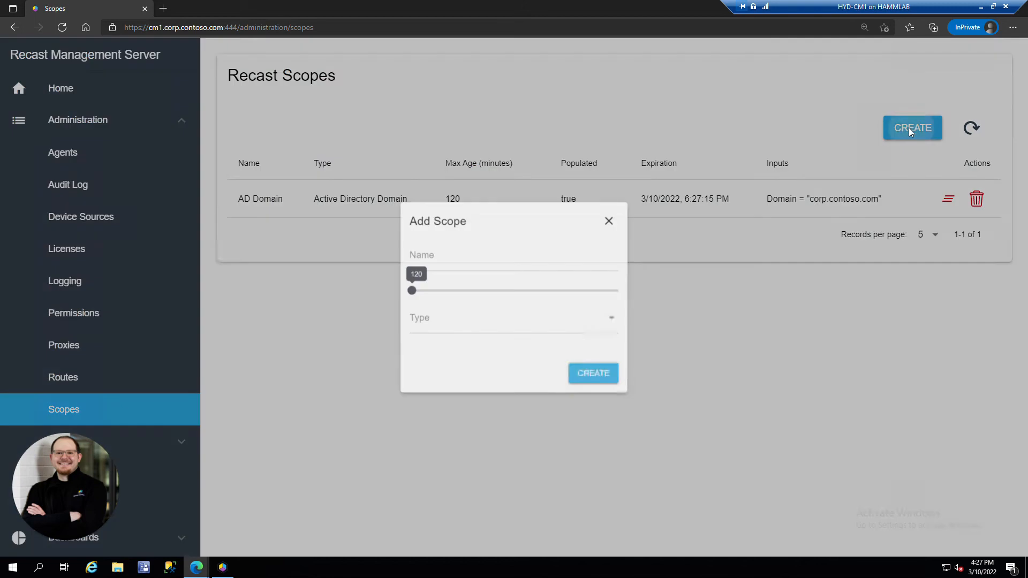
# Create a 'CM Site' ConfigMgr Site scope with site code CHQ and provider cm1.corp.contoso.com
pyautogui.click(511, 241)
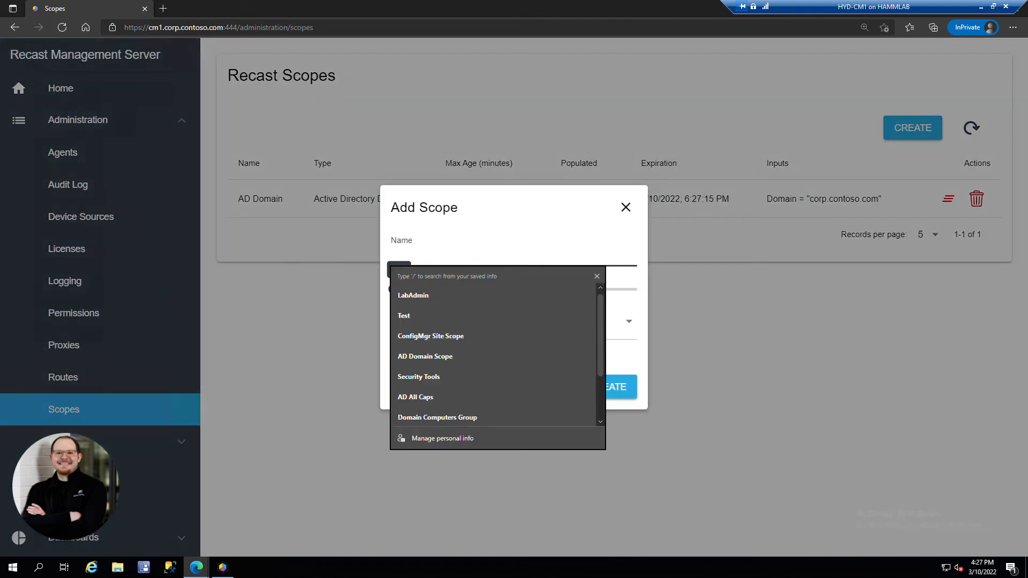
pyautogui.write('CM')
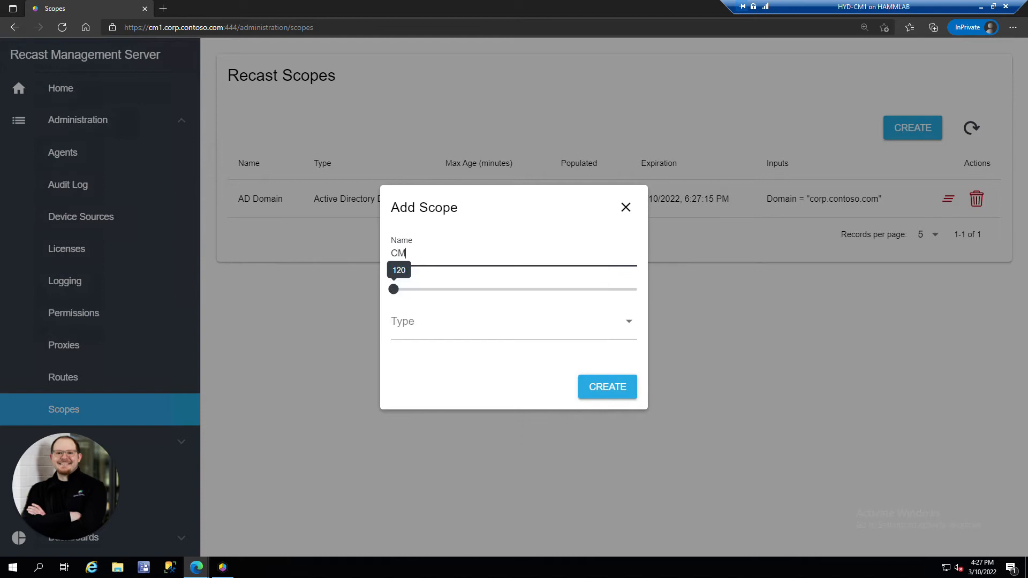
pyautogui.write('Site')
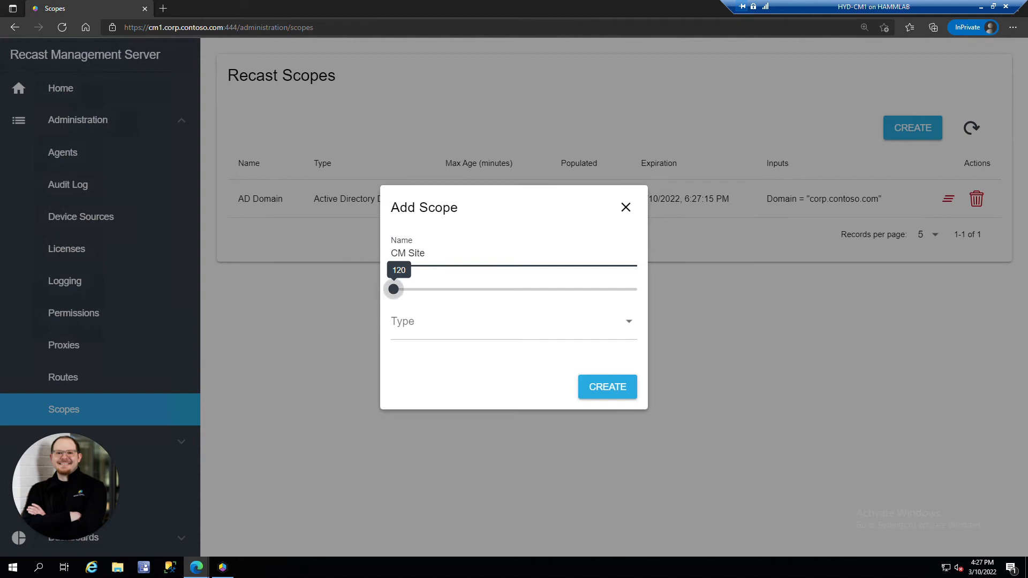
pyautogui.click(513, 321)
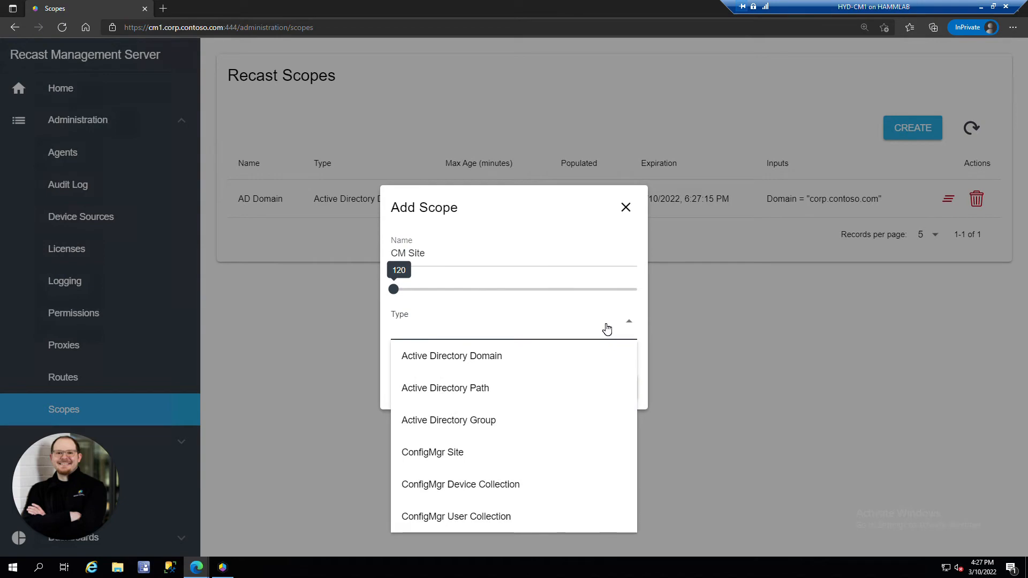
pyautogui.click(432, 452)
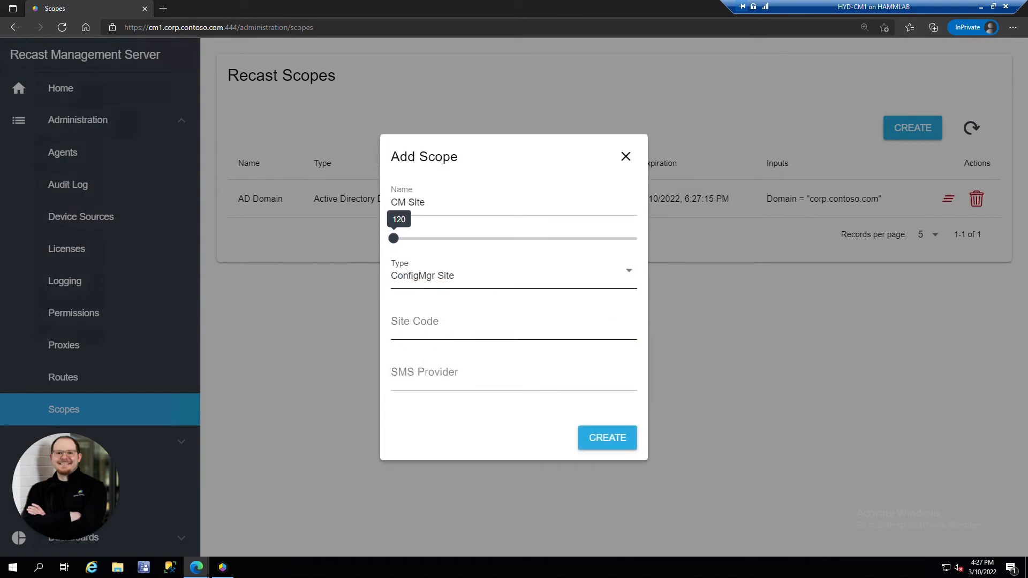
pyautogui.write('CHQ')
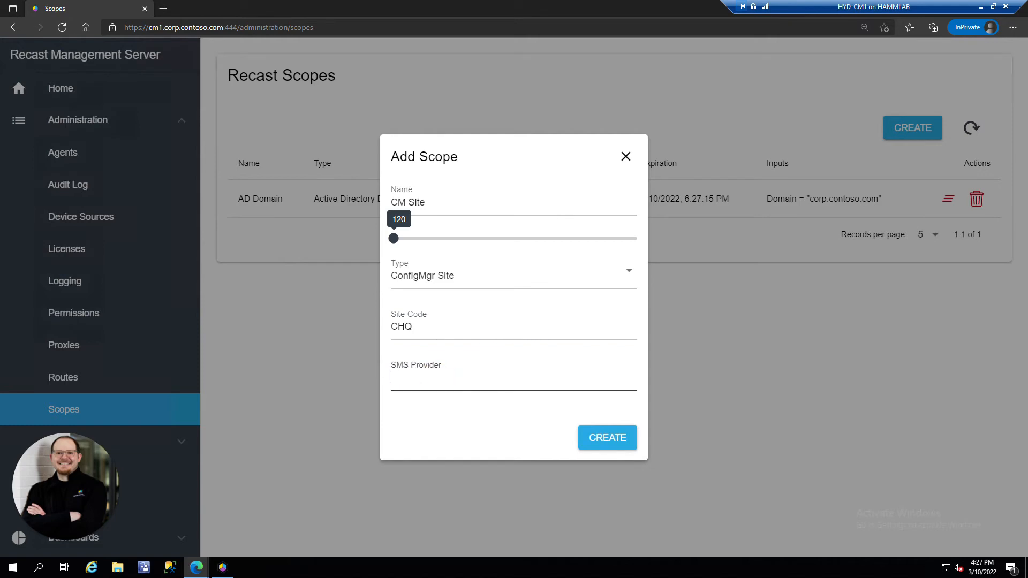
pyautogui.write('cm1.corp')
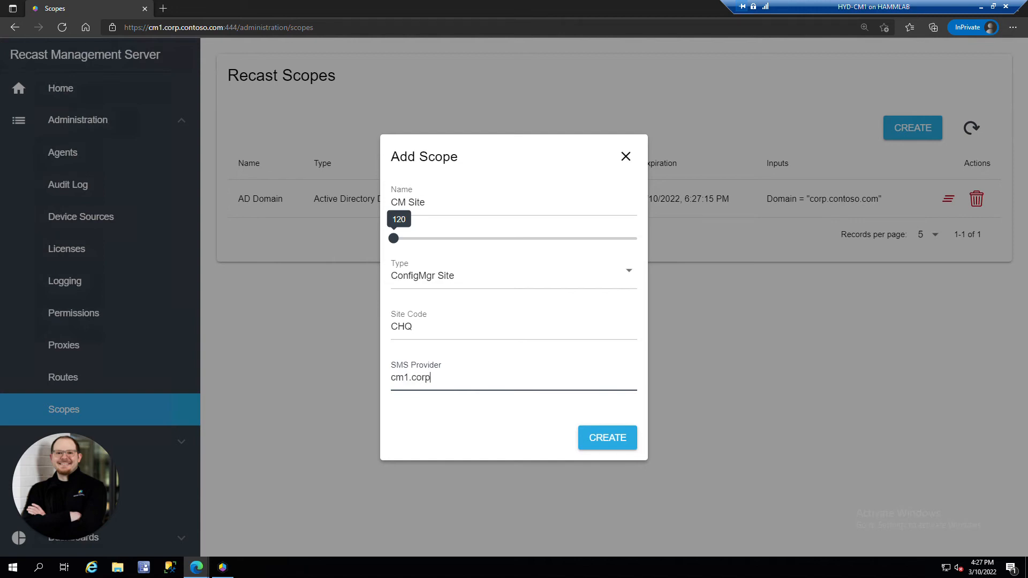
pyautogui.write('.contoso.com')
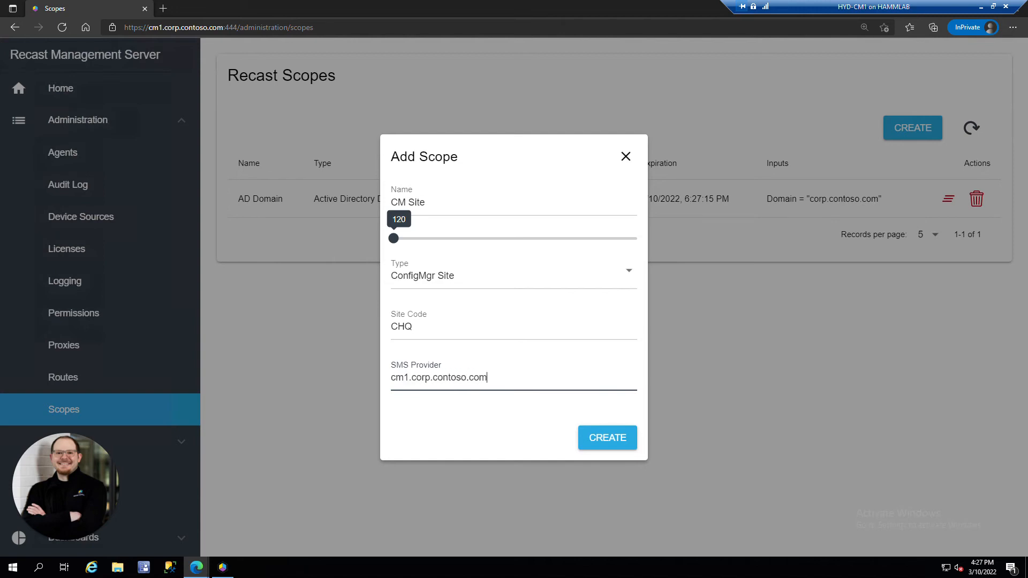
pyautogui.click(606, 438)
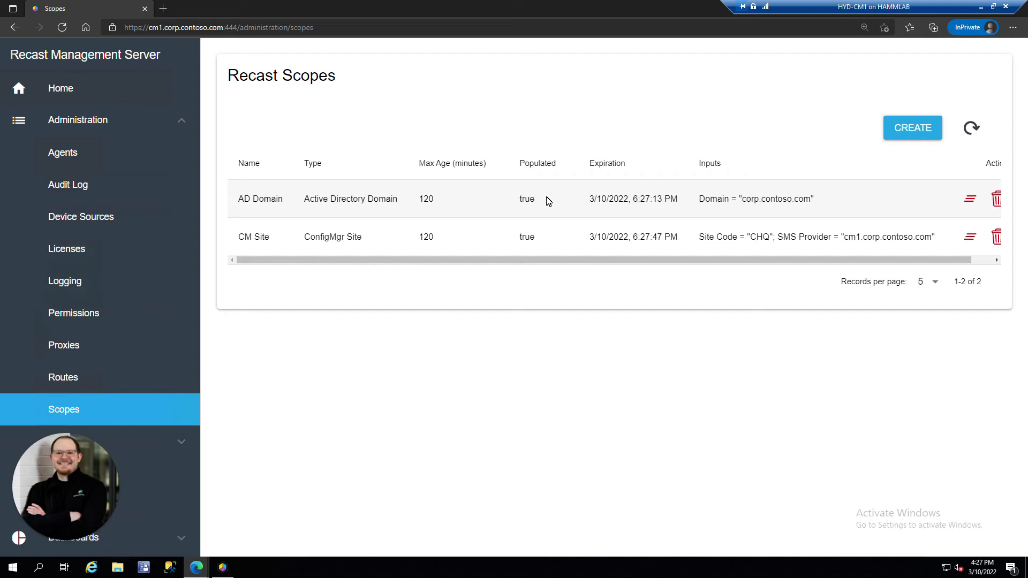
pyautogui.moveTo(74, 313)
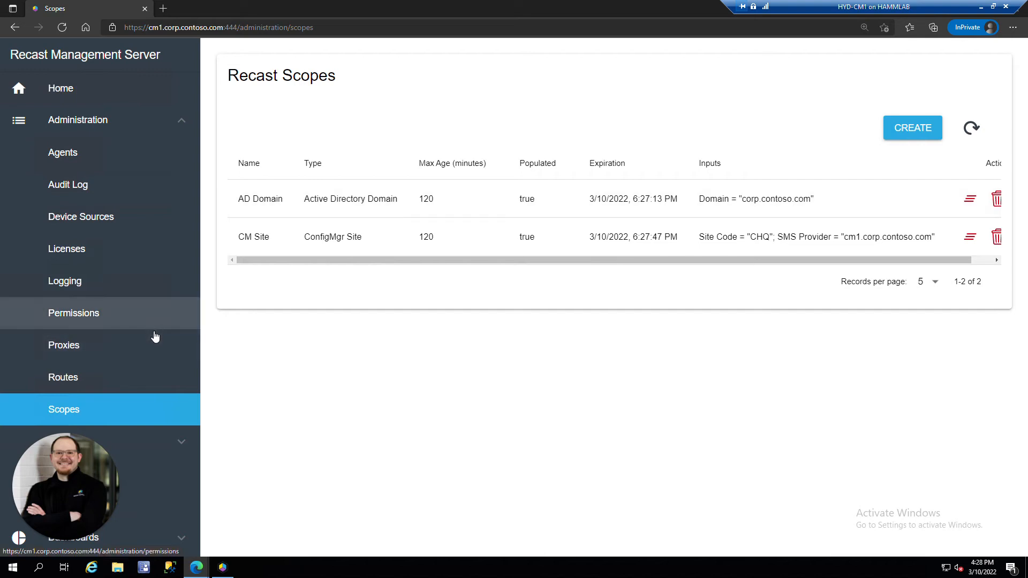
pyautogui.moveTo(179, 257)
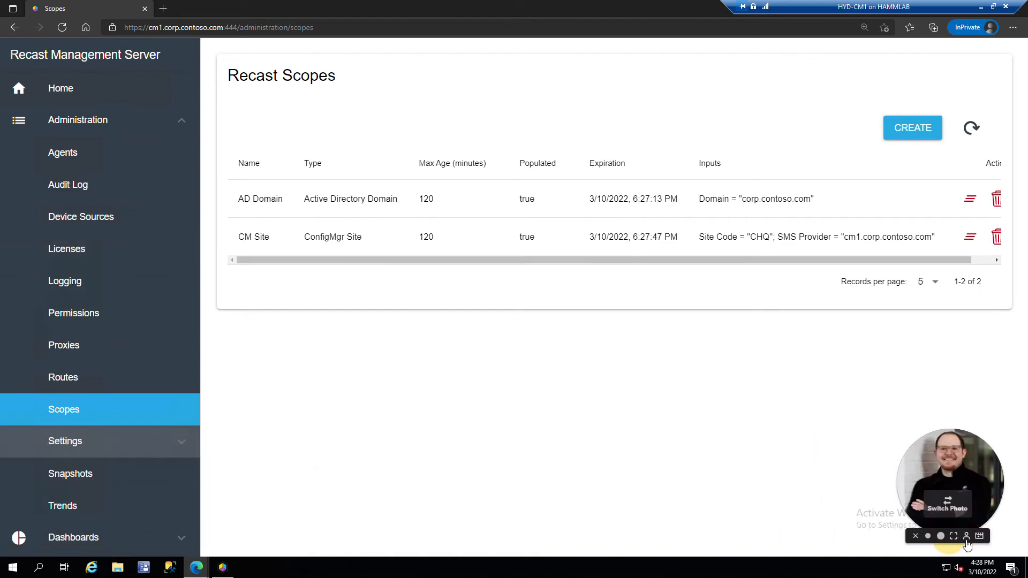
# Add corp.contoso.com under Settings > Active Directory Domains
pyautogui.click(65, 440)
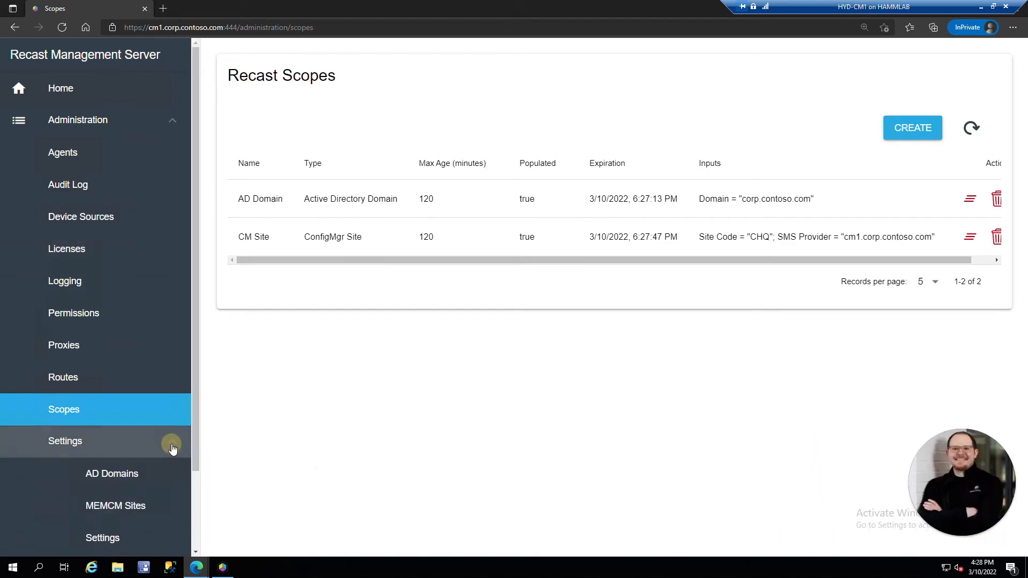
pyautogui.click(112, 473)
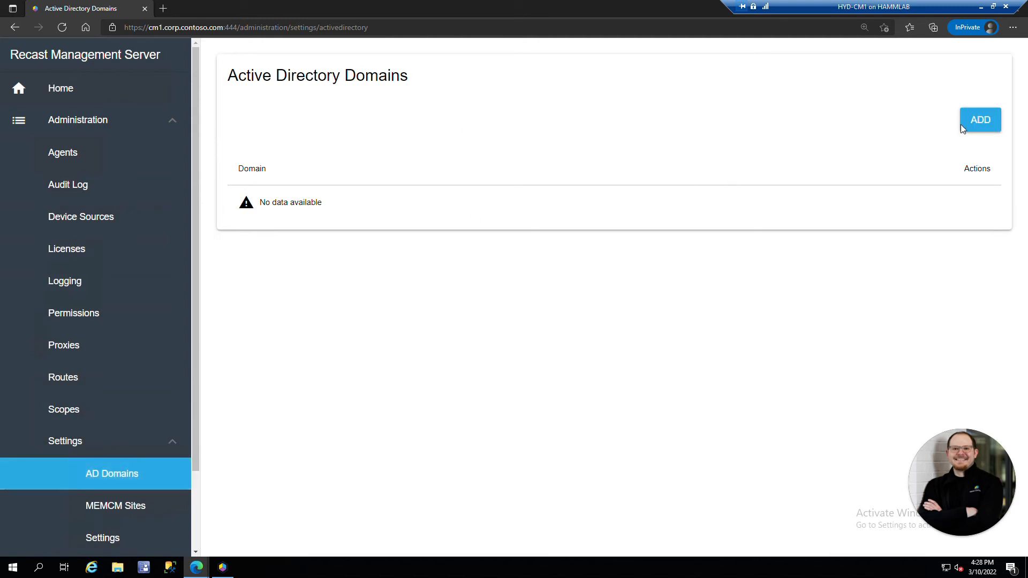
pyautogui.click(979, 119)
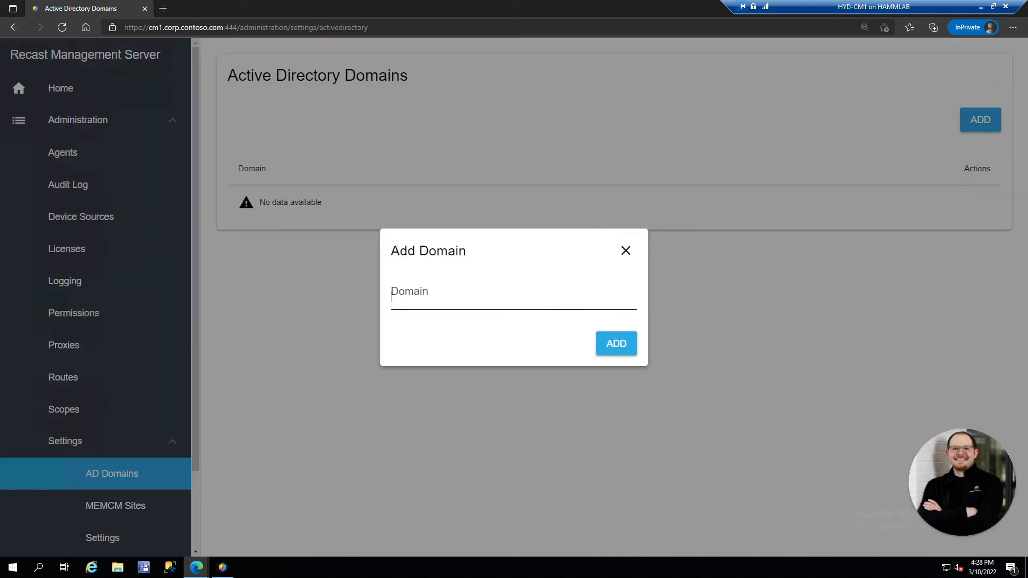
pyautogui.write('corp.contoso.com')
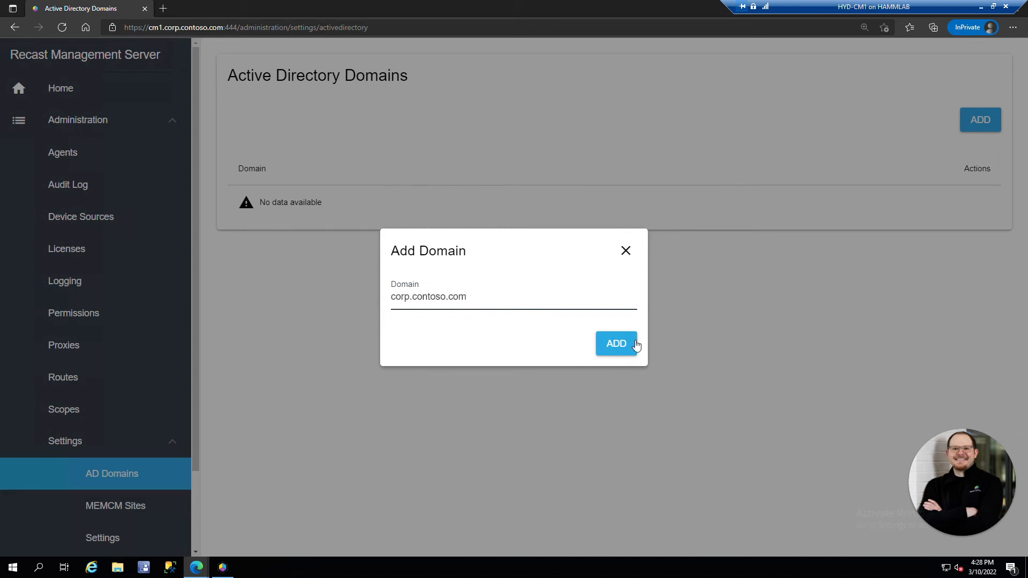
pyautogui.click(616, 343)
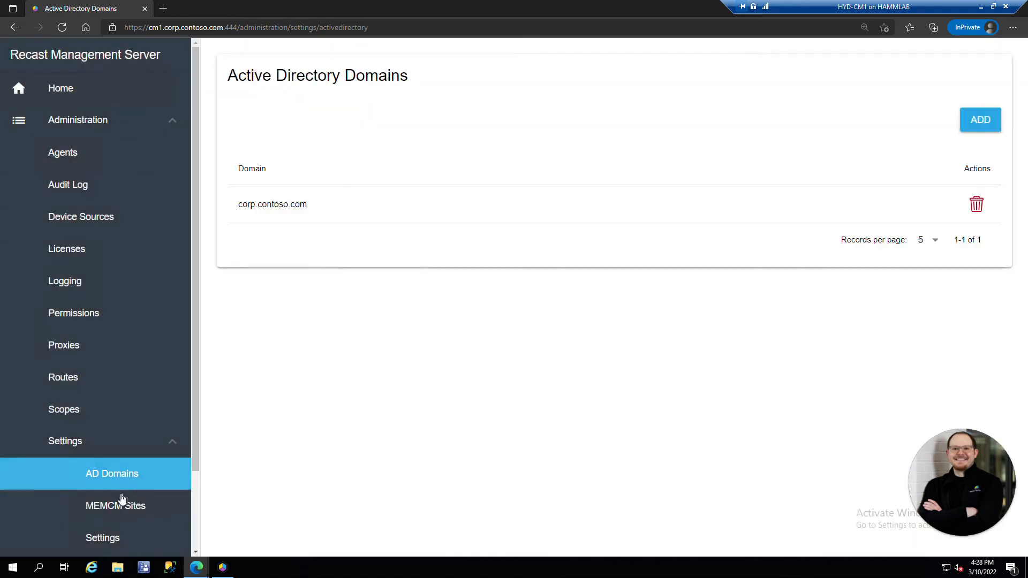
# Add MEMCM site CHQ with provider cm1.corp.contoso.com, then return to AD Domains
pyautogui.click(116, 506)
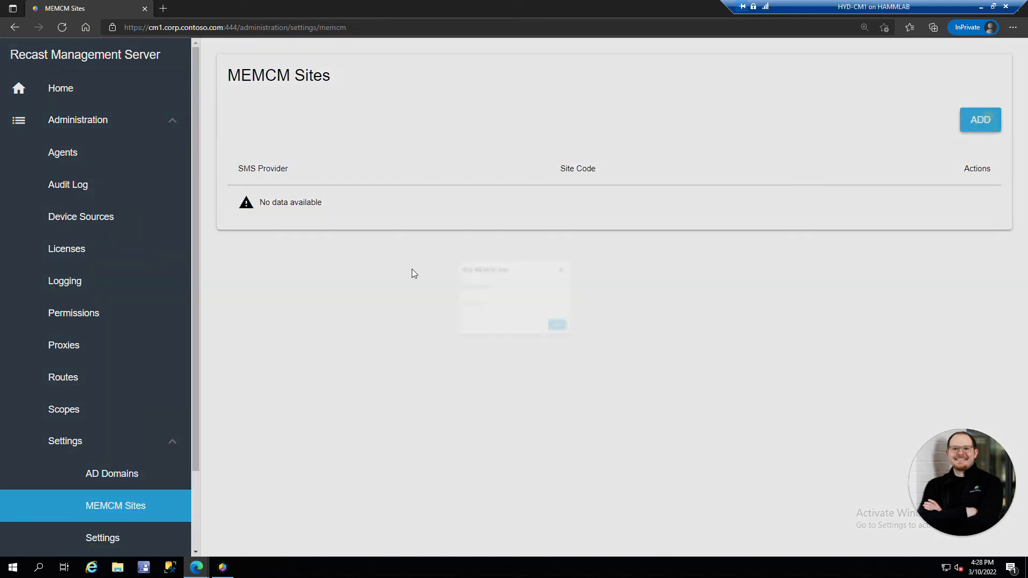
pyautogui.click(979, 119)
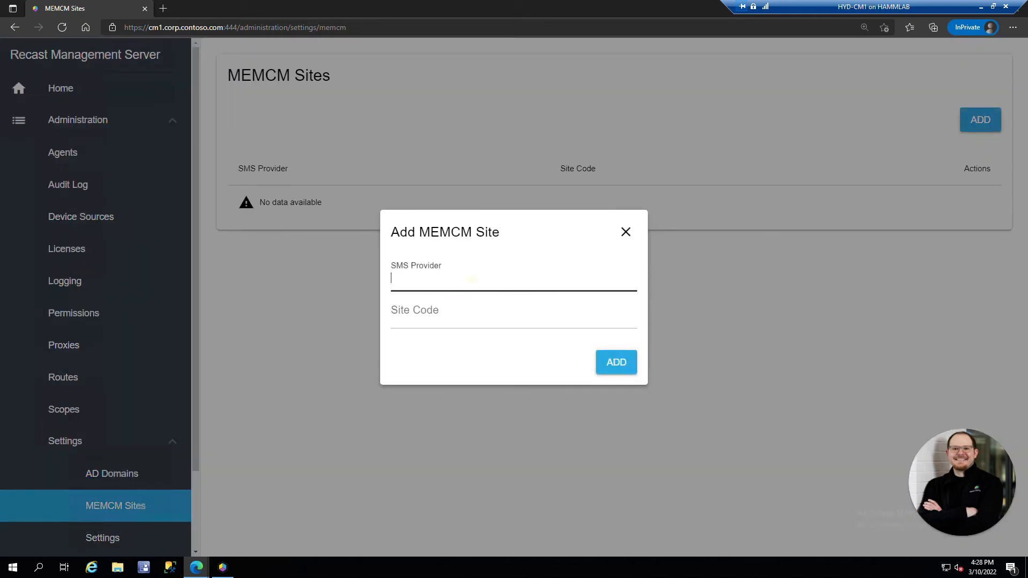
pyautogui.write('corp')
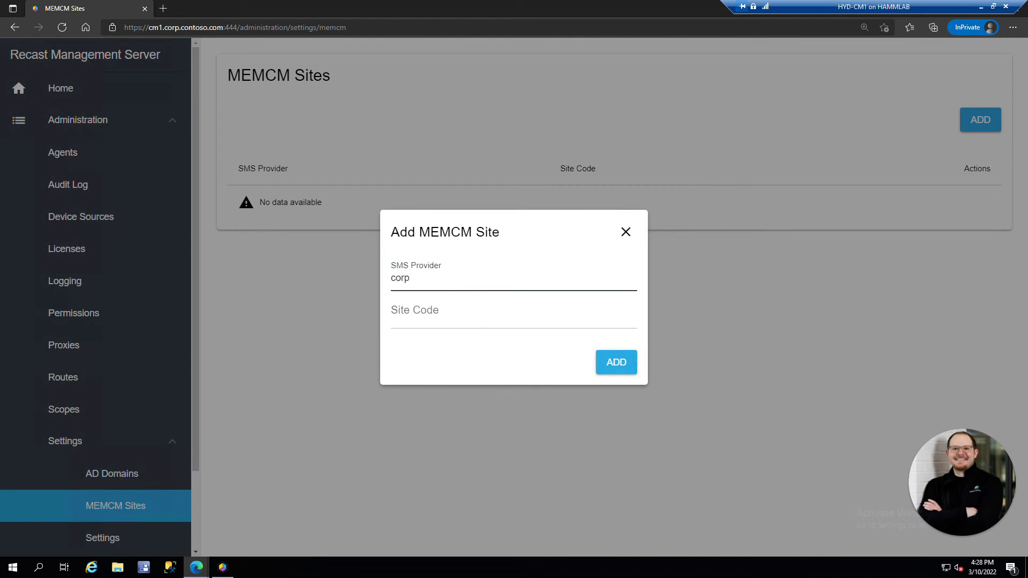
pyautogui.write('cm1.co')
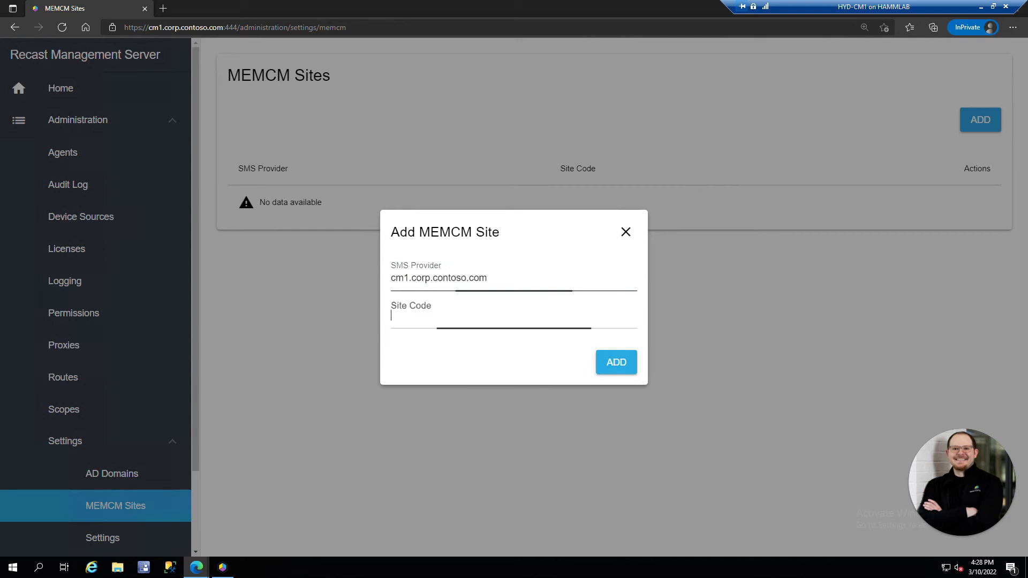
pyautogui.write('CHQ')
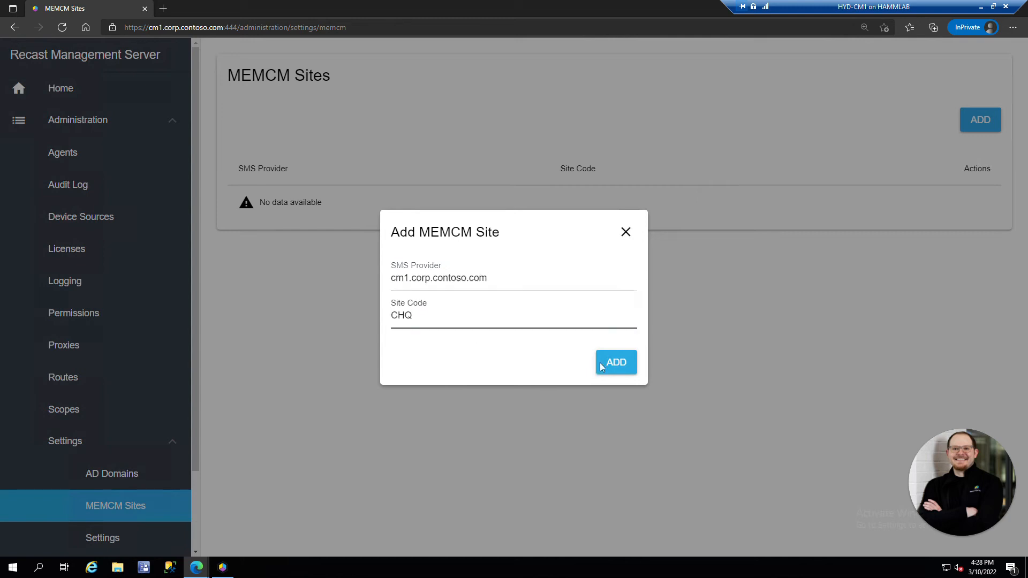
pyautogui.click(616, 362)
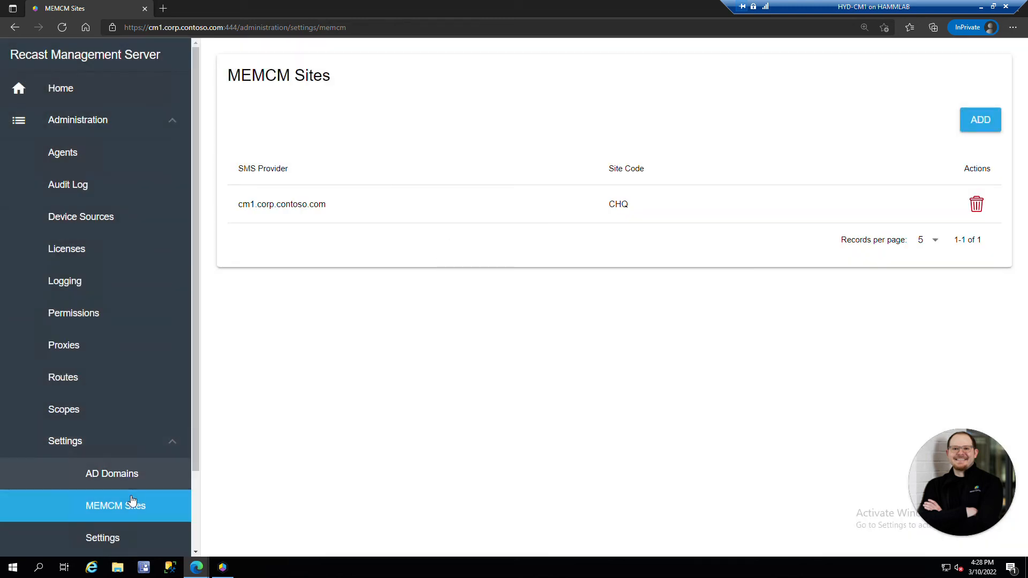
pyautogui.click(112, 474)
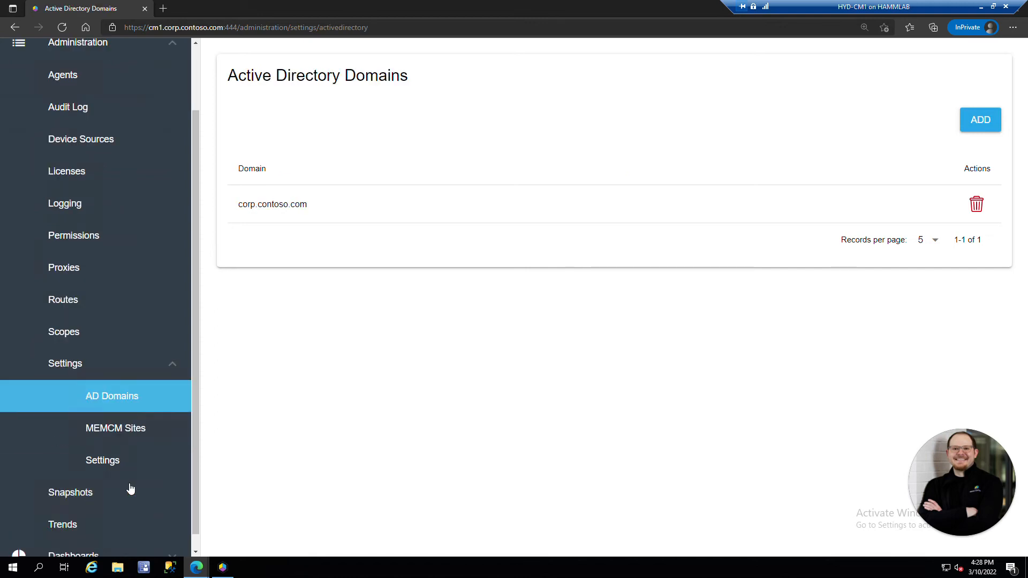
# Set the SQLDatabase server setting to ConfigMgr_CHQ
pyautogui.click(102, 459)
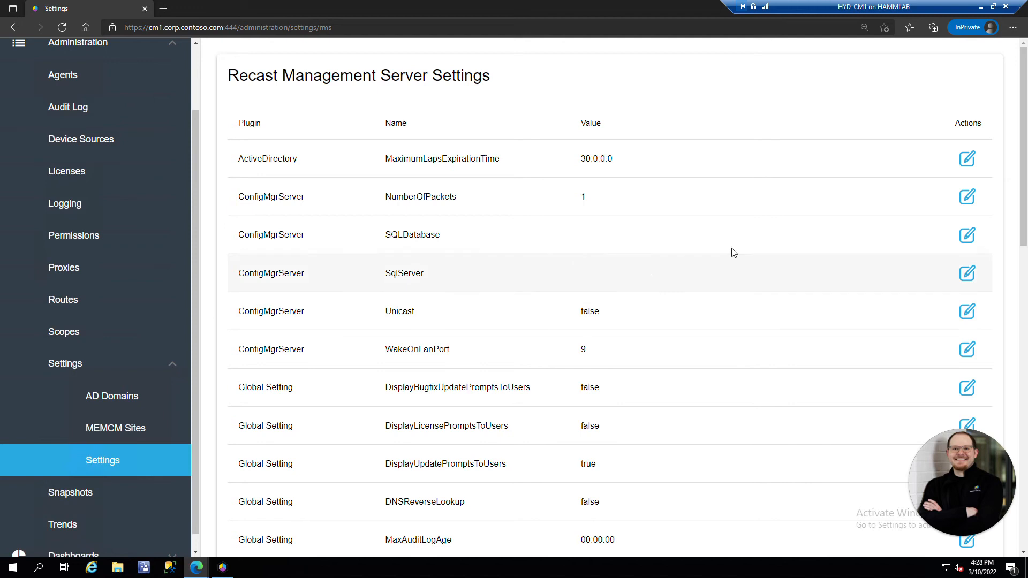
pyautogui.moveTo(753, 248)
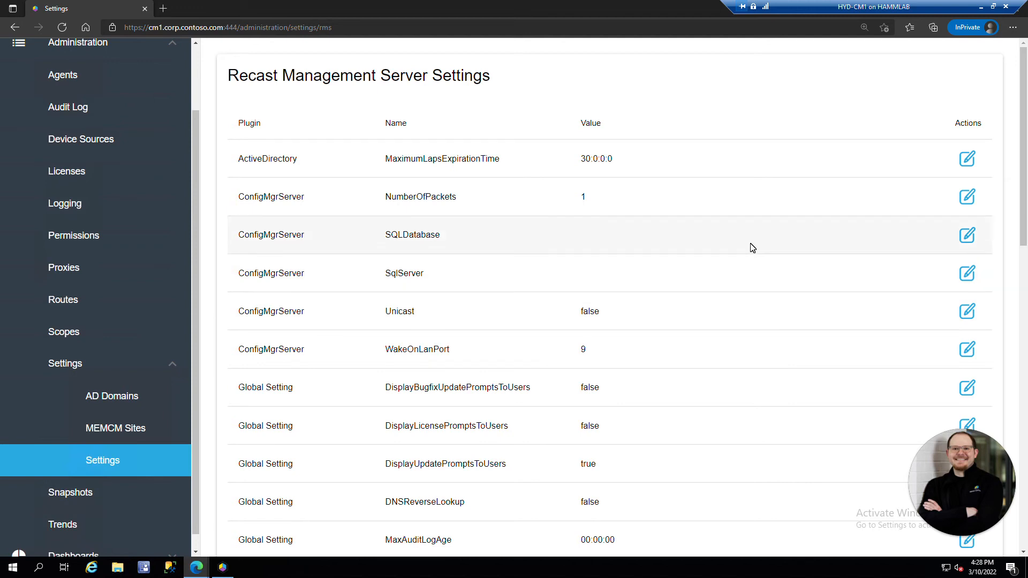
pyautogui.moveTo(328, 262)
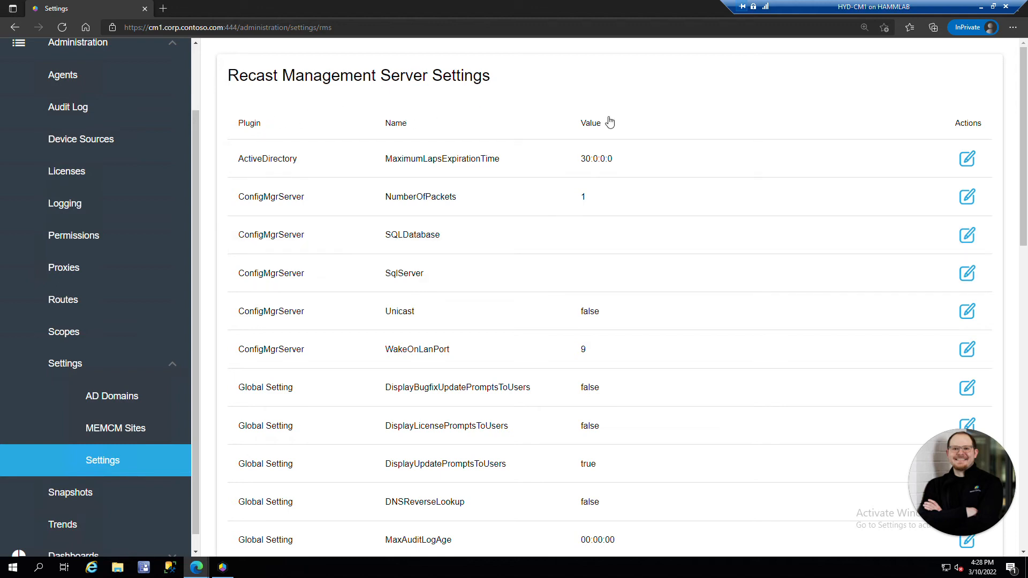
pyautogui.moveTo(695, 241)
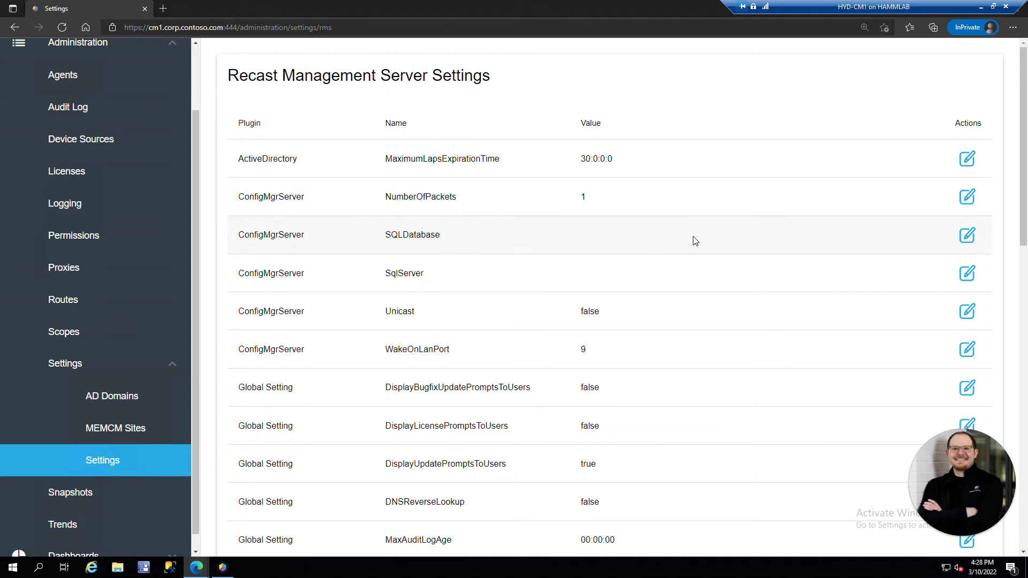
pyautogui.click(966, 234)
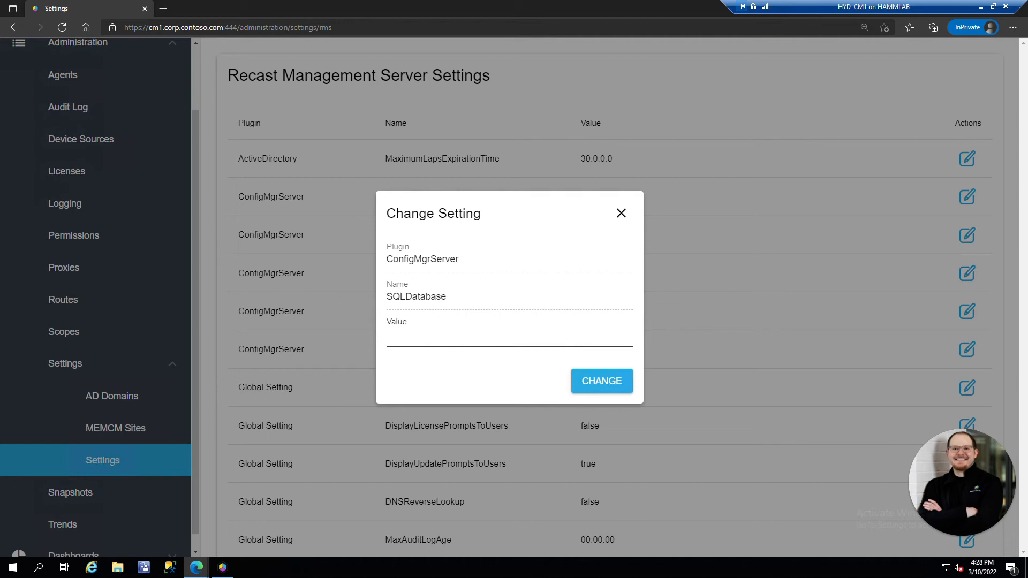
pyautogui.write('Config')
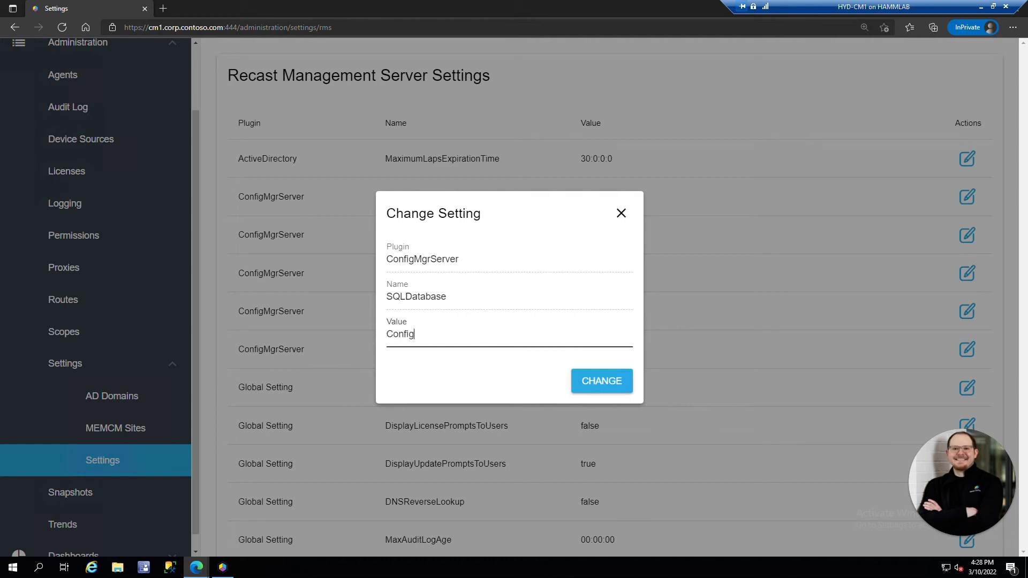
pyautogui.write('Mgr')
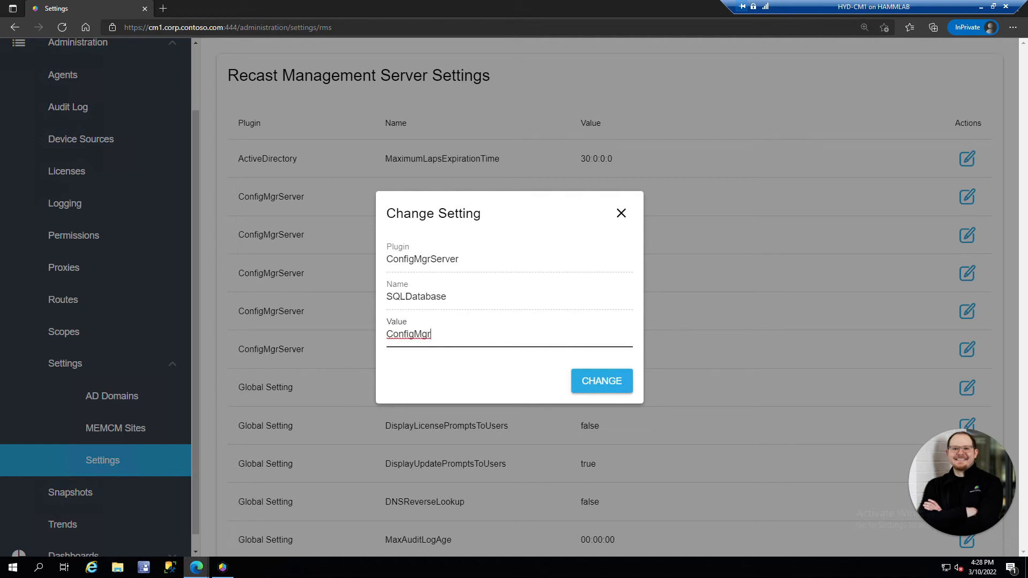
pyautogui.write('_')
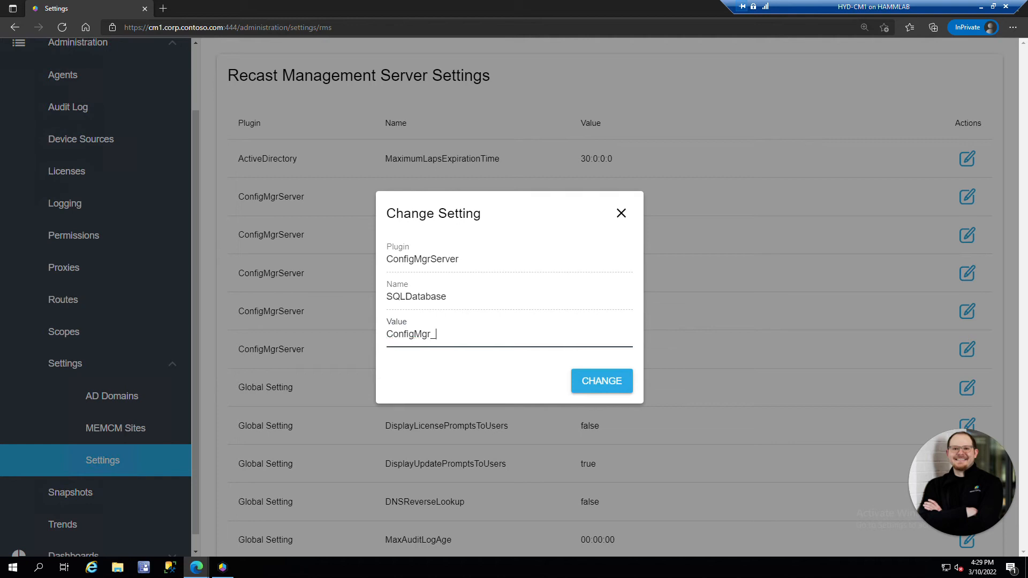
pyautogui.write('CHQ')
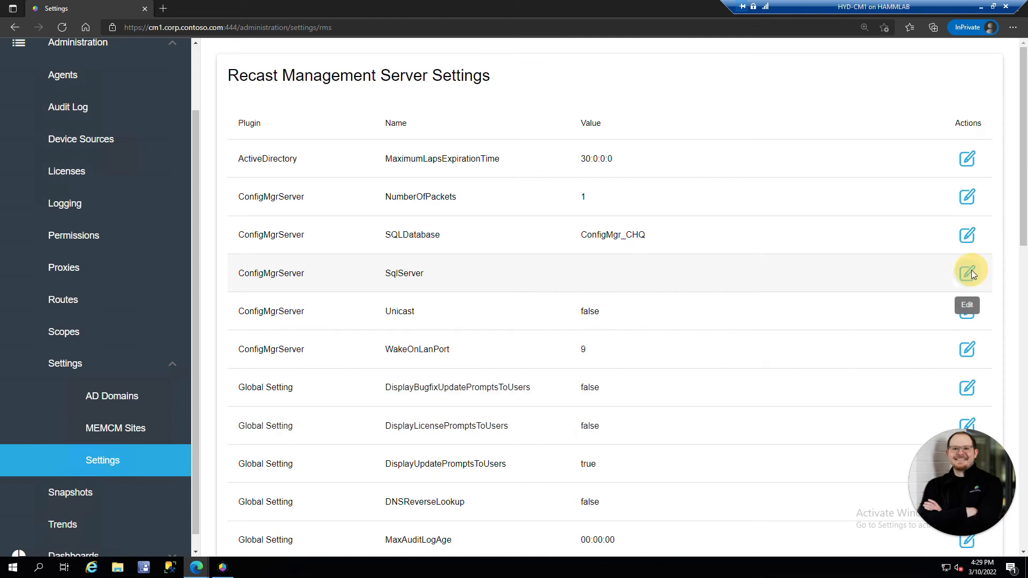
# Set the SqlServer setting to cm1.corp.contoso.com
pyautogui.click(966, 272)
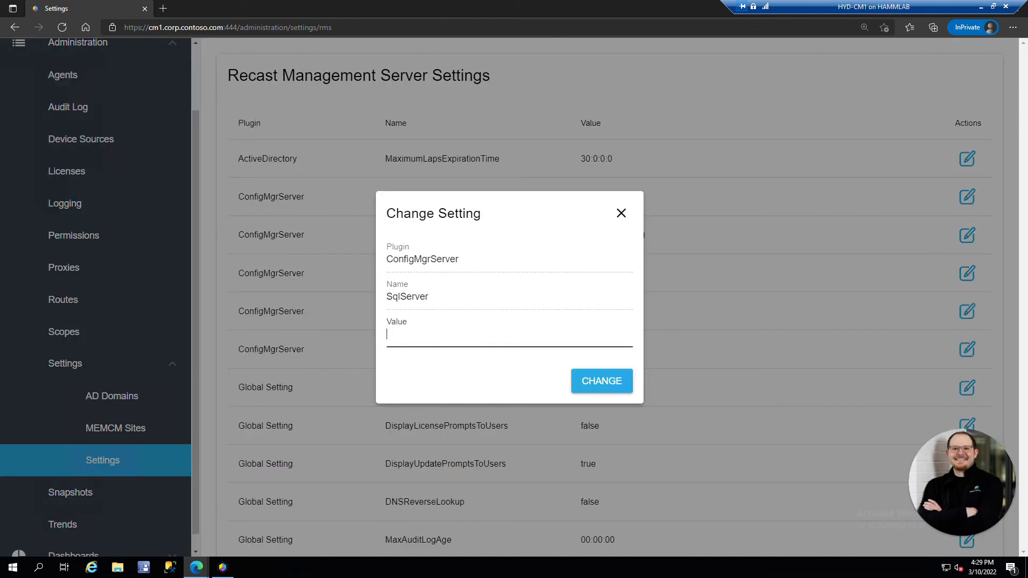
pyautogui.write('cm1.')
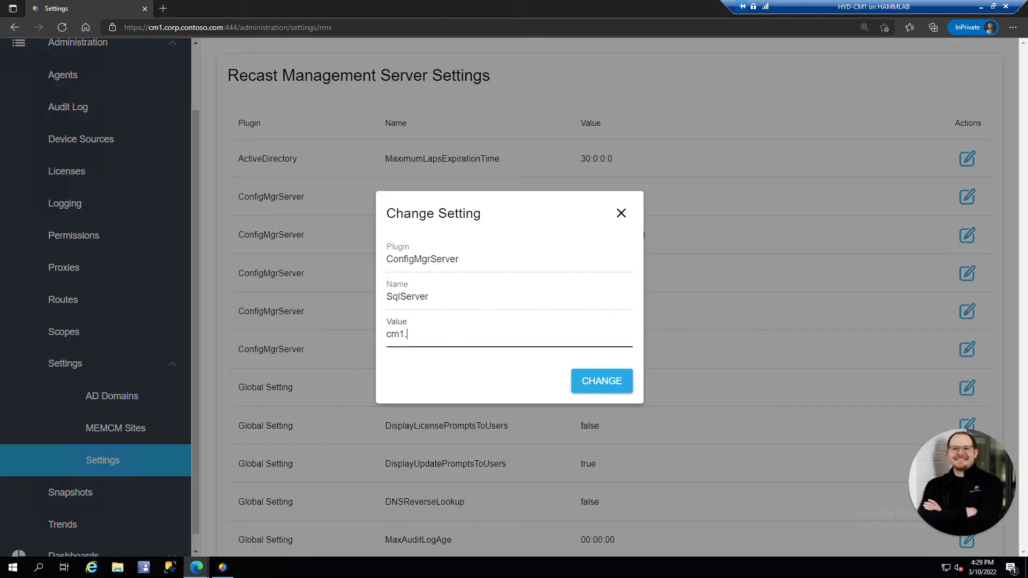
pyautogui.write('corp.contoso.com')
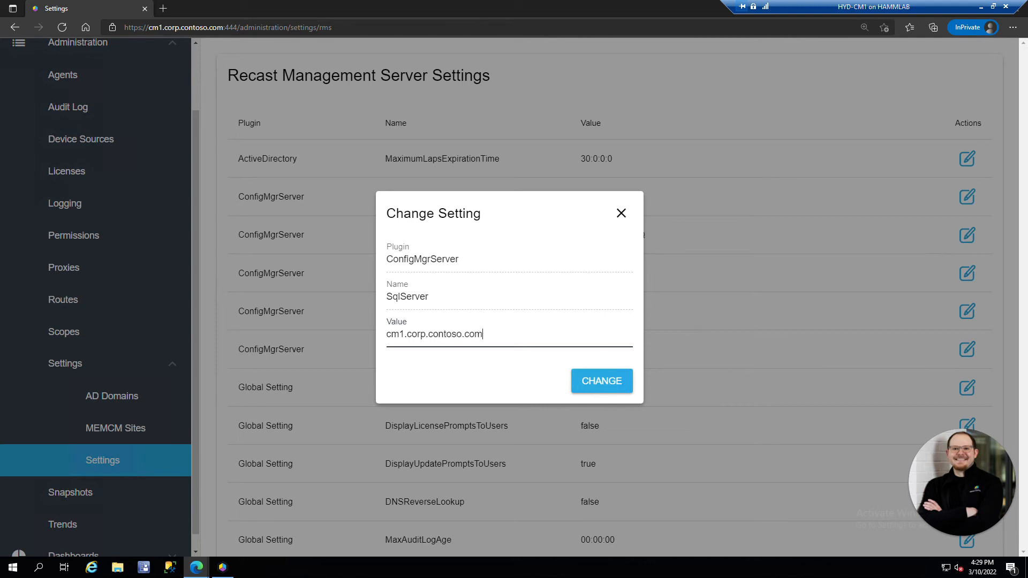
pyautogui.click(601, 381)
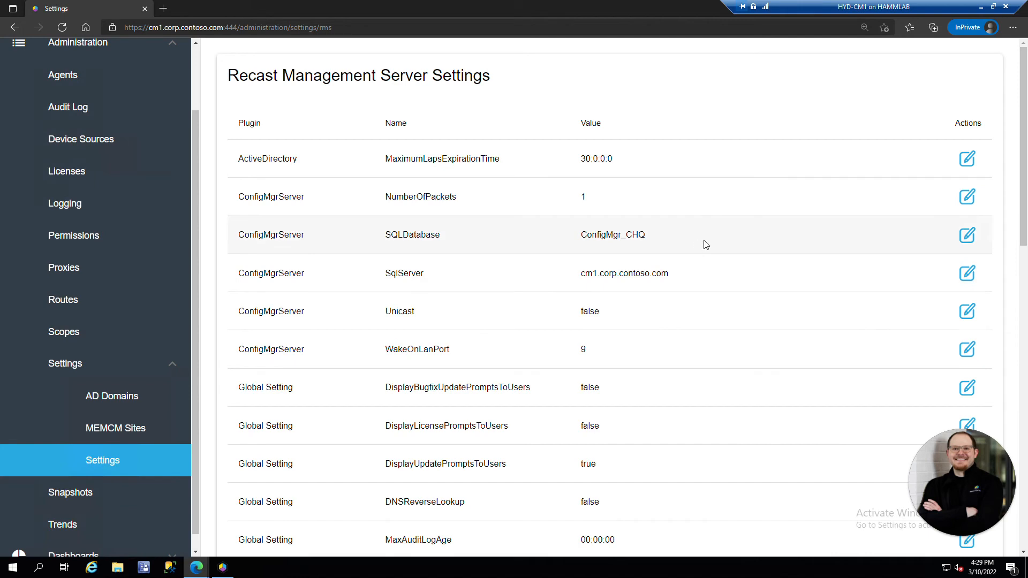
pyautogui.scroll(-3)
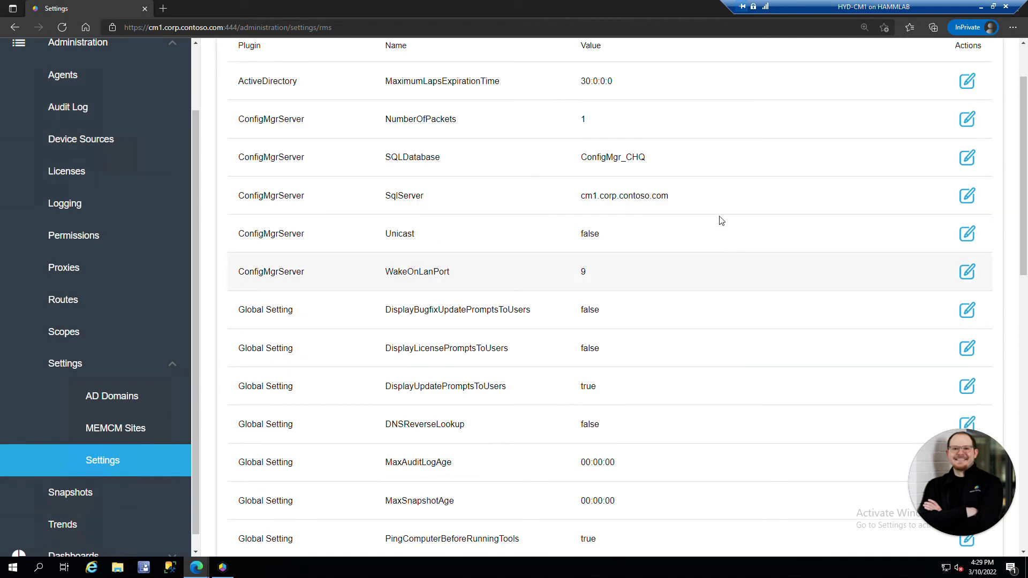
pyautogui.moveTo(639, 386)
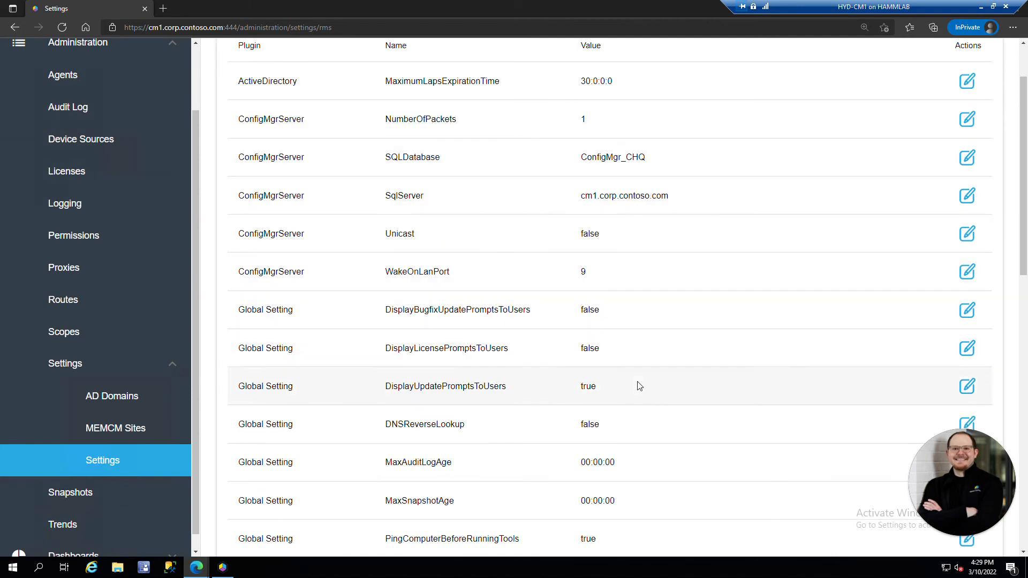
pyautogui.moveTo(713, 245)
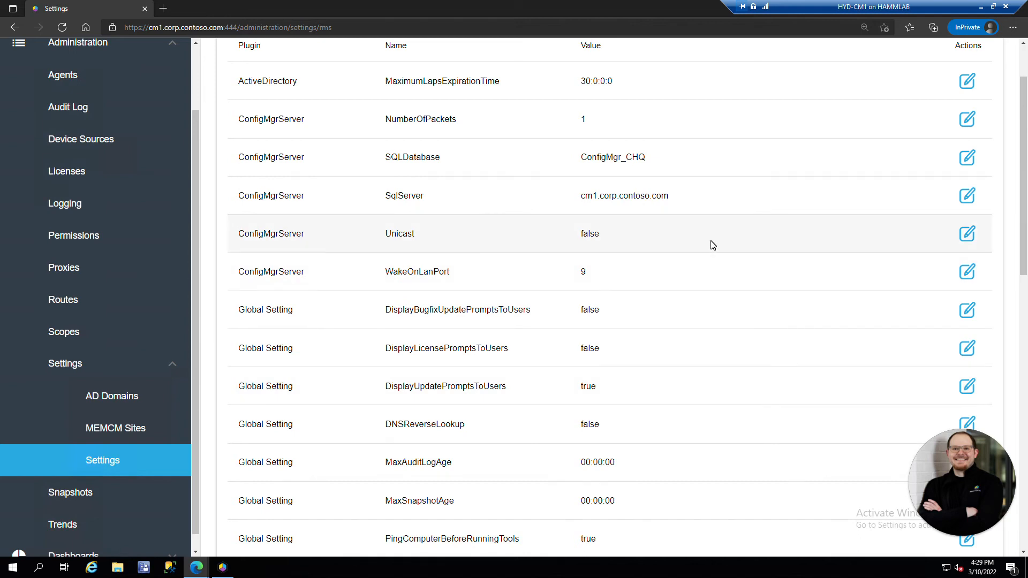
pyautogui.scroll(-3)
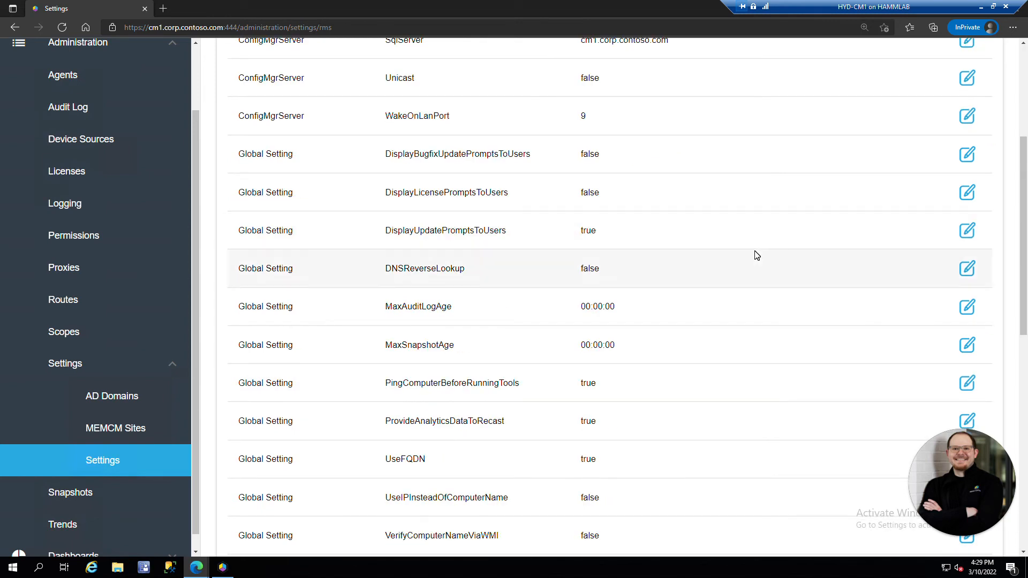
pyautogui.scroll(-3)
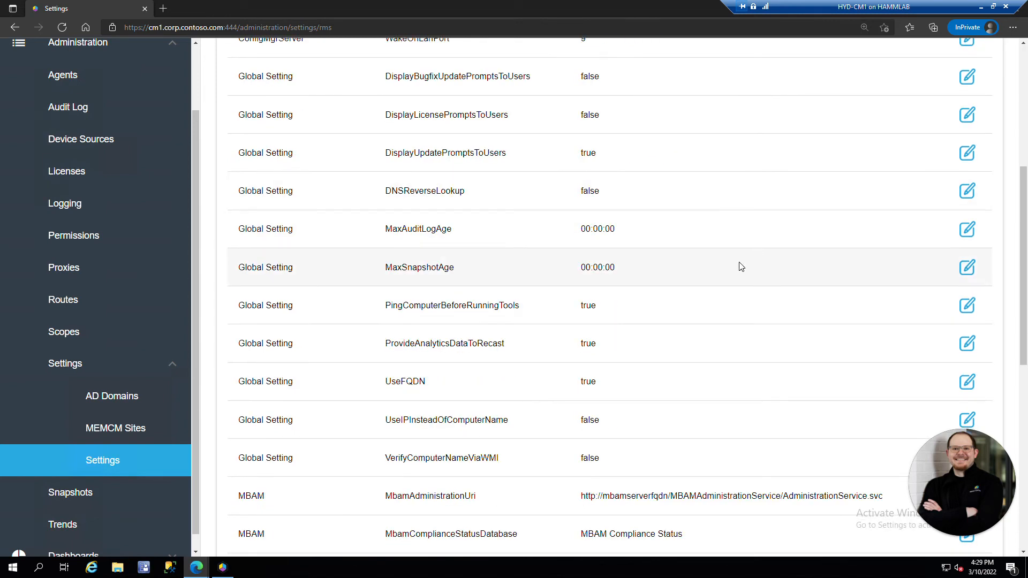
pyautogui.moveTo(444, 243)
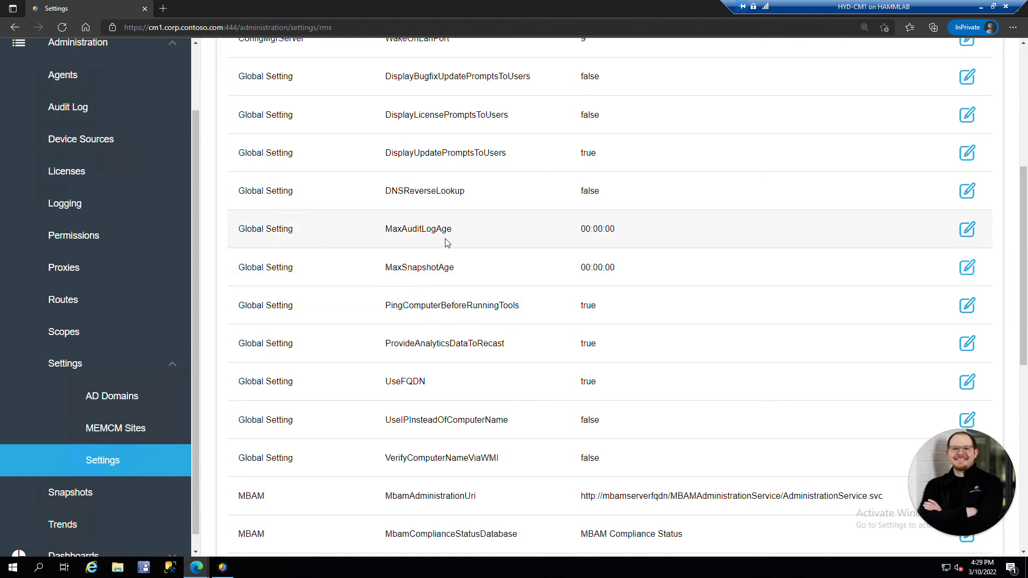
pyautogui.moveTo(646, 236)
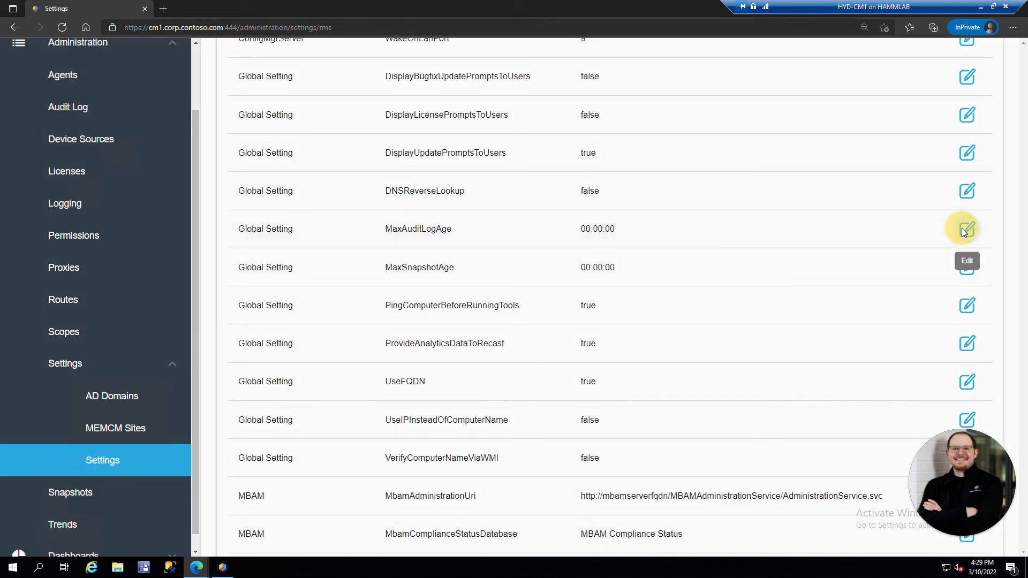
# Set MaxAuditLogAge to 30:00:00:00
pyautogui.click(967, 228)
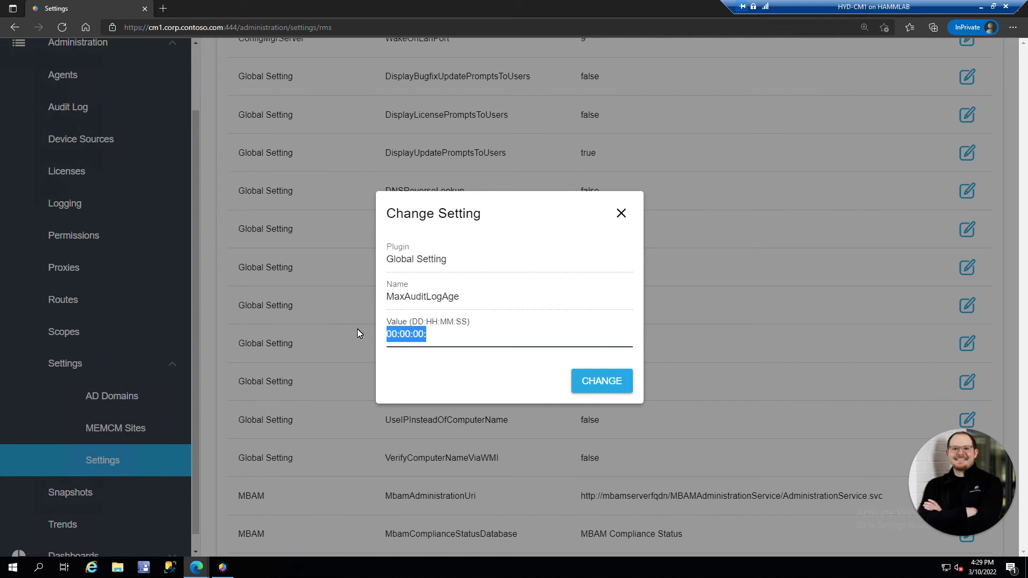
pyautogui.write('30:')
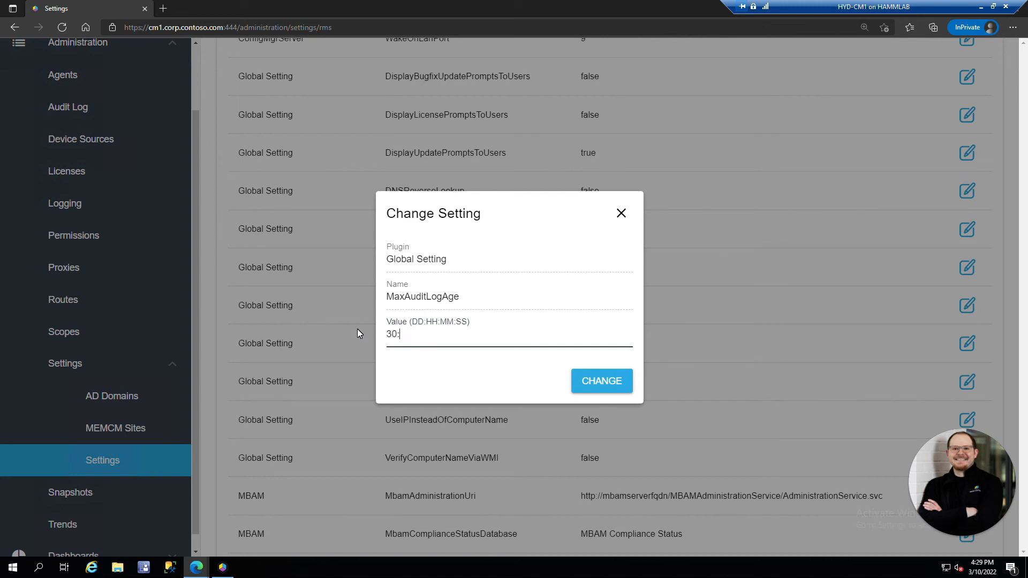
pyautogui.write('00:00:00')
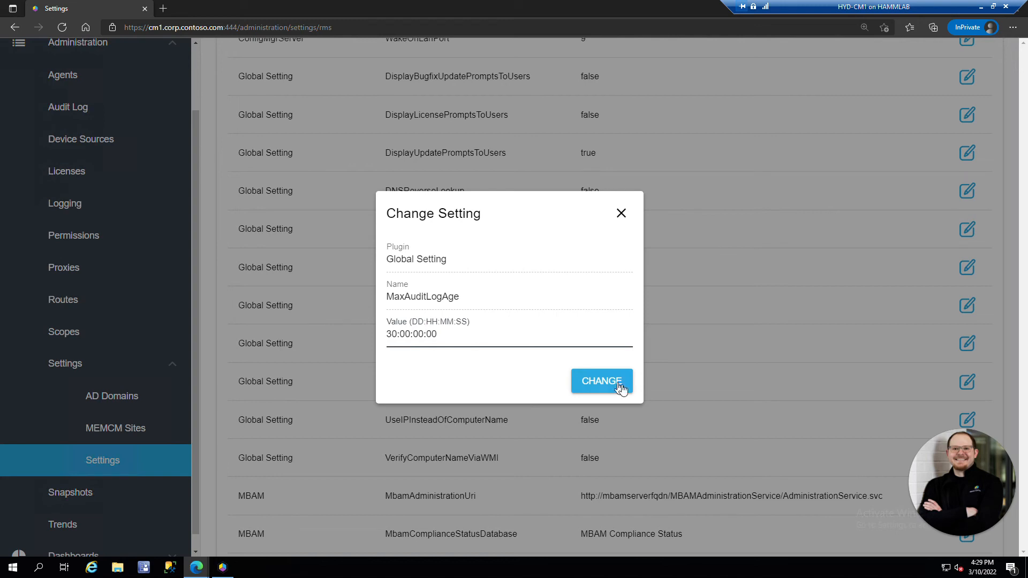
pyautogui.click(600, 381)
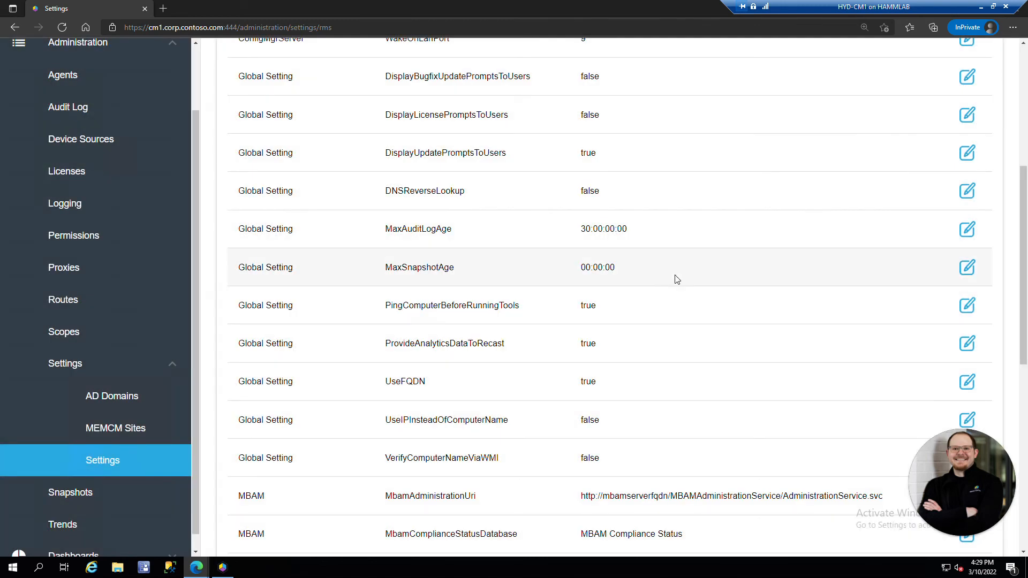
pyautogui.moveTo(967, 269)
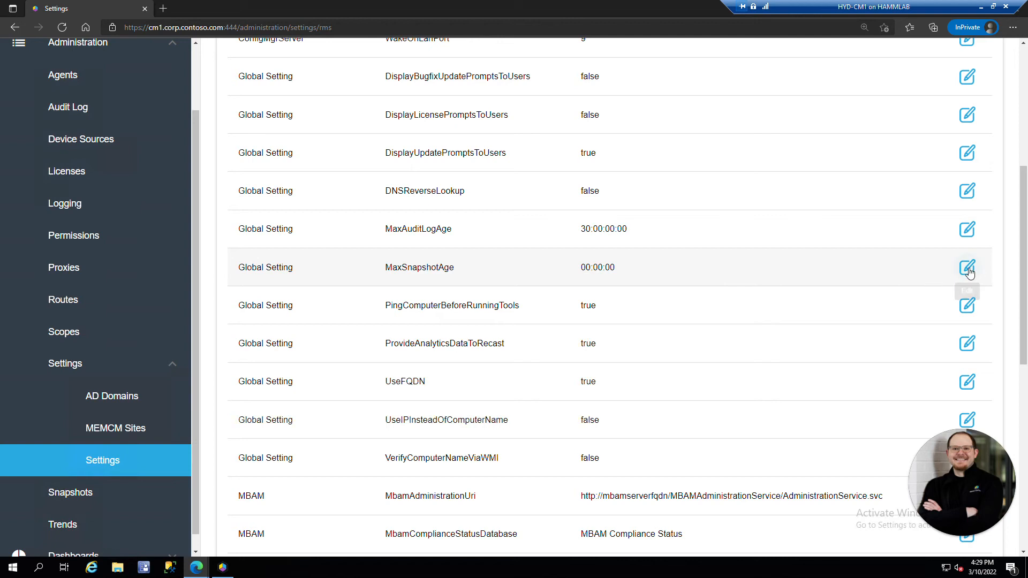
# Set MaxSnapshotAge to 30:00:00:00
pyautogui.click(967, 267)
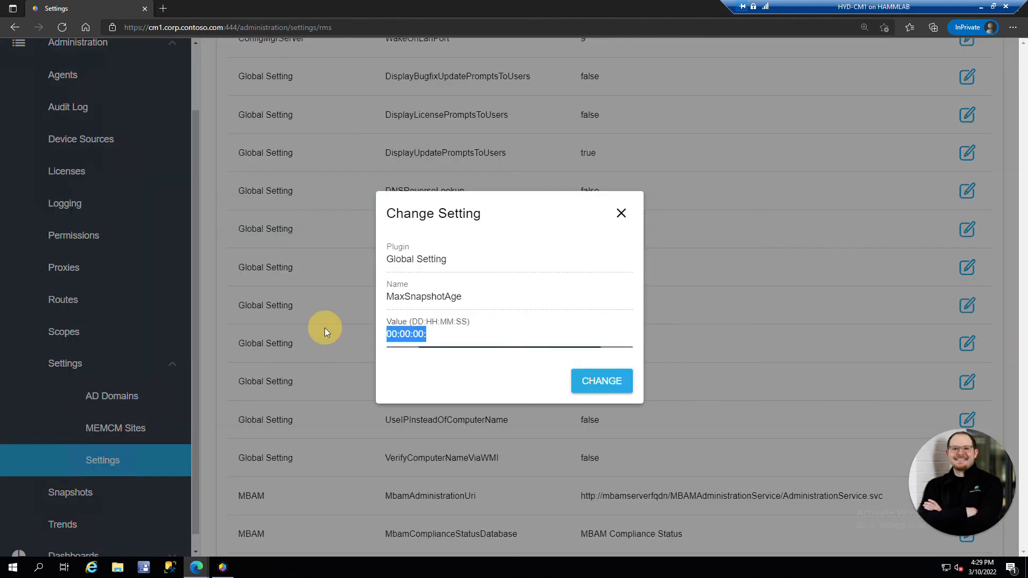
pyautogui.write('30:')
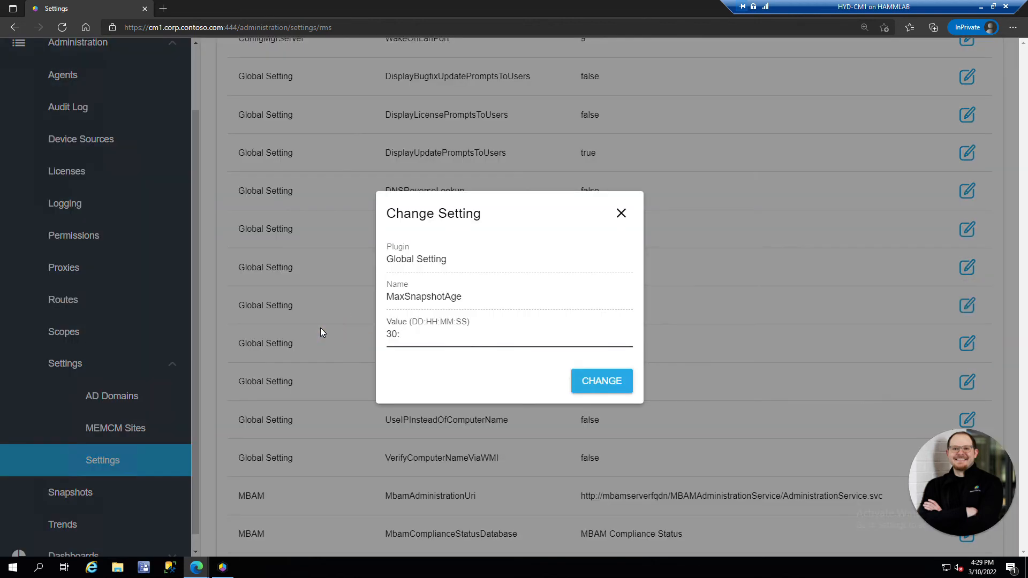
pyautogui.click(459, 334)
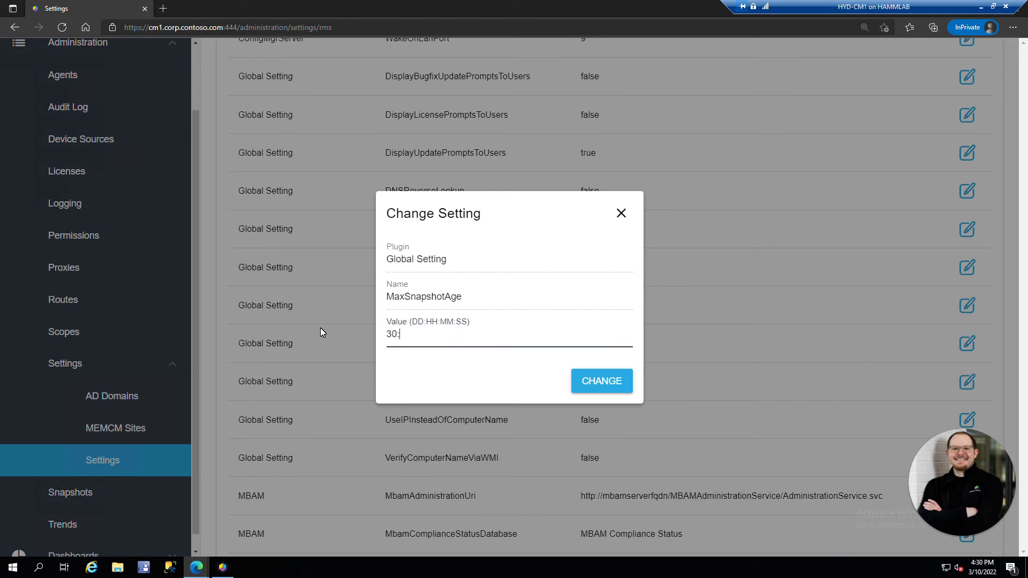
pyautogui.write('00:00:')
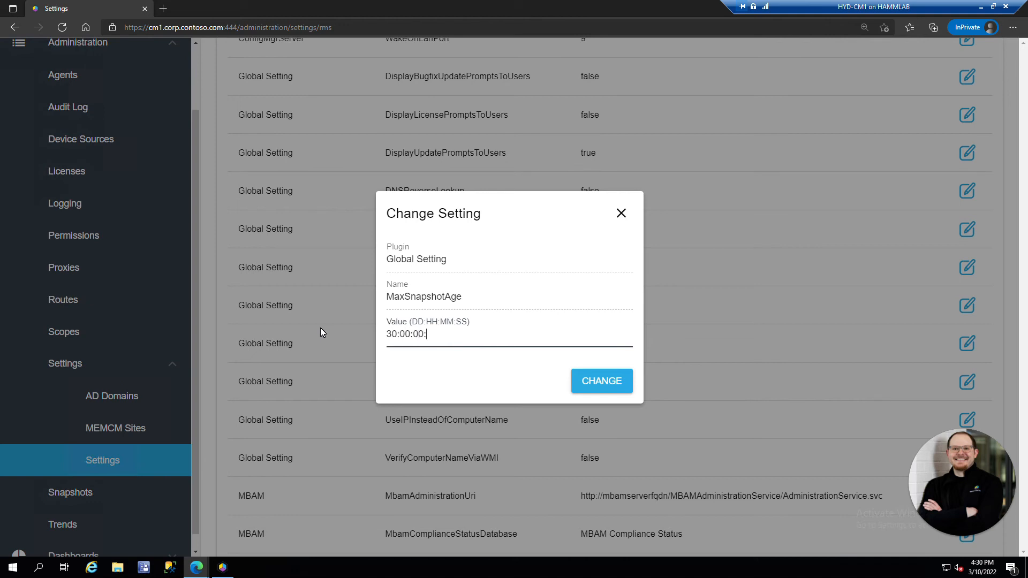
pyautogui.write('00')
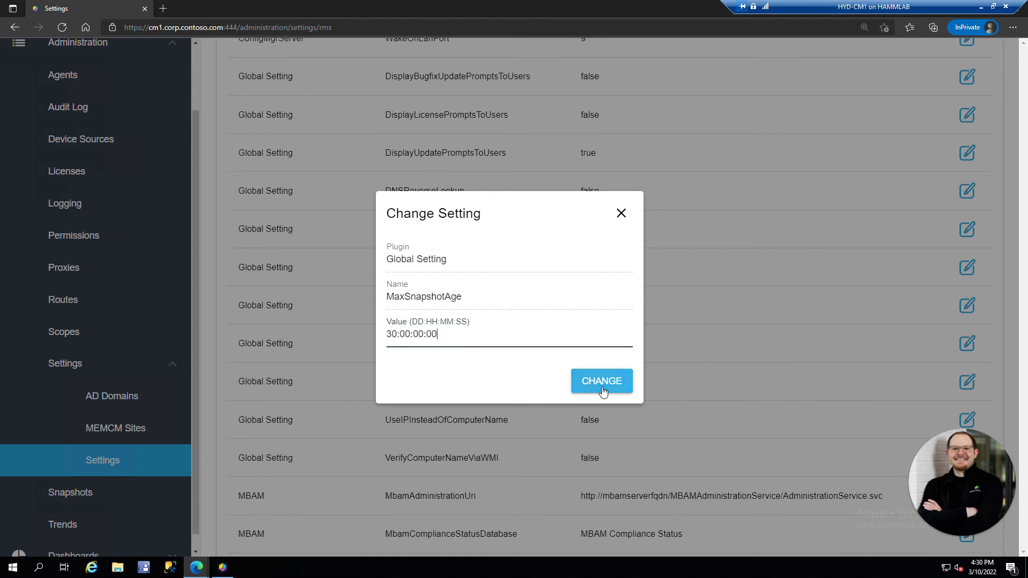
pyautogui.click(601, 380)
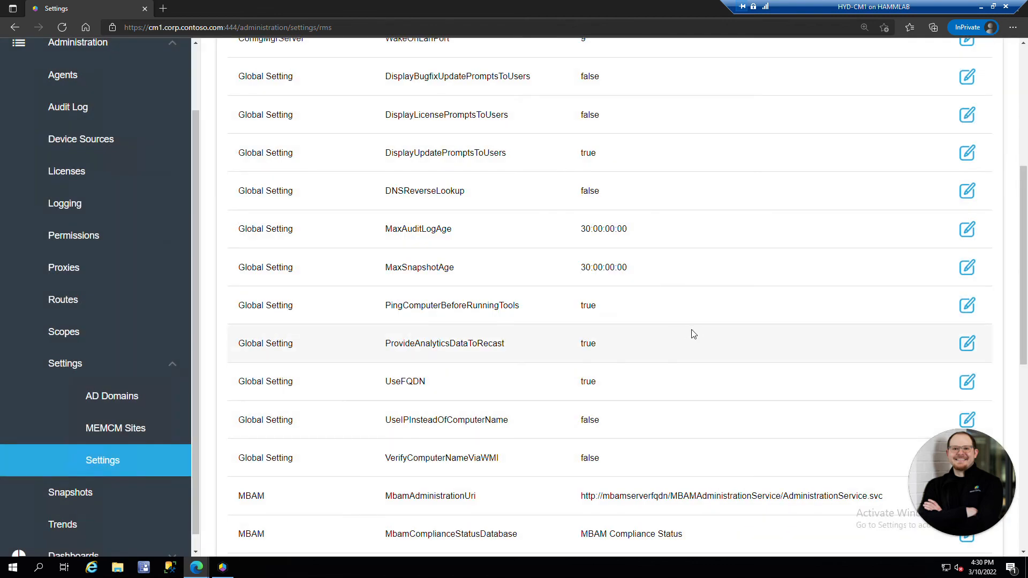
pyautogui.scroll(-3)
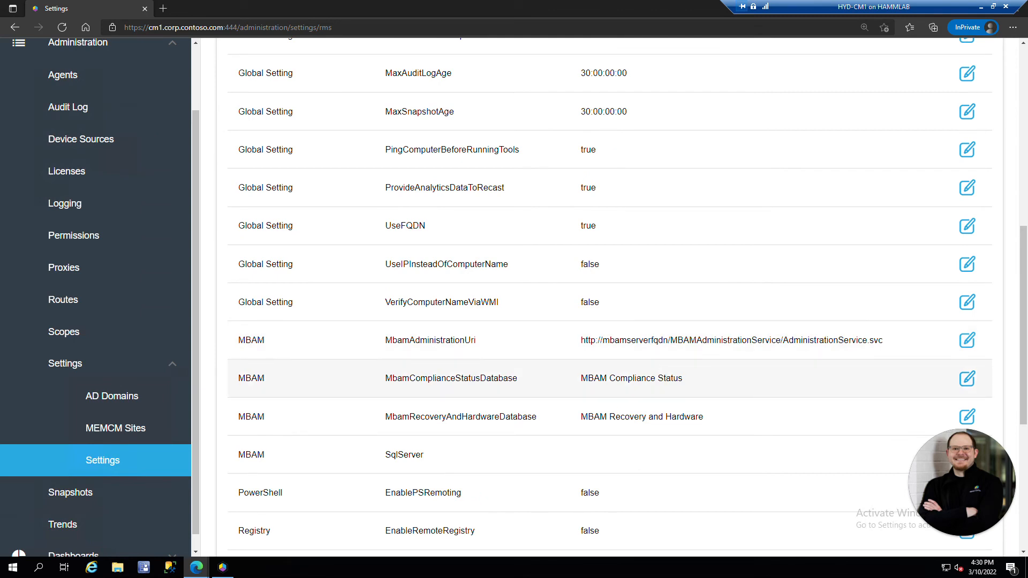
pyautogui.moveTo(707, 382)
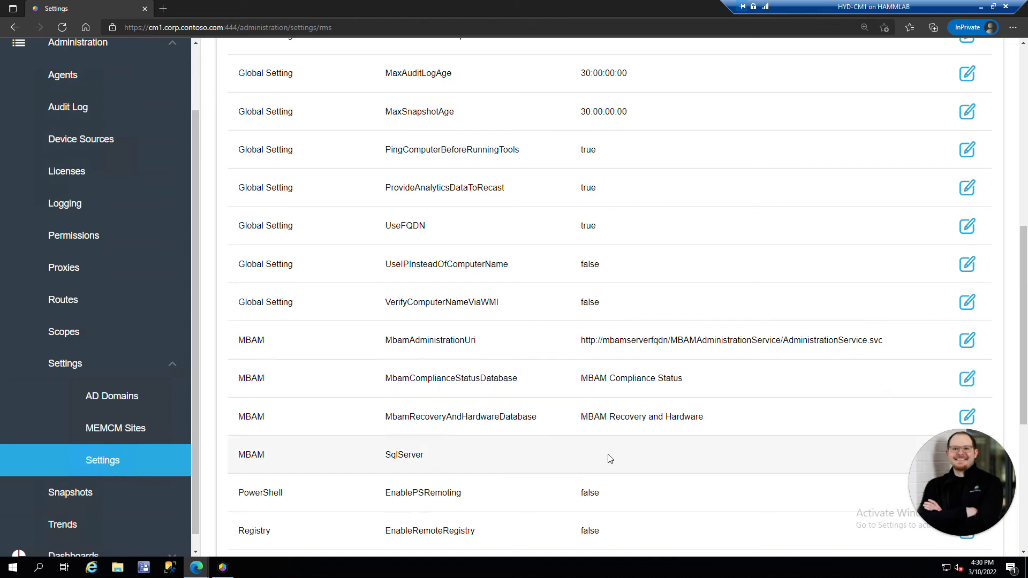
pyautogui.scroll(-3)
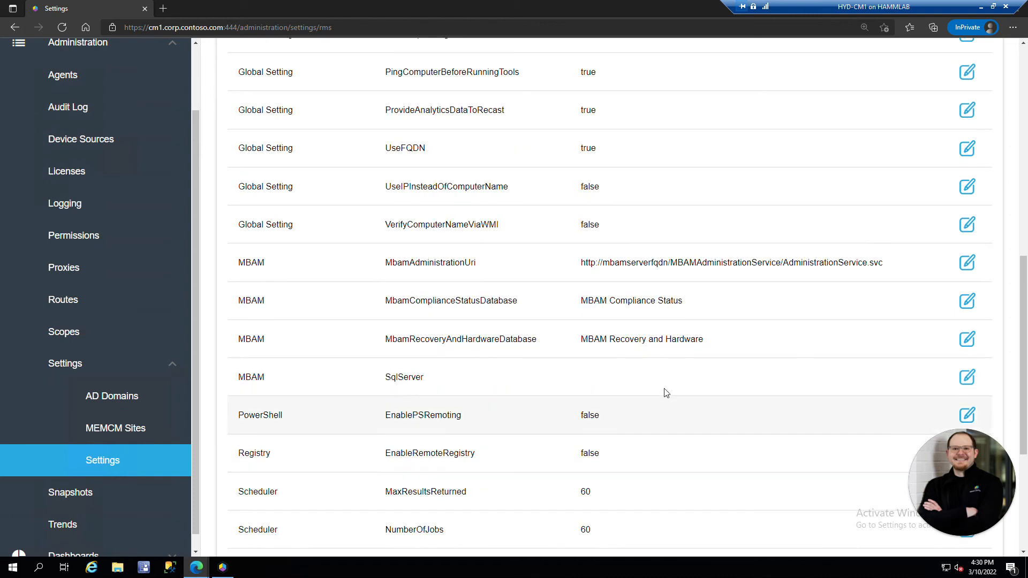
pyautogui.moveTo(710, 384)
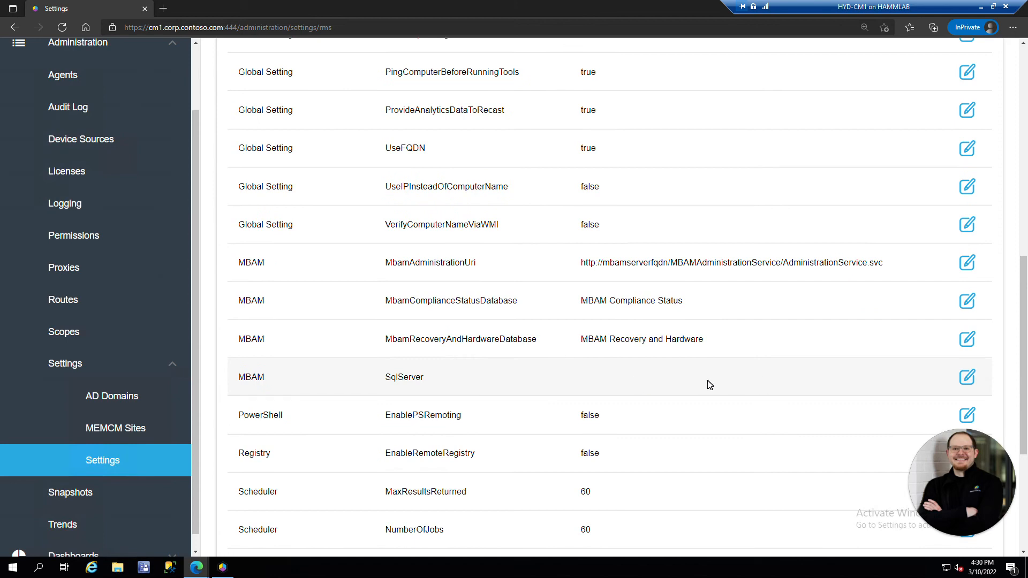
pyautogui.scroll(-3)
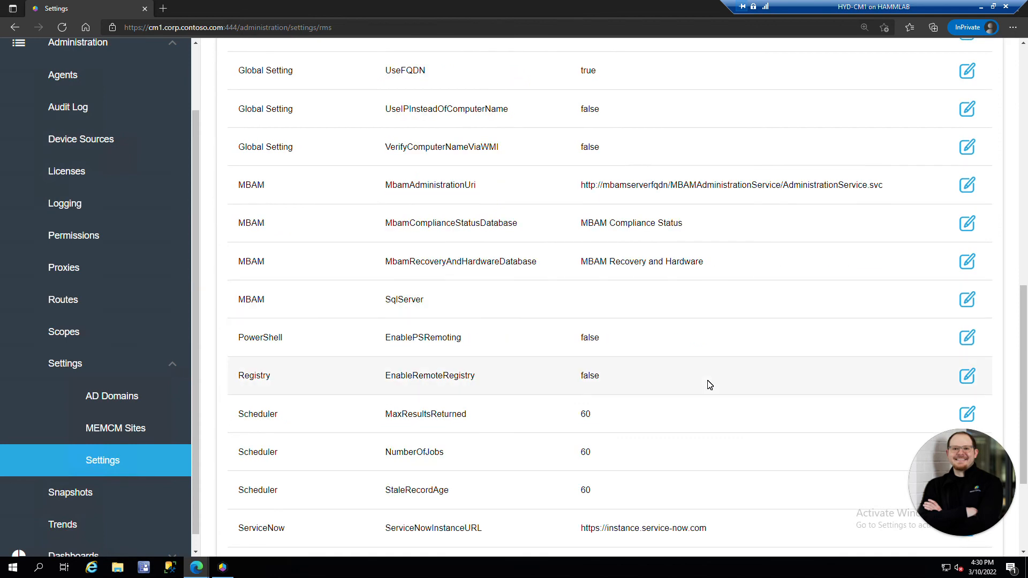
pyautogui.scroll(-3)
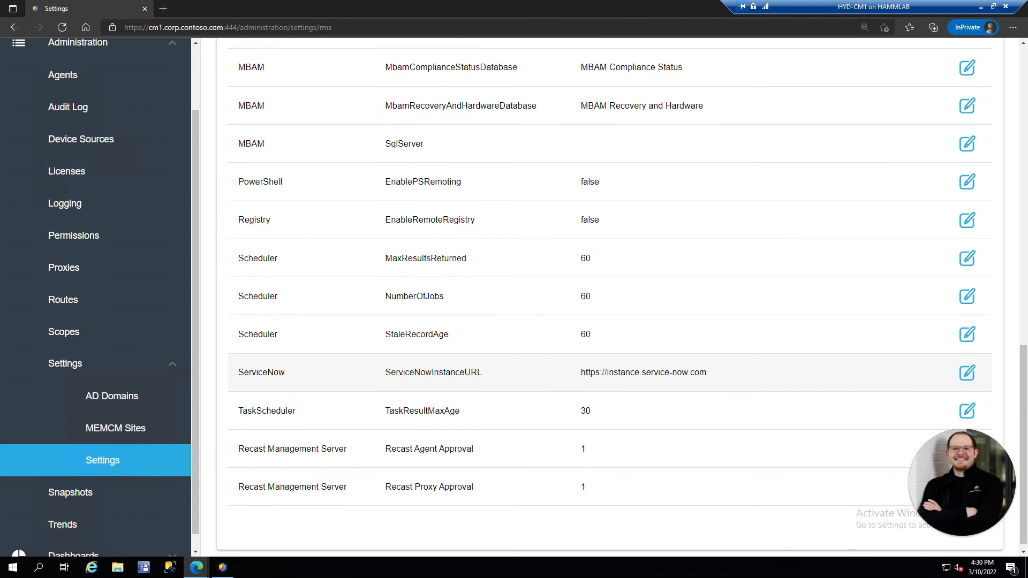
pyautogui.moveTo(885, 378)
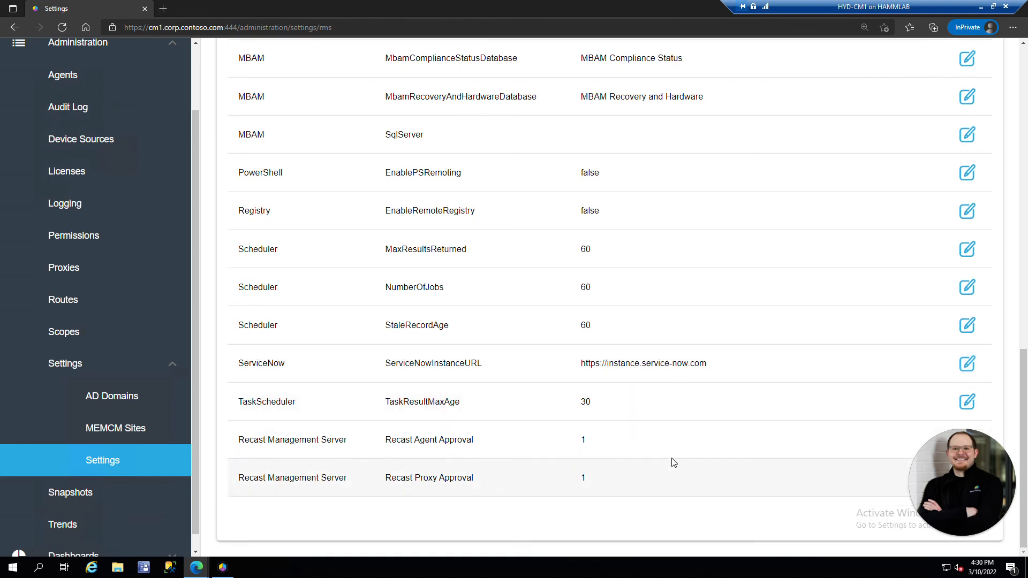
pyautogui.moveTo(673, 447)
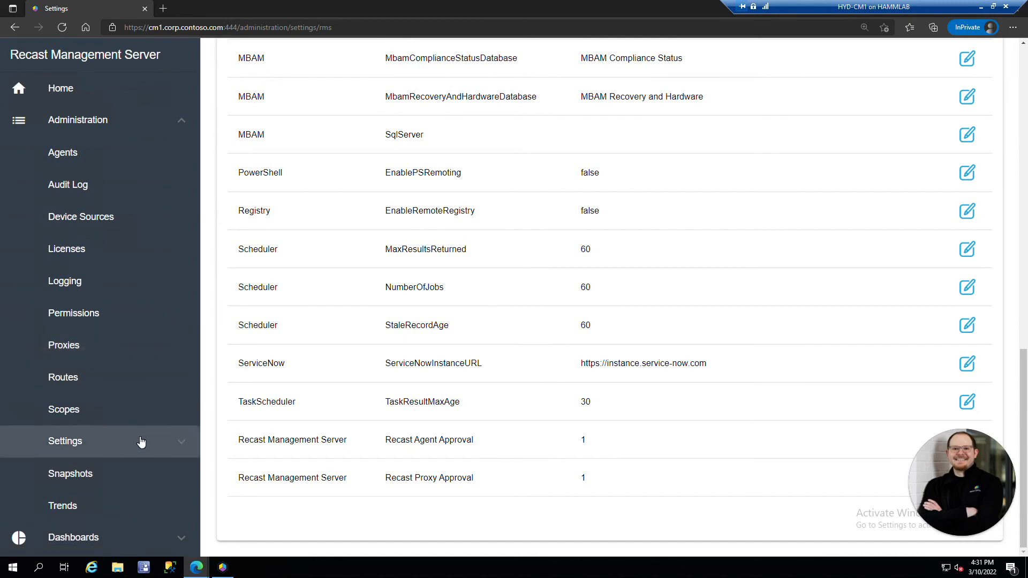
# Open the AD Cleanup dashboard from the Dashboards navigation, passing the Permissions page
pyautogui.click(73, 313)
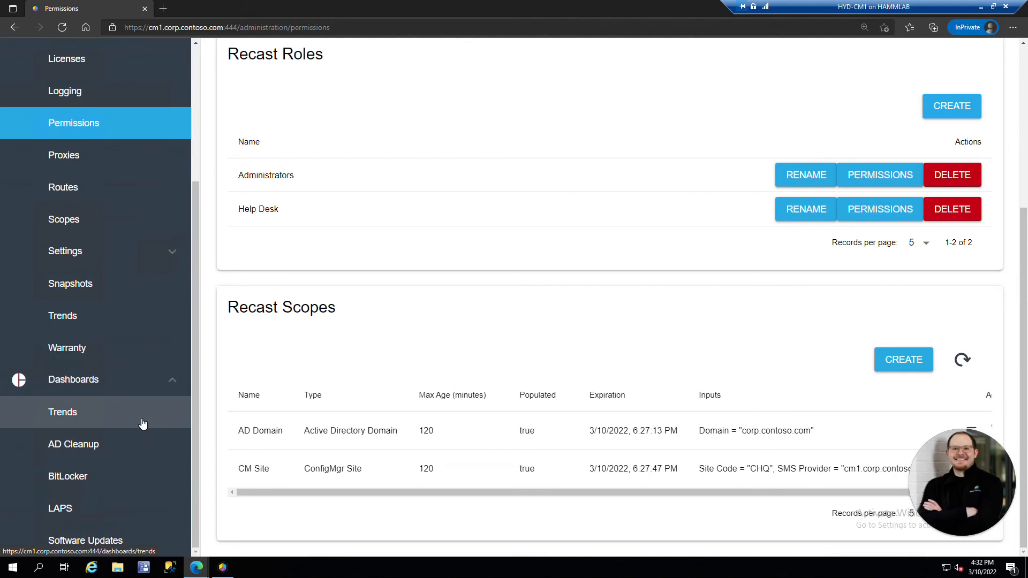
pyautogui.click(73, 444)
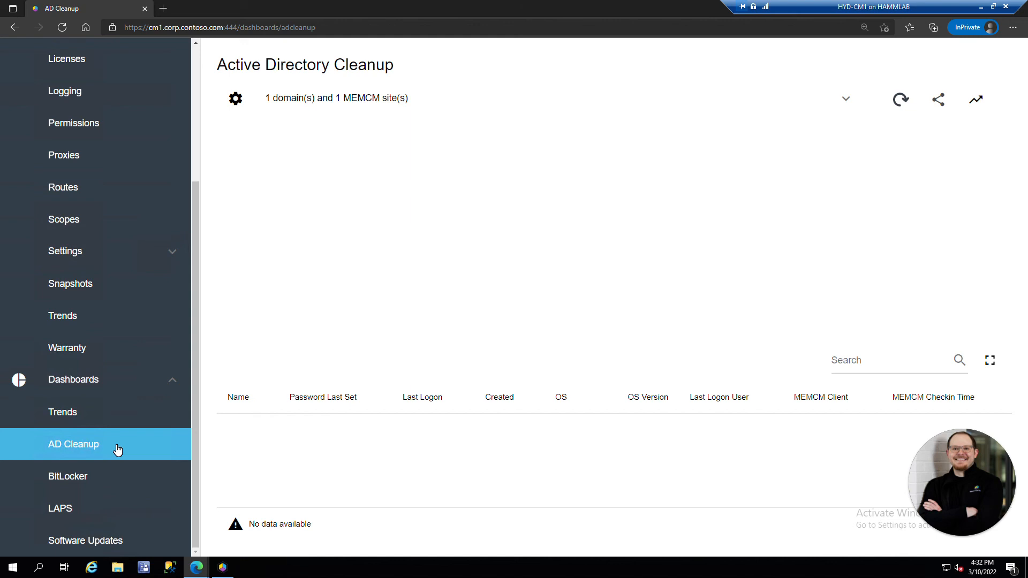
pyautogui.moveTo(130, 448)
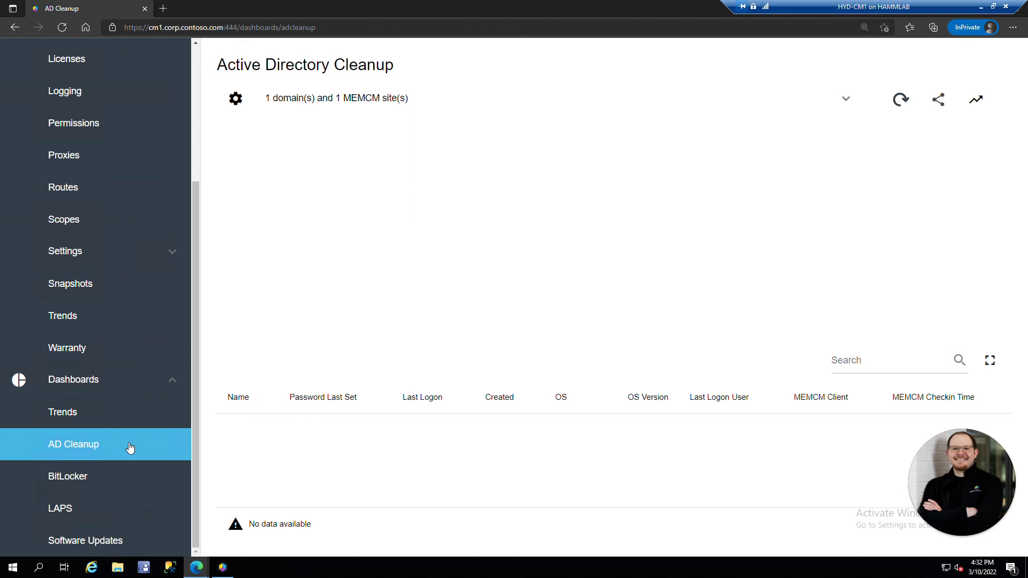
pyautogui.moveTo(388, 236)
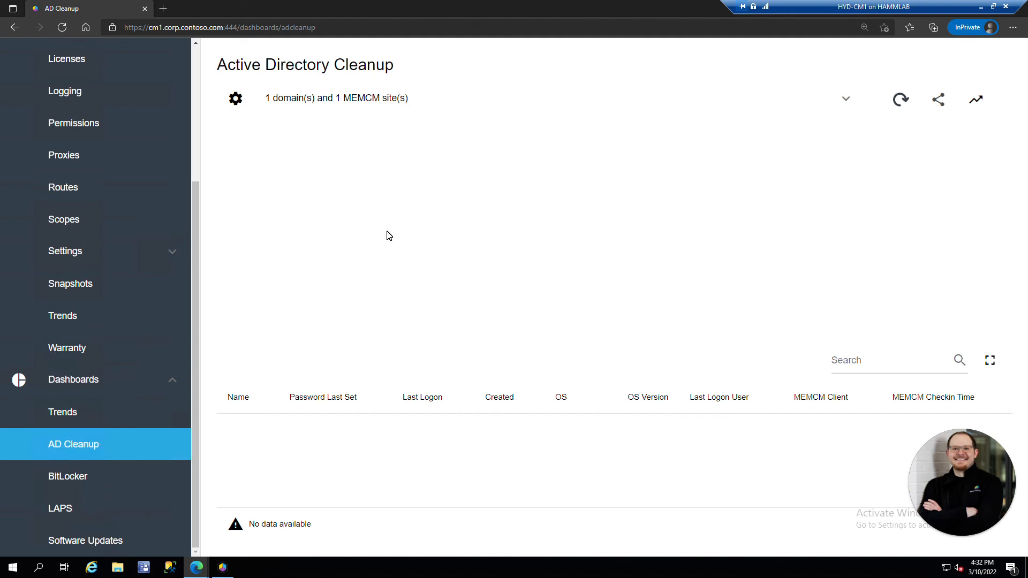
pyautogui.moveTo(418, 97)
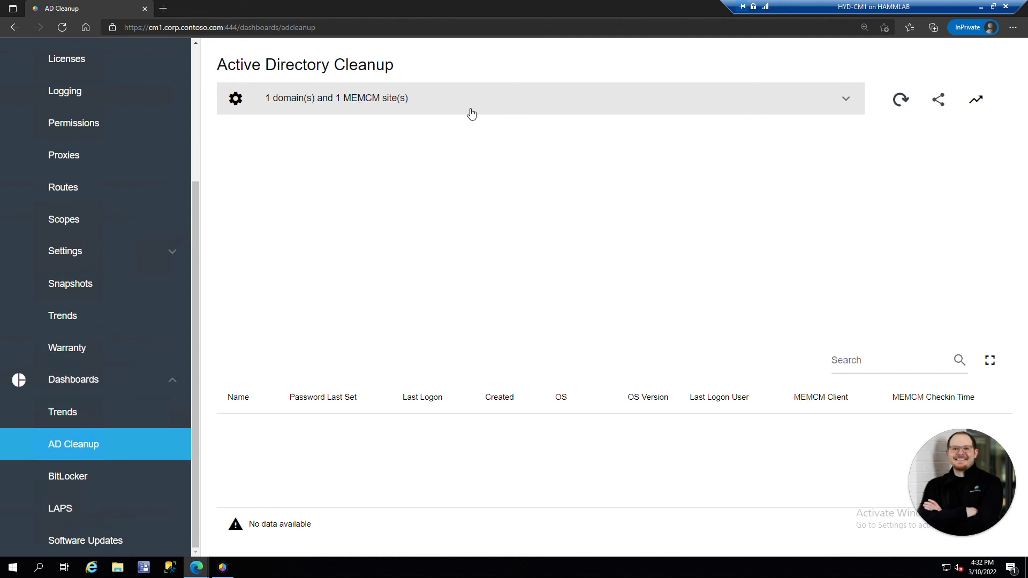
# Compare the corp.contoso.com Computers OU against All Systems to render the pie chart
pyautogui.click(845, 98)
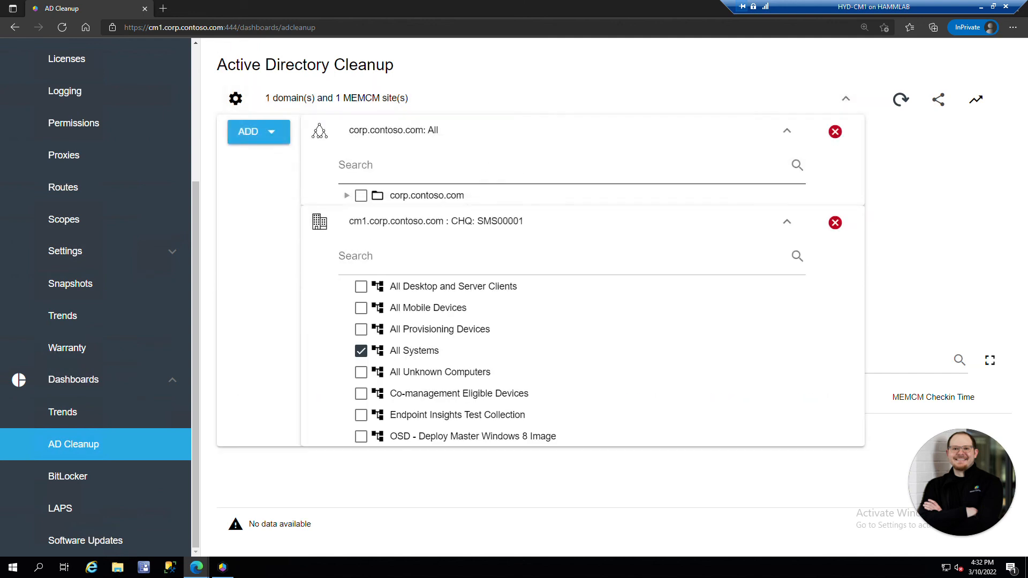
pyautogui.click(347, 195)
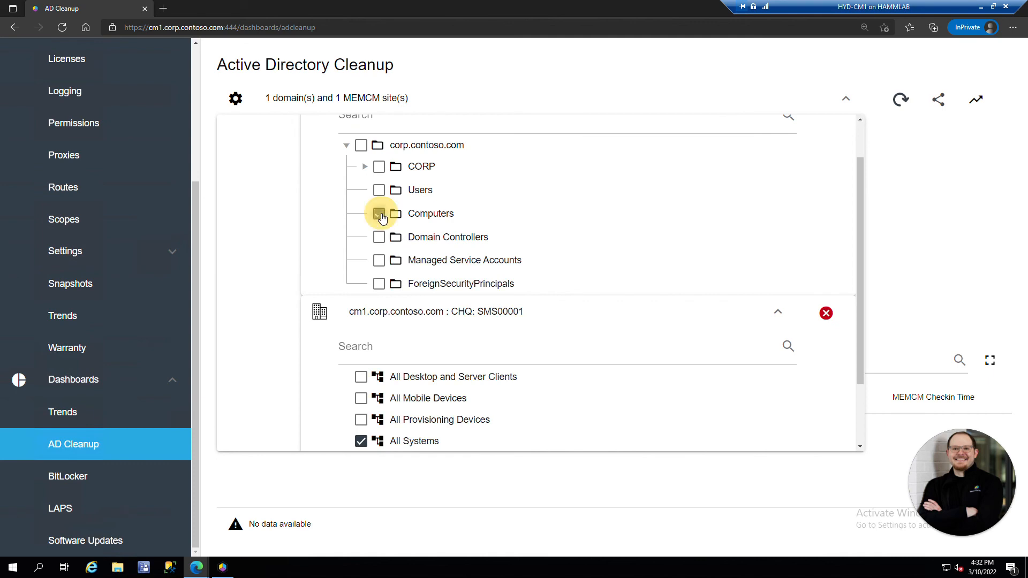
pyautogui.click(379, 213)
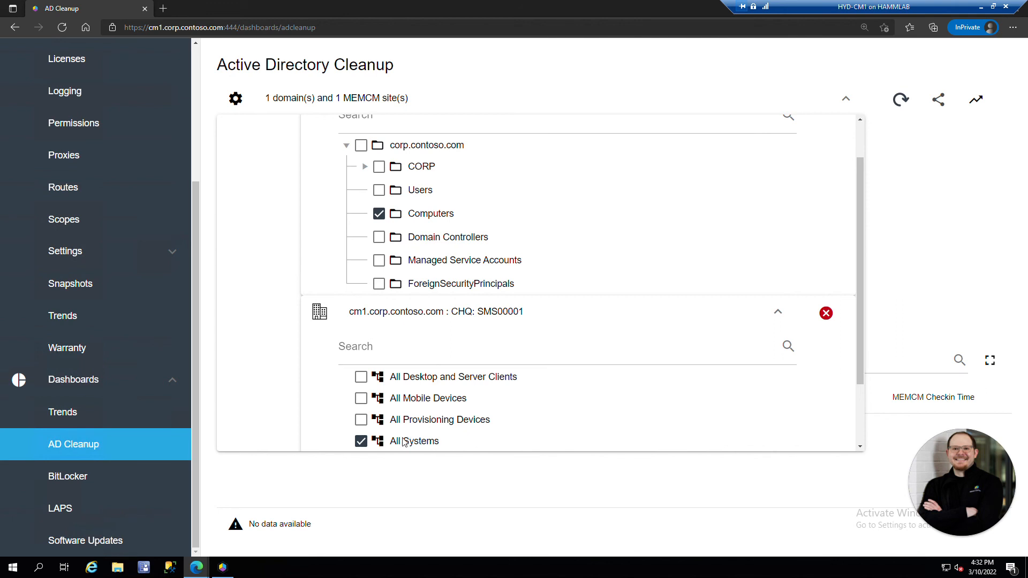
pyautogui.scroll(-3)
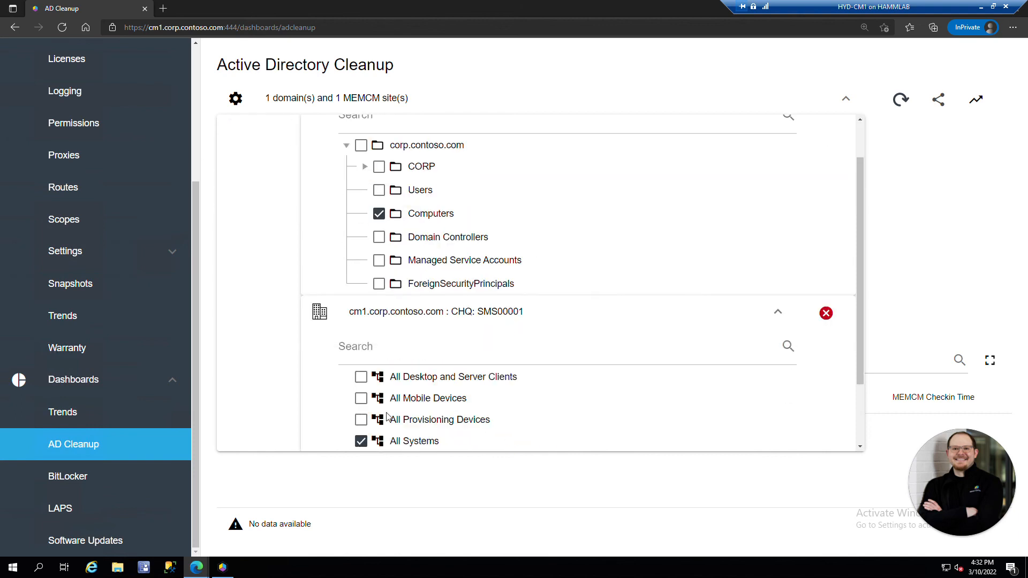
pyautogui.scroll(-3)
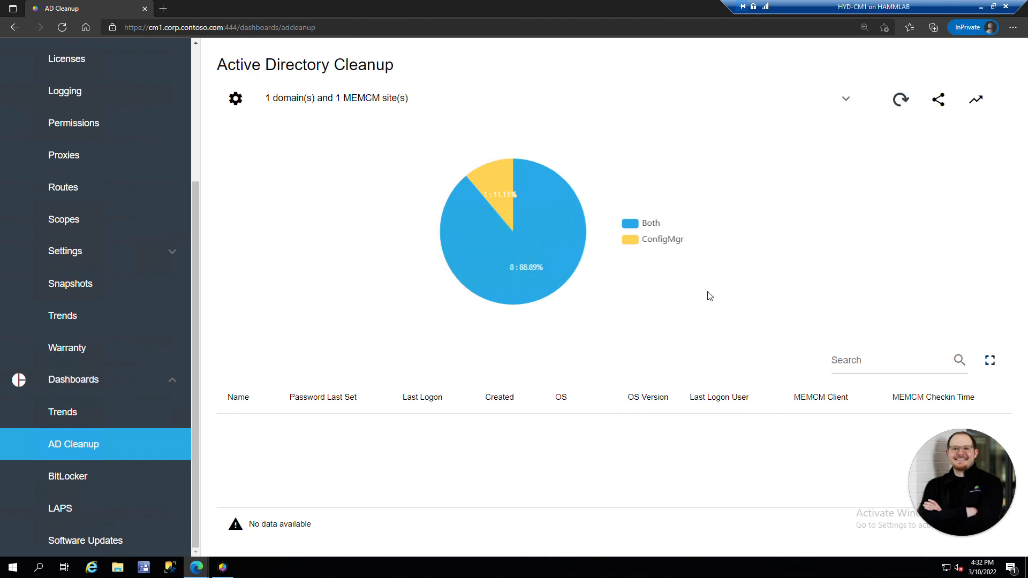
pyautogui.moveTo(792, 208)
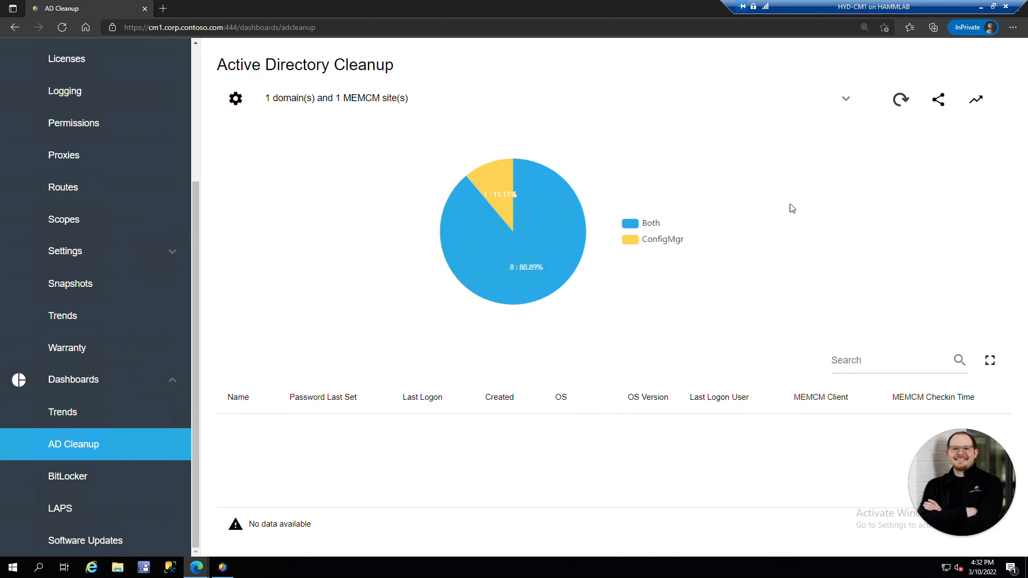
pyautogui.moveTo(561, 241)
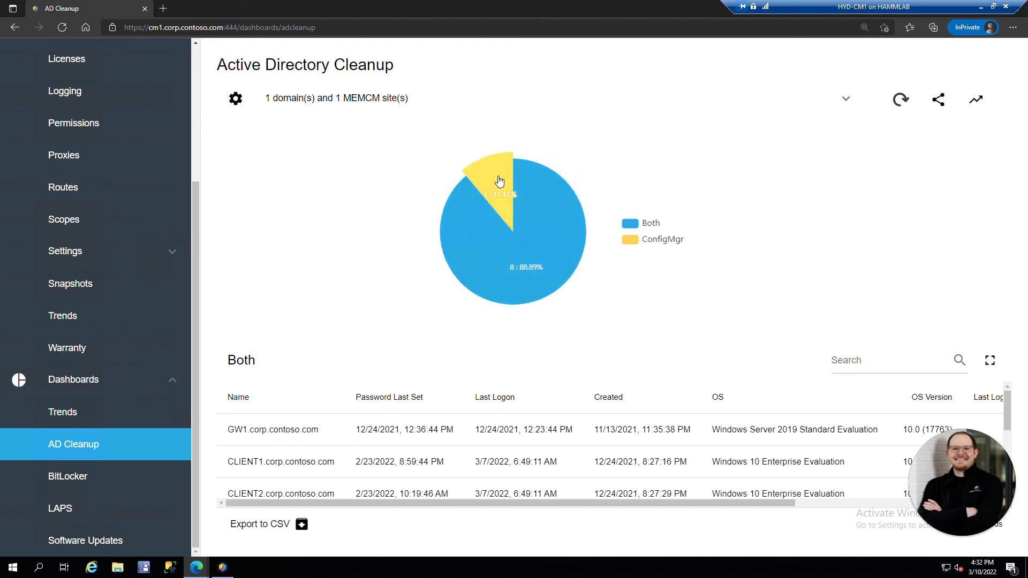
pyautogui.moveTo(488, 473)
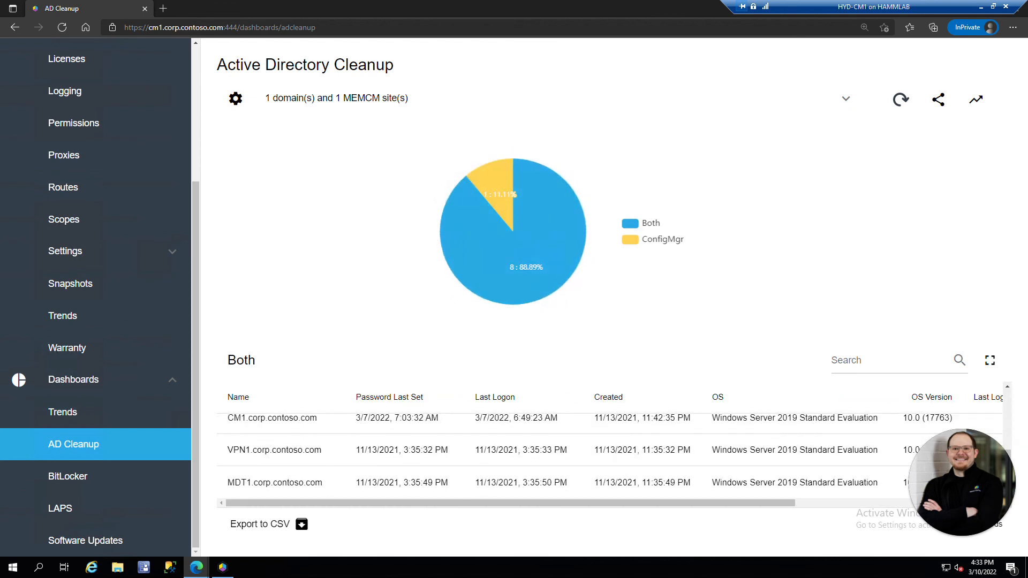
# Select the yellow ConfigMgr slice to list DC1.corp.contoso.com
pyautogui.click(495, 225)
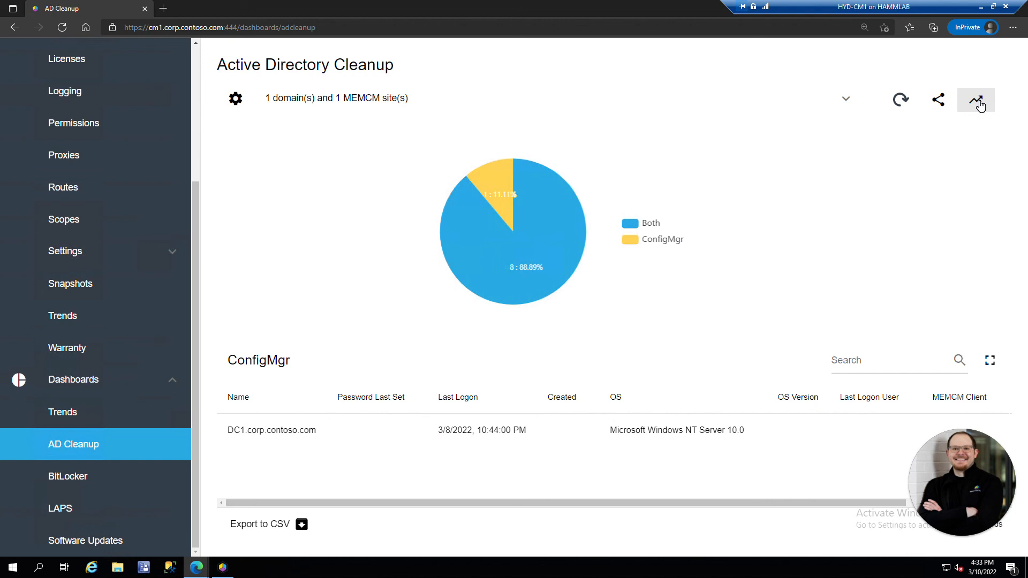
# Create a trend named 'AD Cleanup 1' from the AD Cleanup dashboard
pyautogui.click(976, 100)
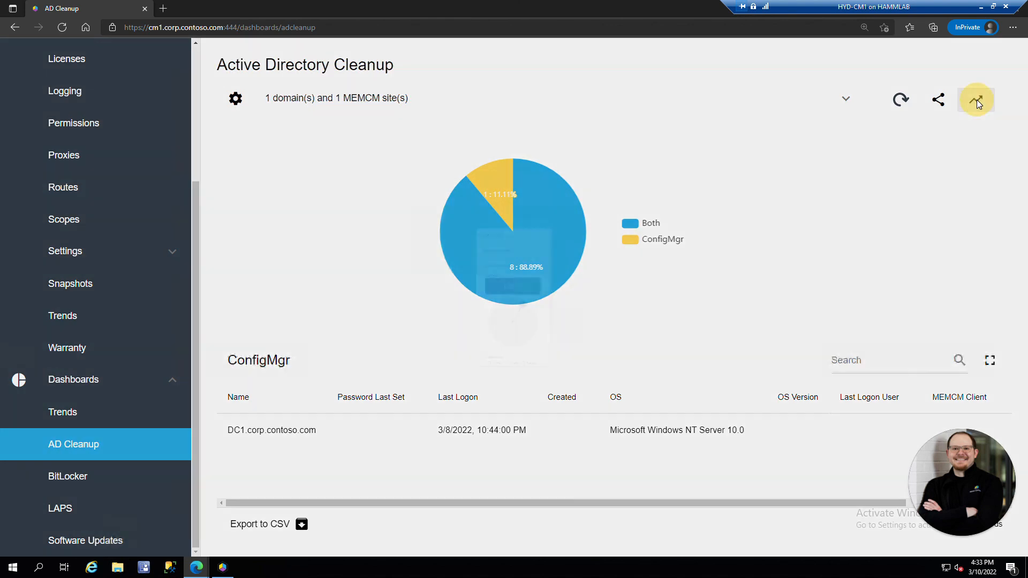
pyautogui.click(976, 99)
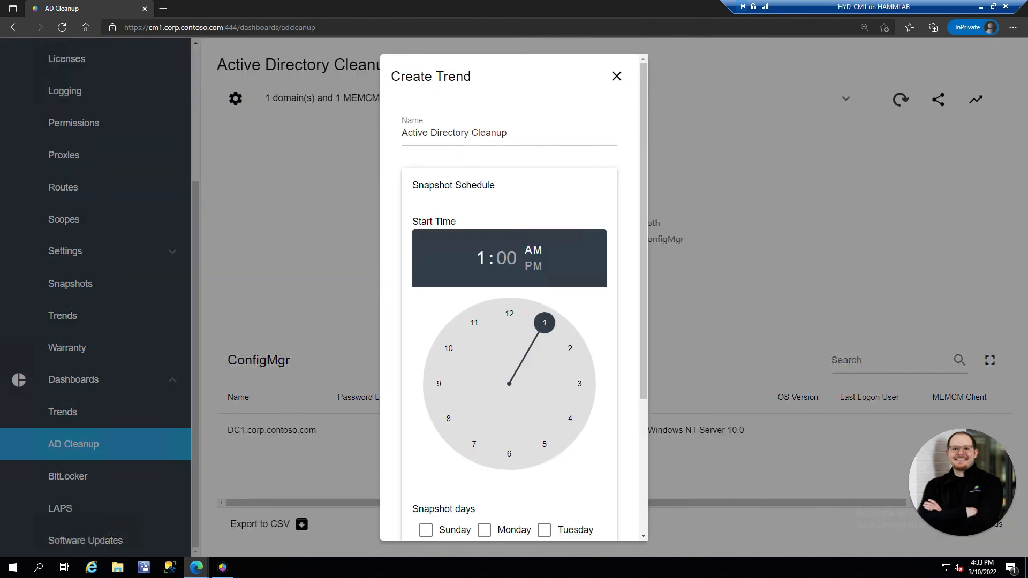
pyautogui.tripleClick(454, 133)
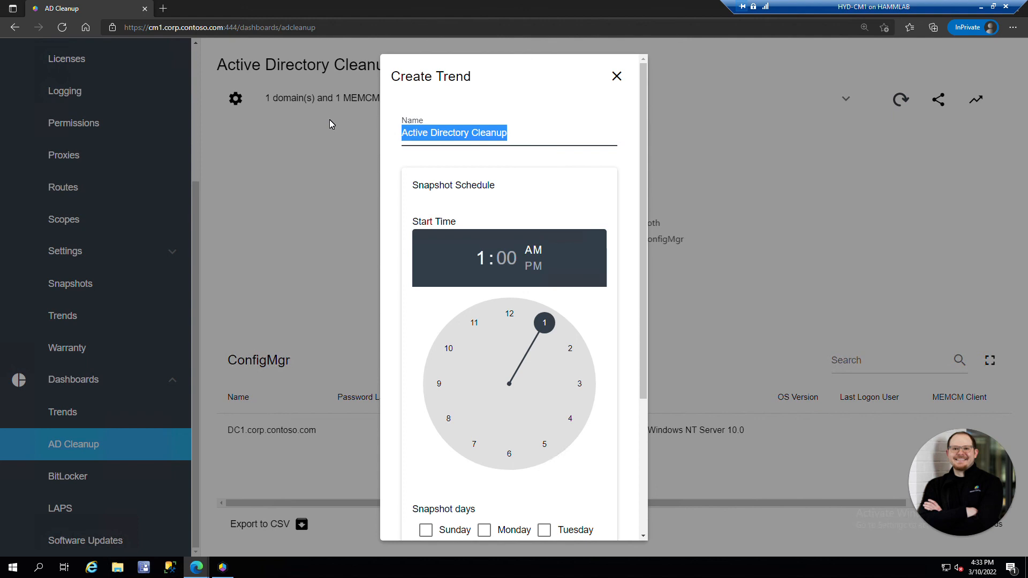
pyautogui.write('AD Cleanup')
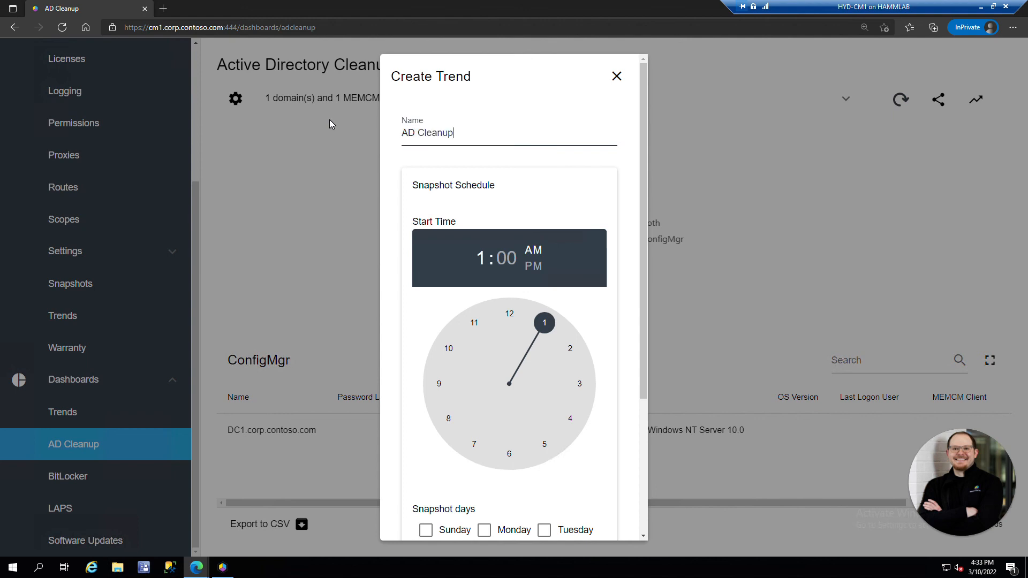
pyautogui.write('1')
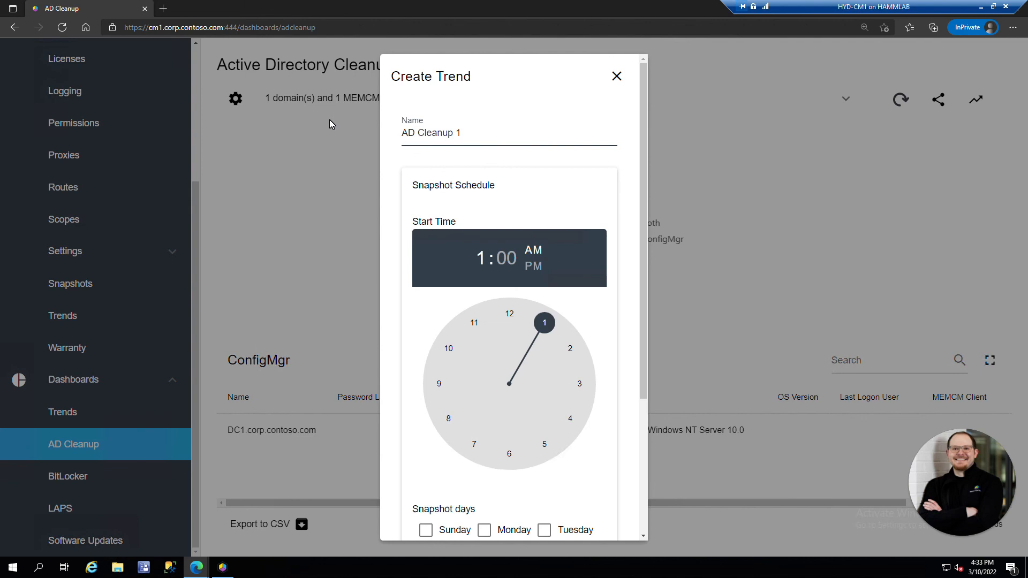
pyautogui.moveTo(552, 215)
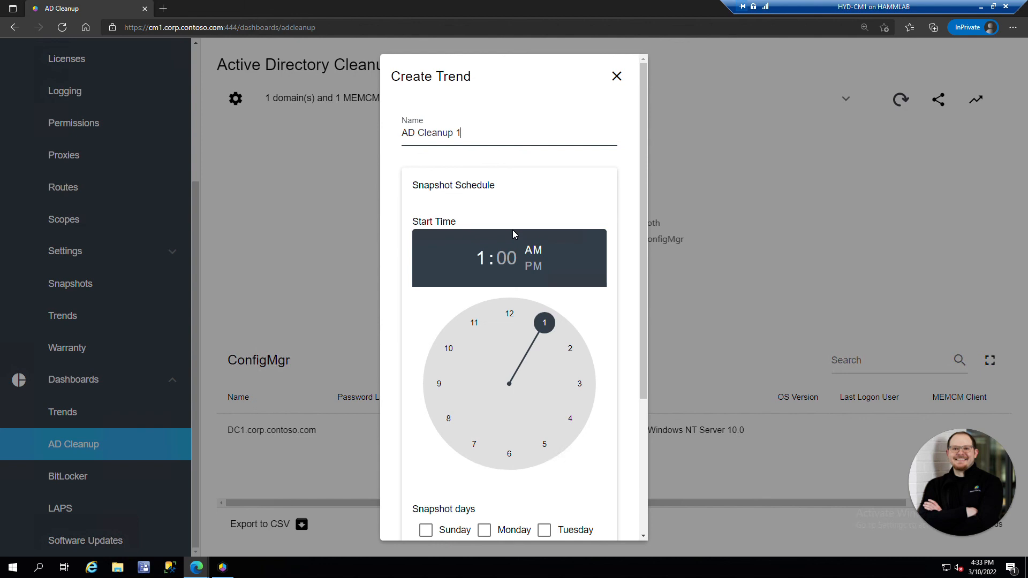
pyautogui.scroll(-3)
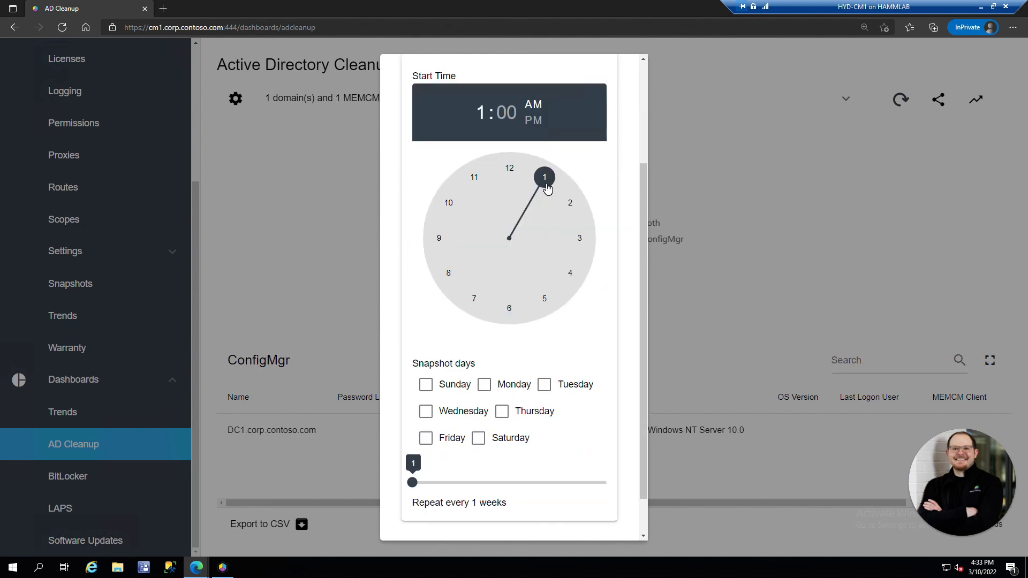
pyautogui.moveTo(482, 331)
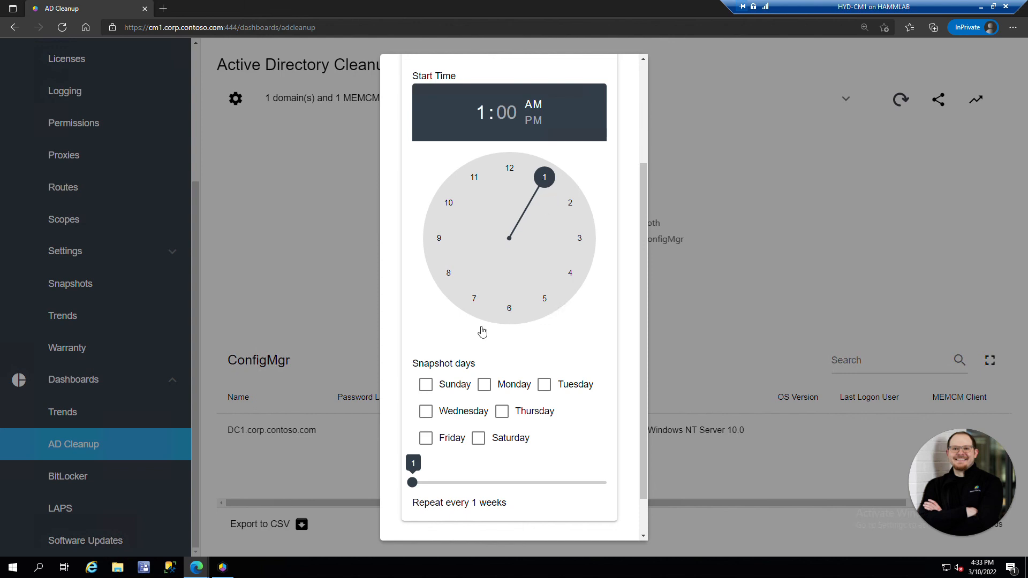
pyautogui.scroll(-3)
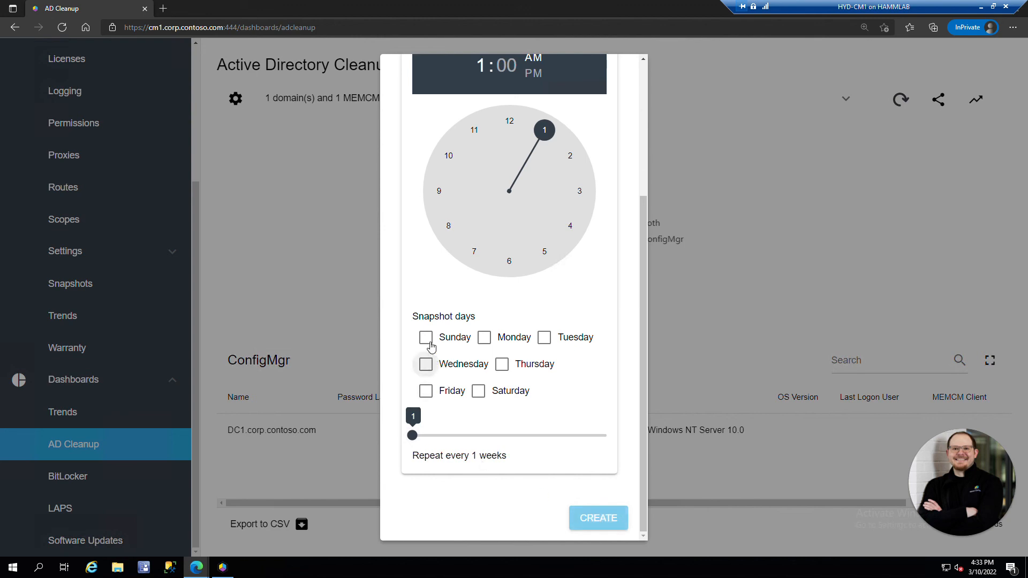
pyautogui.click(597, 518)
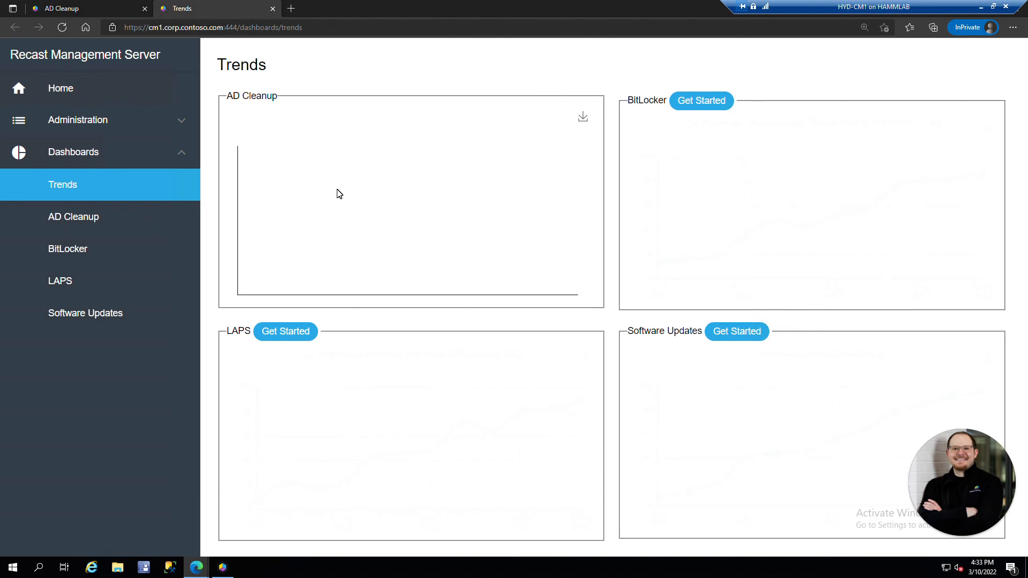
pyautogui.moveTo(294, 243)
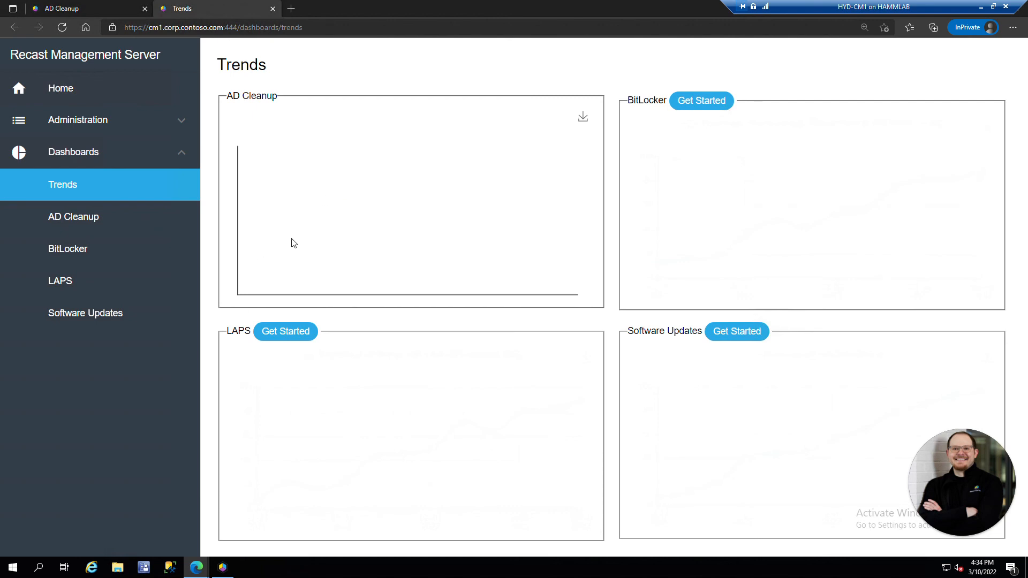
pyautogui.moveTo(431, 248)
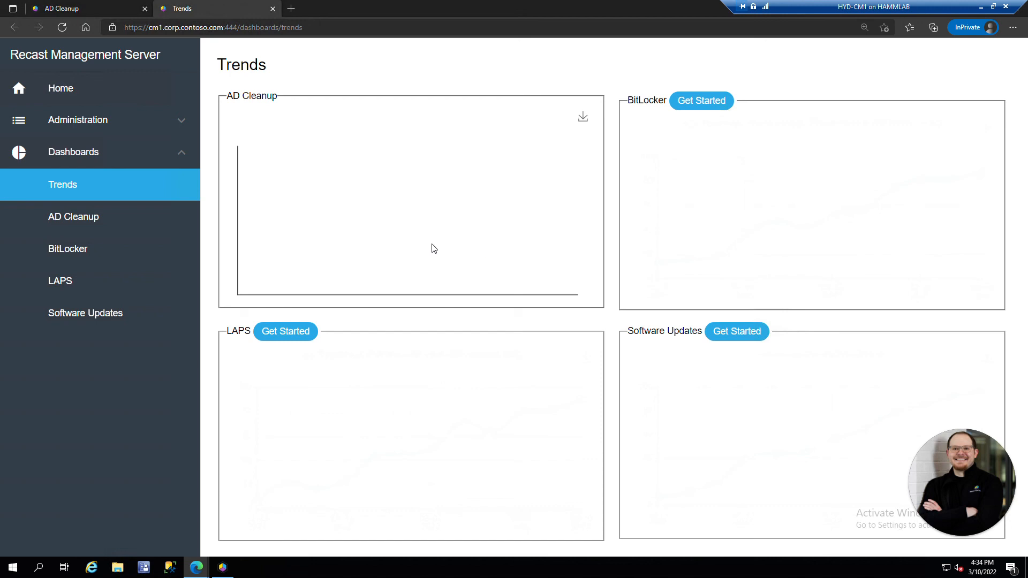
pyautogui.moveTo(360, 278)
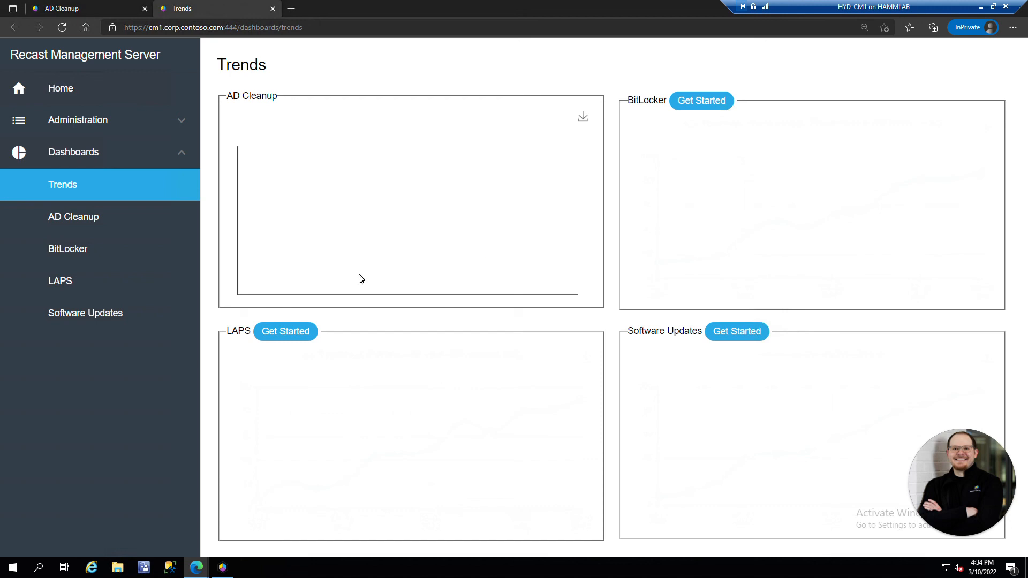
pyautogui.moveTo(300, 268)
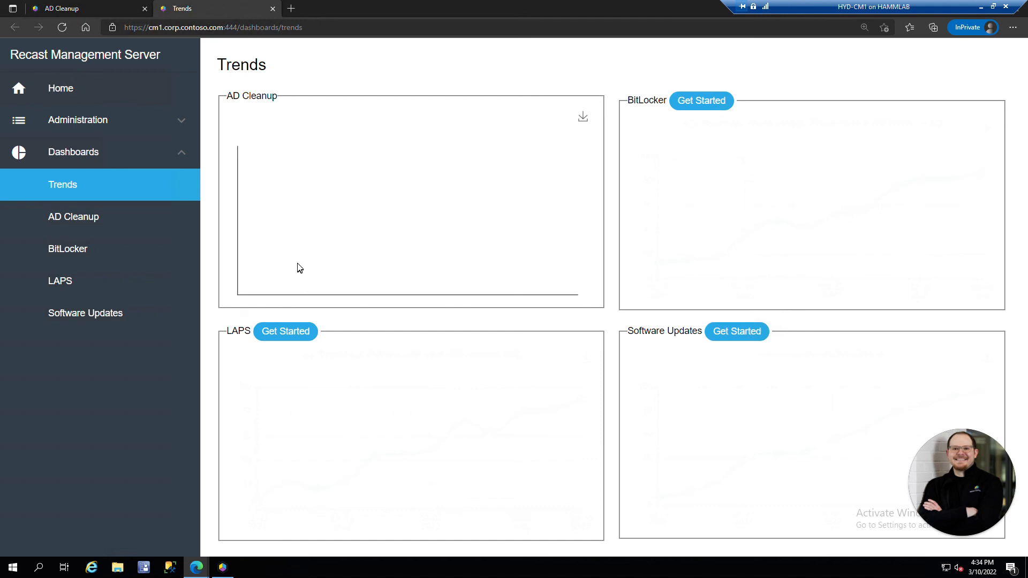
pyautogui.moveTo(752, 441)
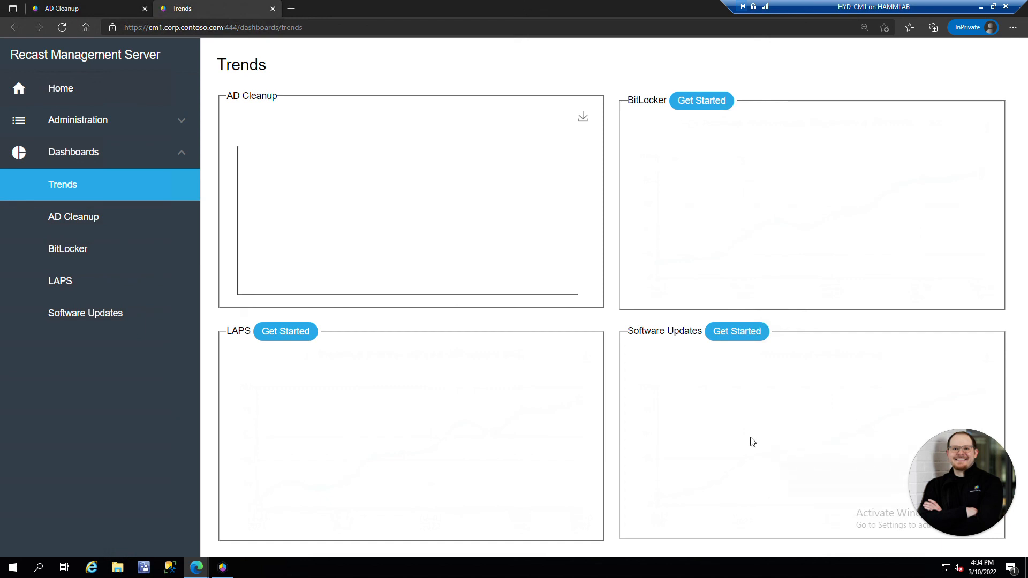
pyautogui.moveTo(345, 414)
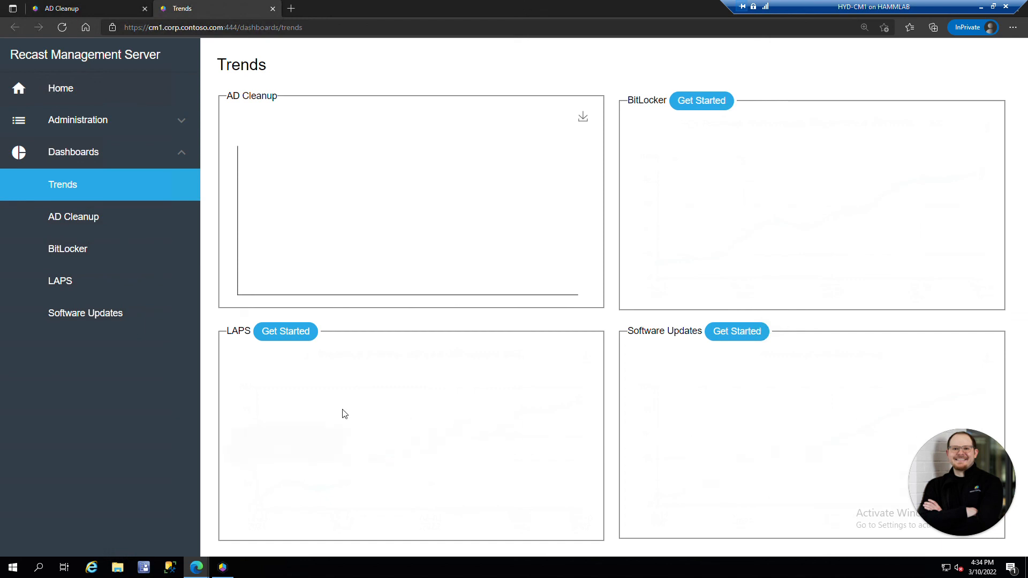
pyautogui.moveTo(399, 198)
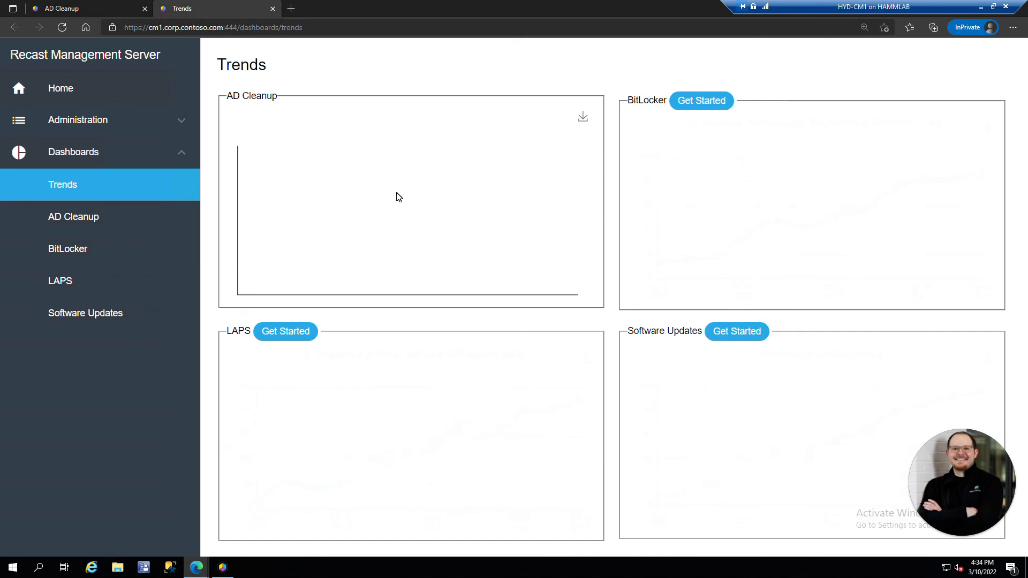
pyautogui.moveTo(148, 189)
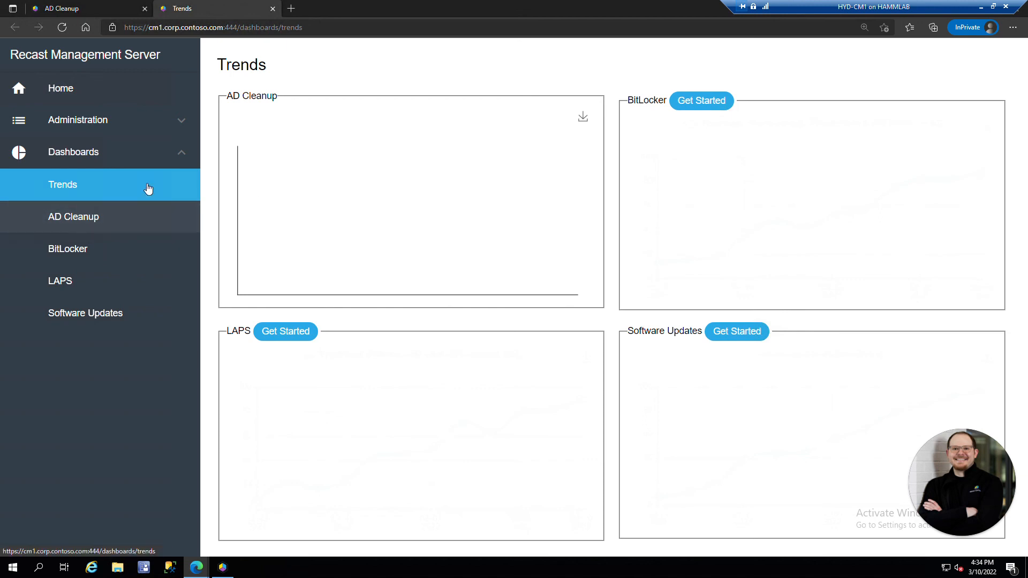
# Collapse Dashboards and expand Administration in the sidebar navigation
pyautogui.click(73, 151)
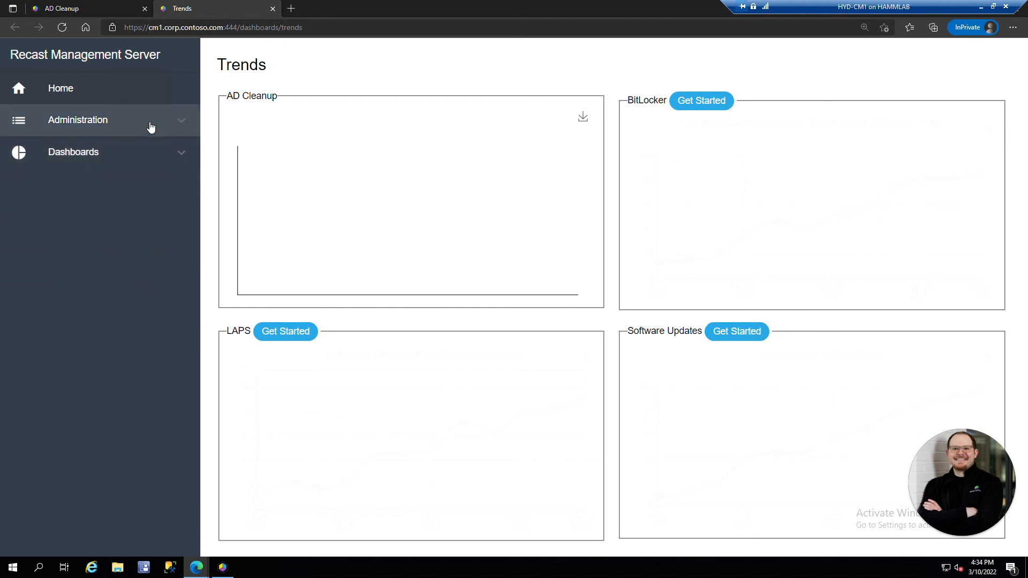
pyautogui.click(77, 119)
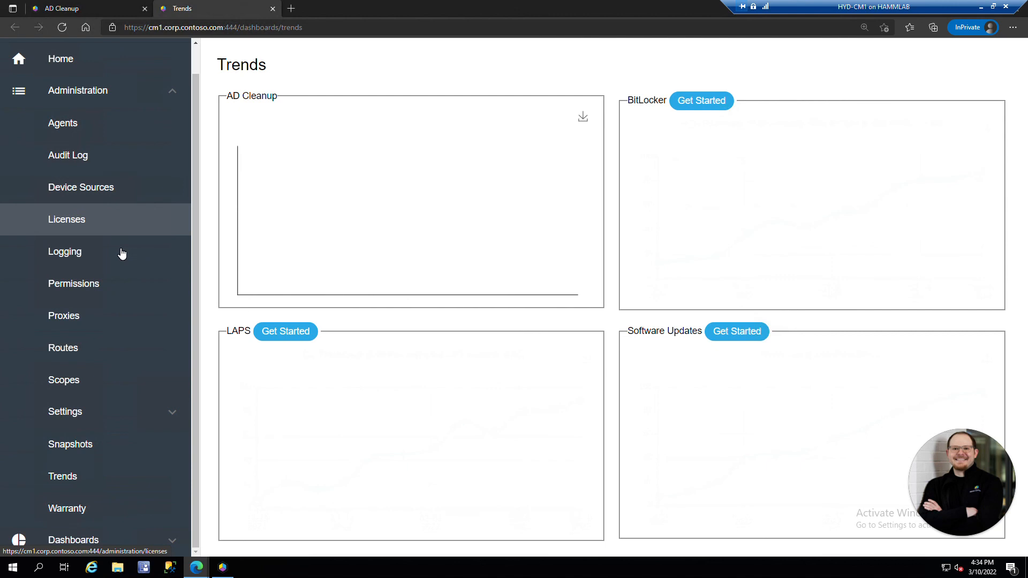